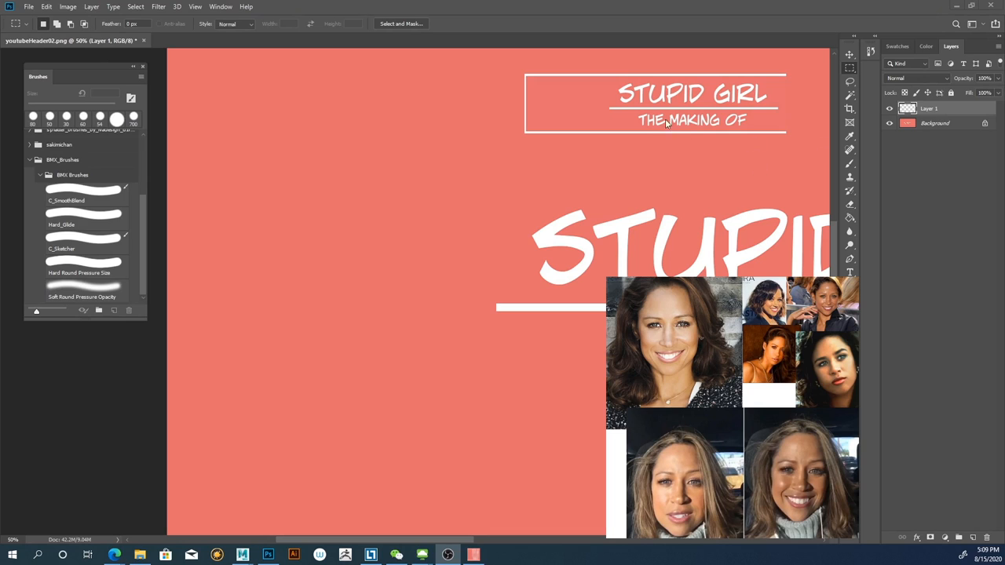
mouse_move(703, 100)
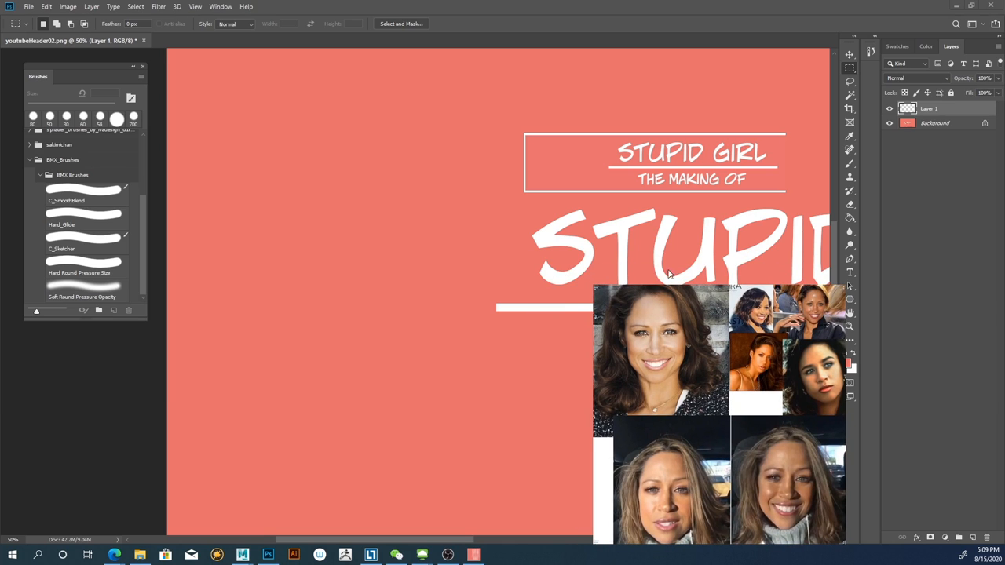
mouse_move(666, 157)
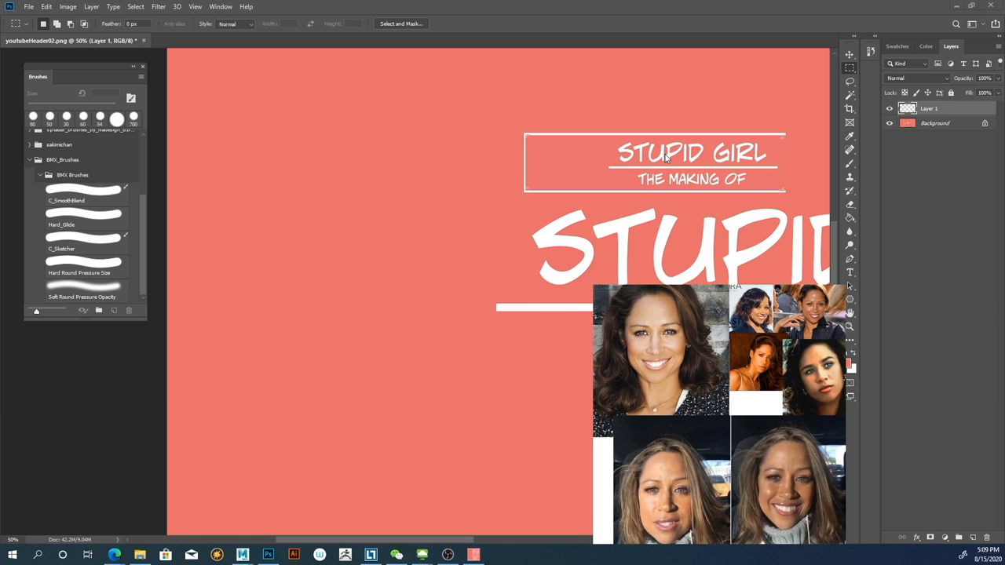
- Set the floating reference photo window to Always On Top over the banner
right_click(668, 157)
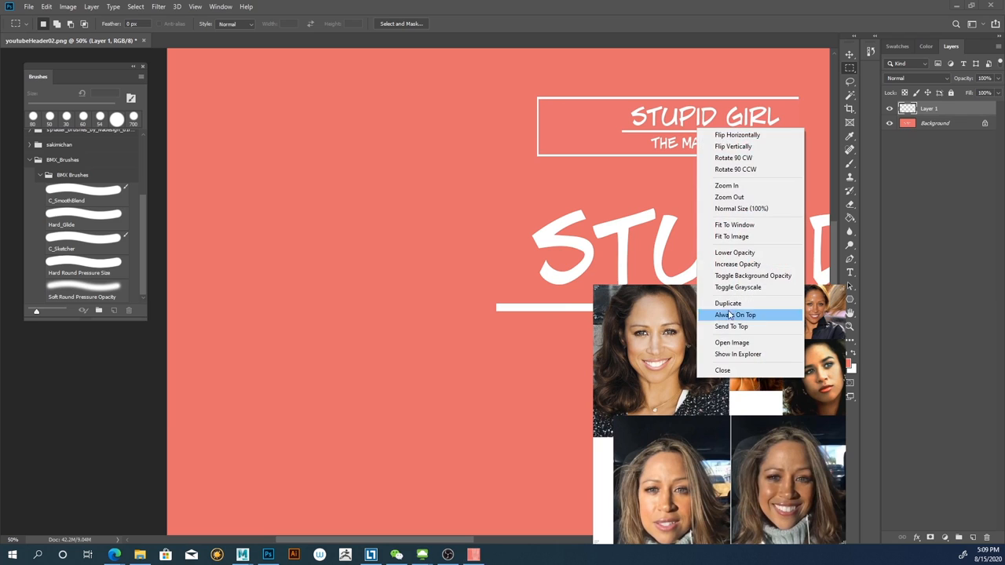
click(736, 314)
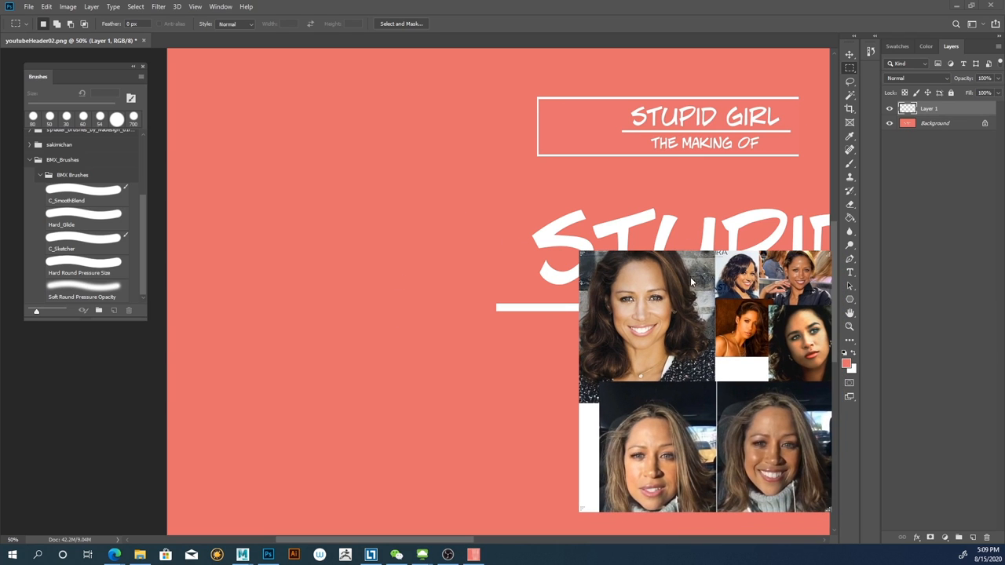
mouse_move(703, 284)
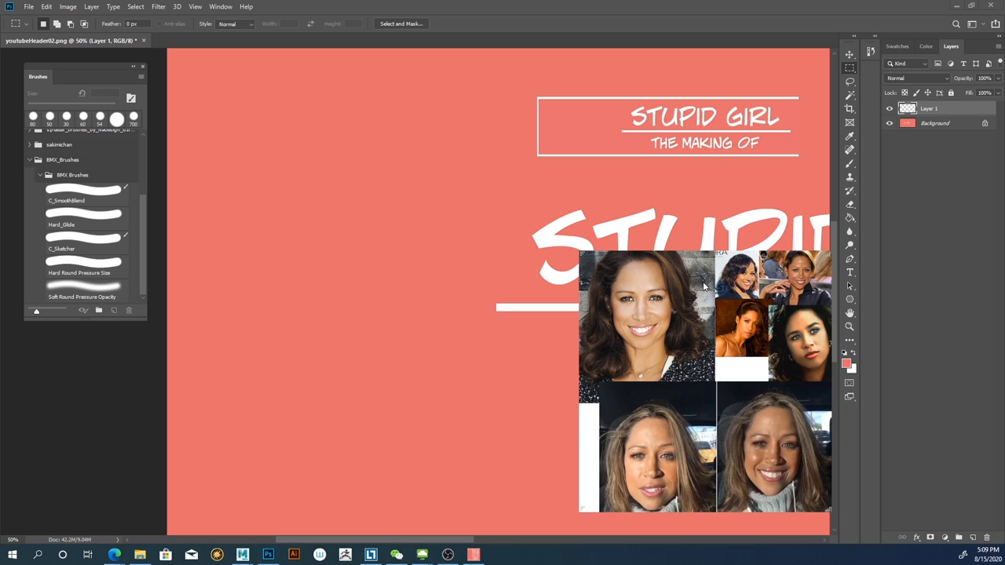
mouse_move(728, 376)
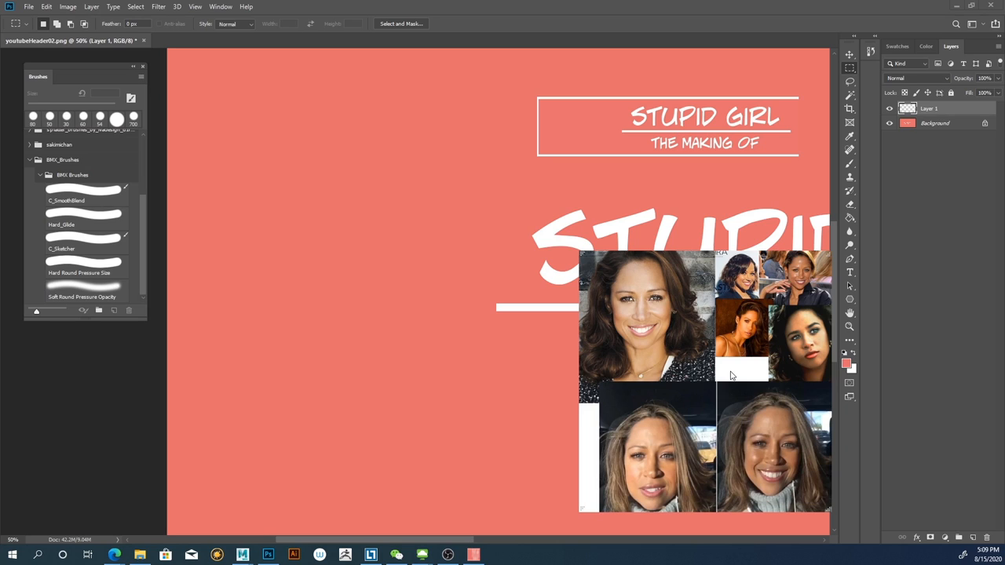
mouse_move(534, 347)
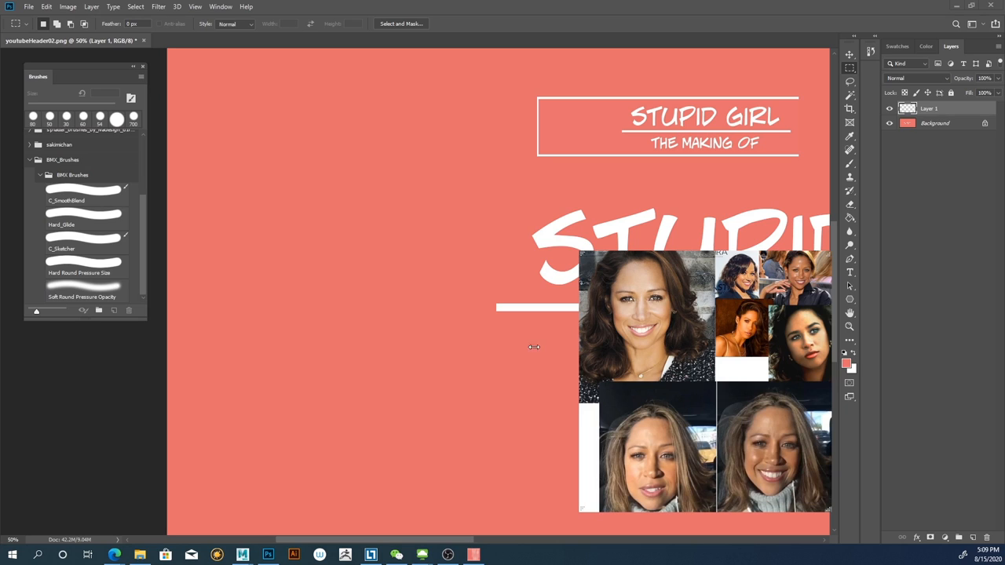
mouse_move(768, 336)
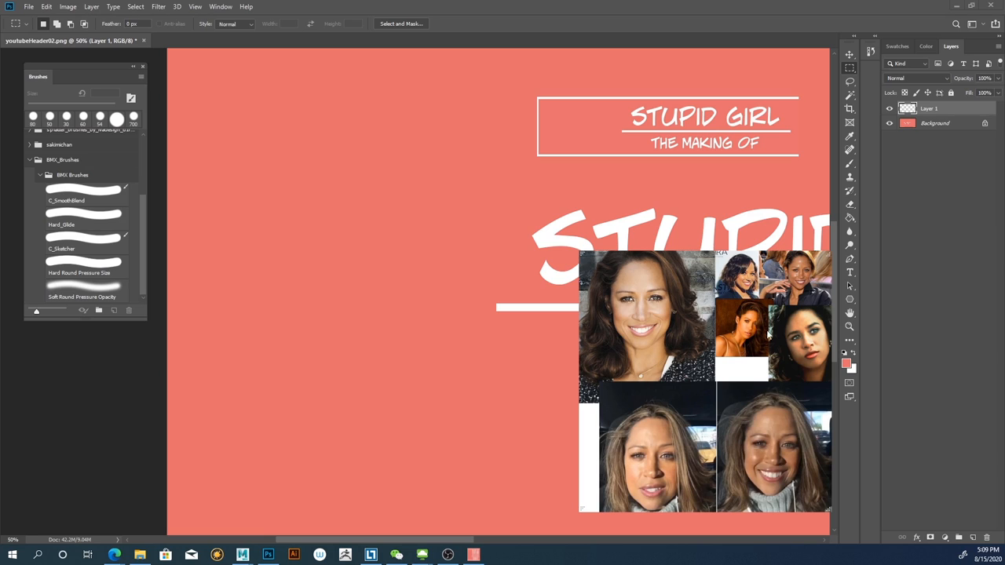
mouse_move(748, 338)
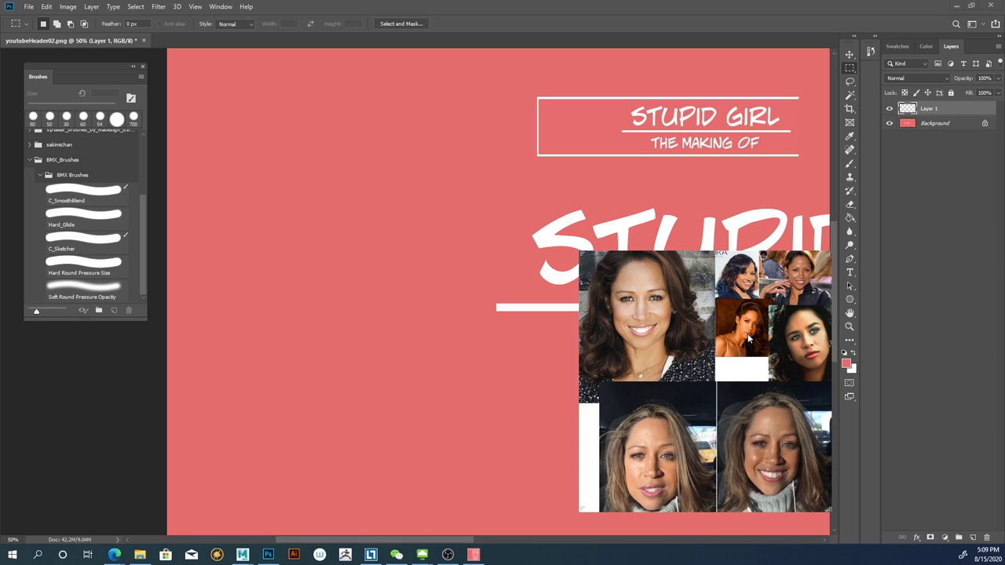
mouse_move(685, 137)
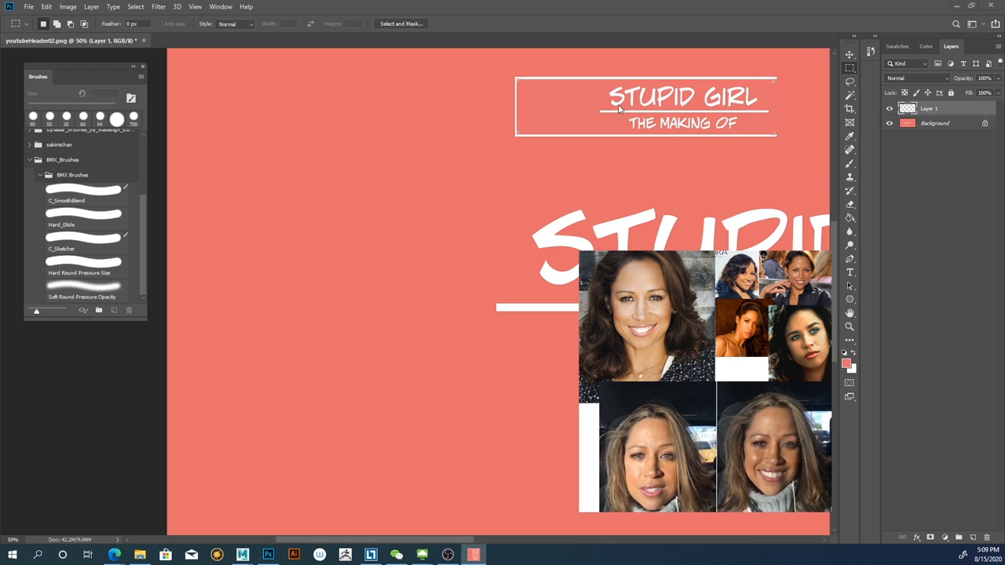
mouse_move(609, 134)
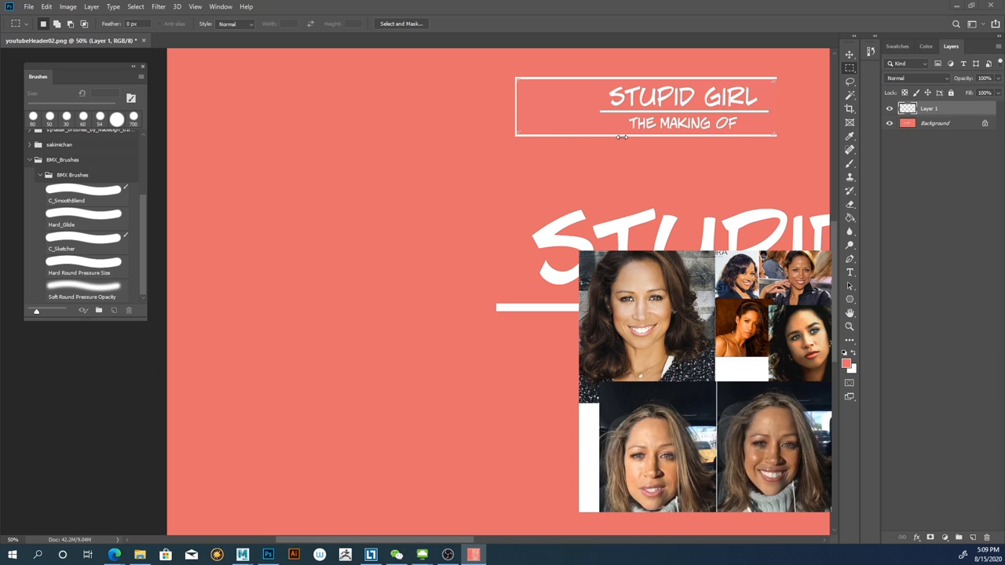
mouse_move(584, 120)
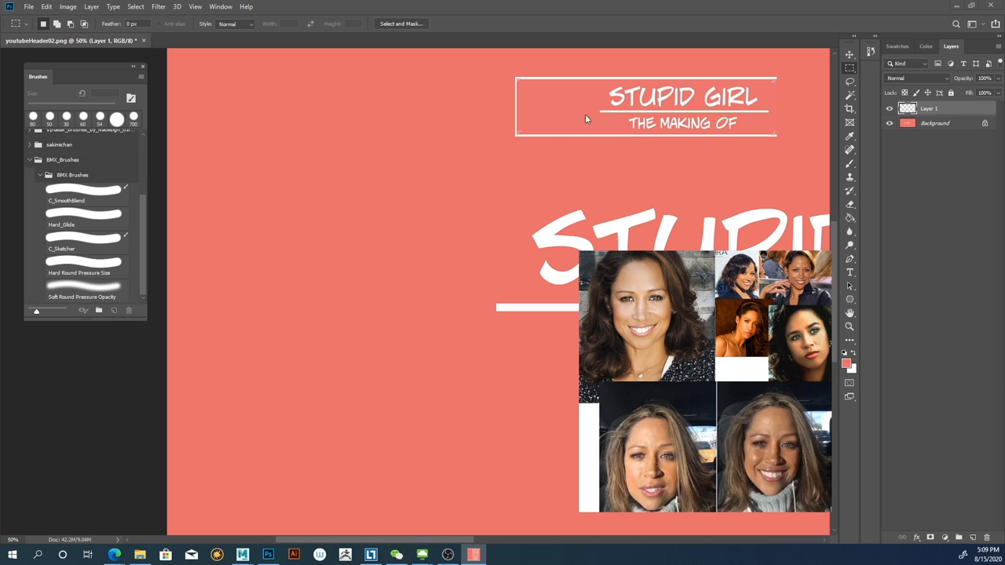
mouse_move(583, 129)
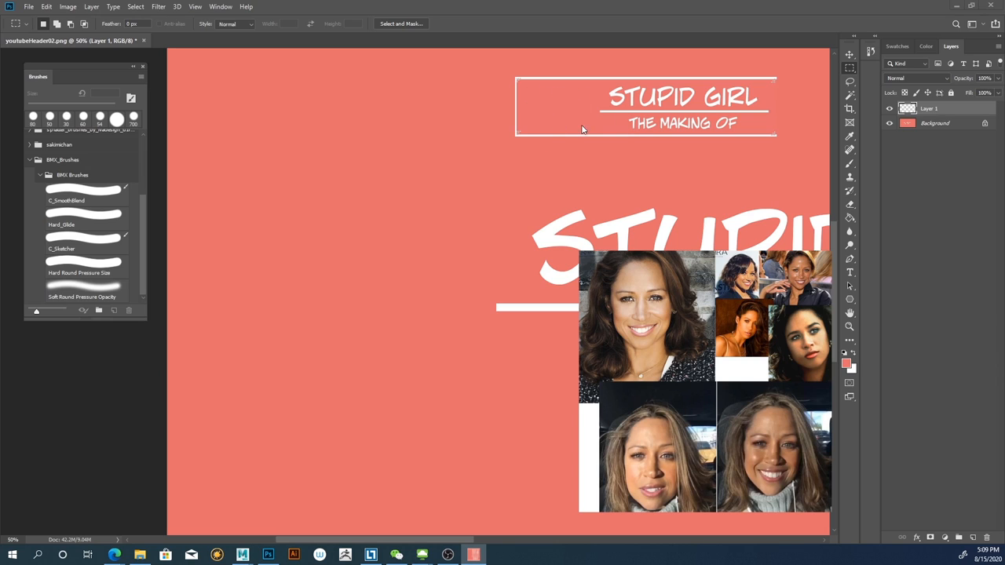
mouse_move(556, 106)
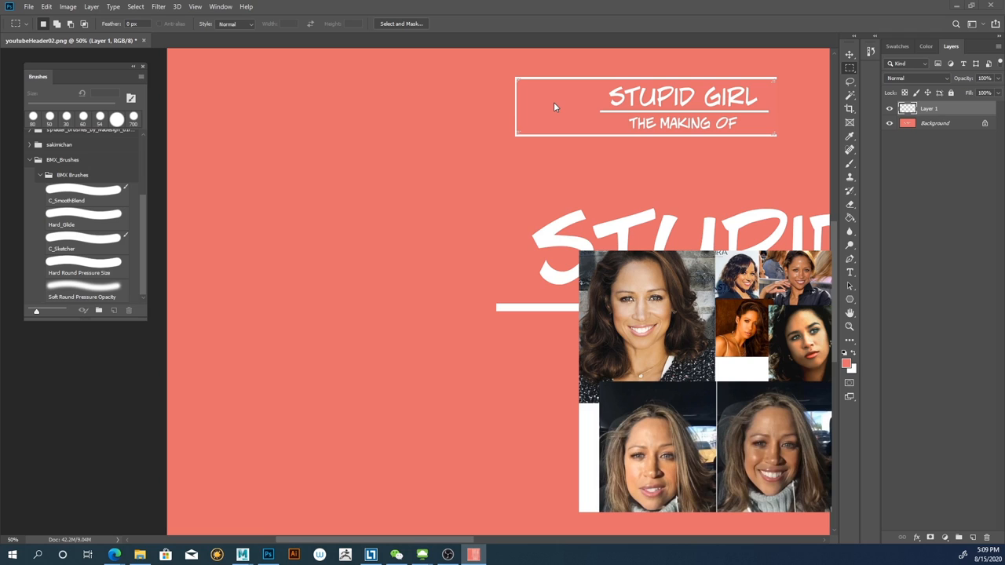
mouse_move(526, 124)
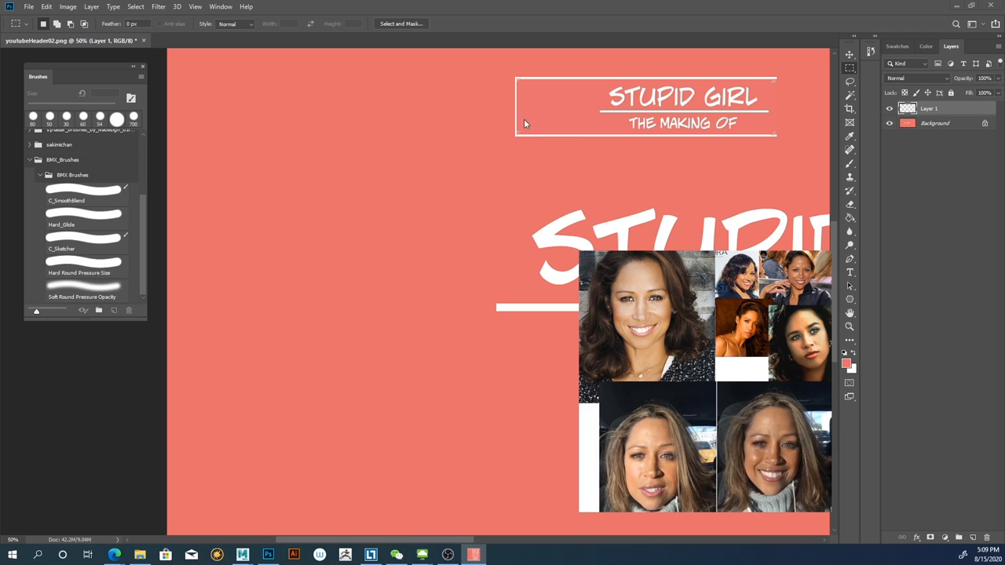
mouse_move(206, 74)
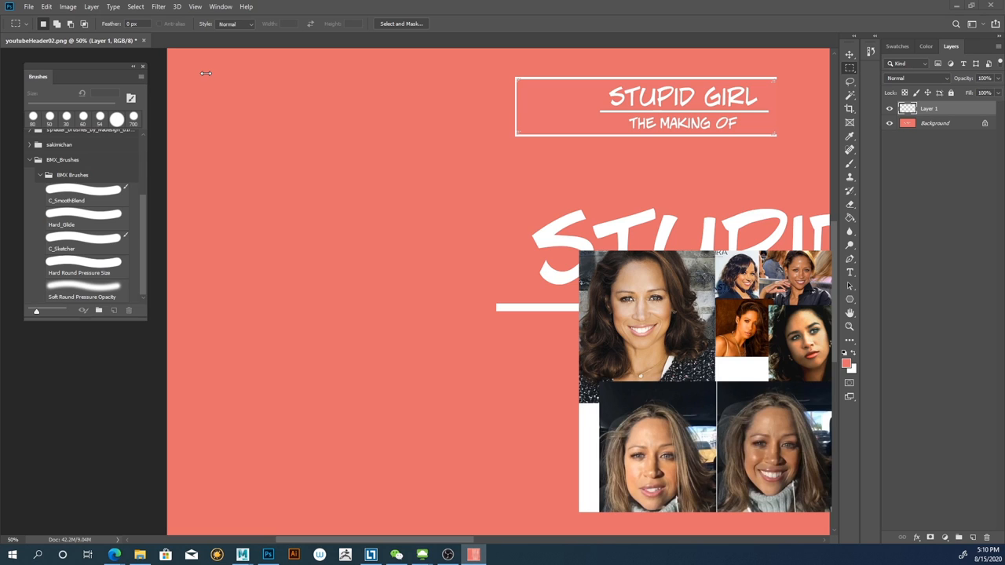
mouse_move(255, 106)
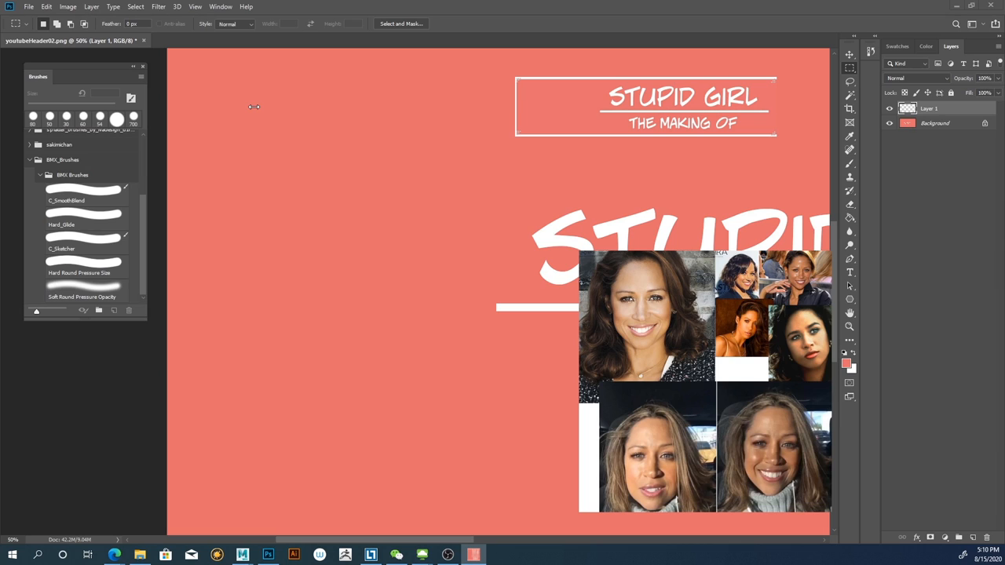
mouse_move(776, 423)
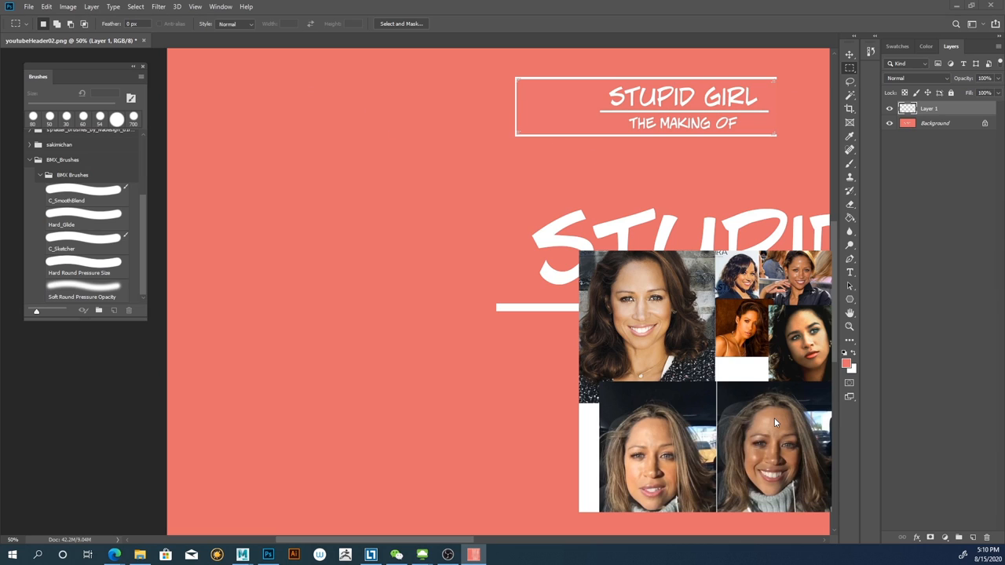
mouse_move(741, 379)
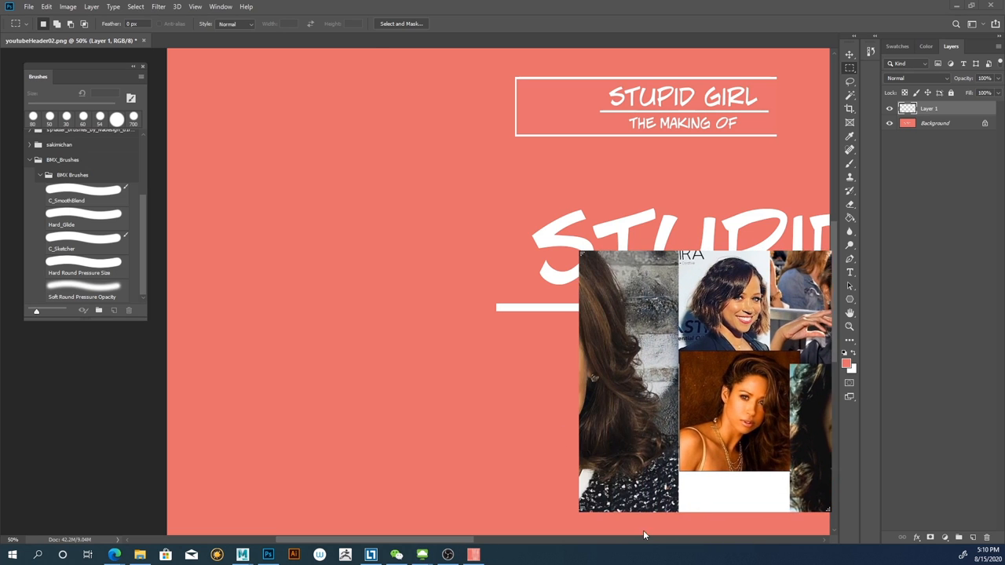
- Pan and enlarge the reference viewer until the smiling curly-haired portrait sits large on the right
drag(704, 382, 663, 393)
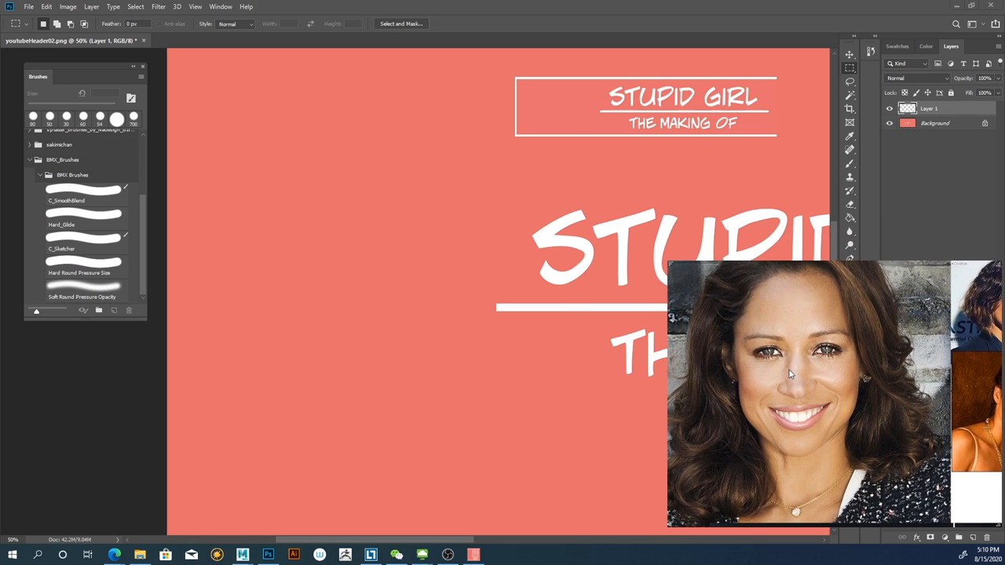
mouse_move(596, 125)
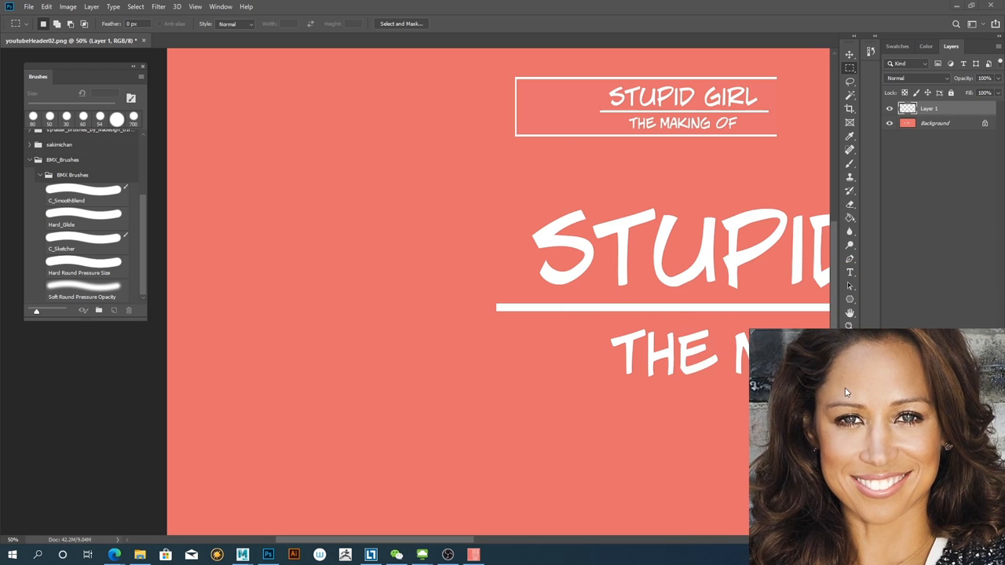
mouse_move(867, 120)
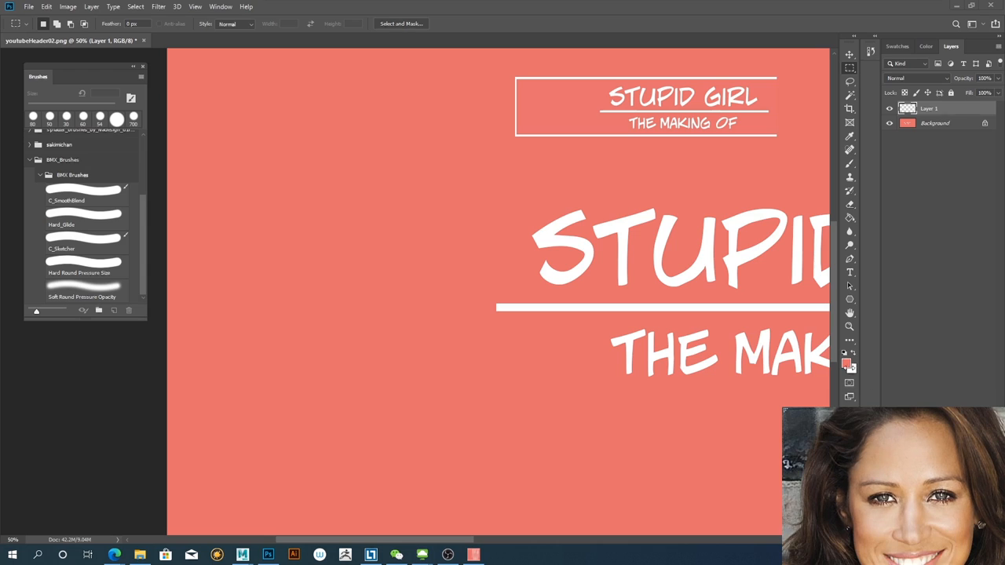
click(848, 245)
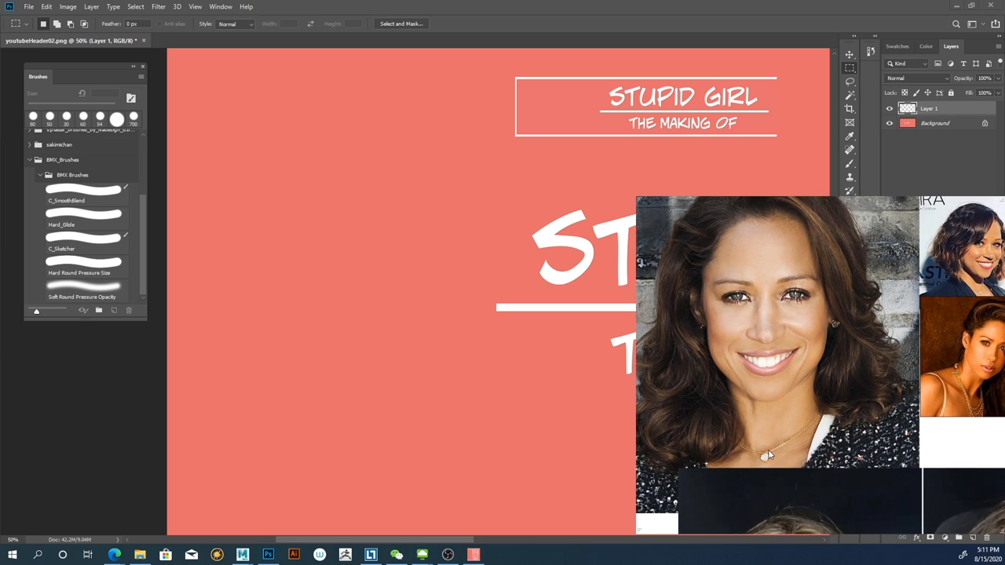
mouse_move(372, 202)
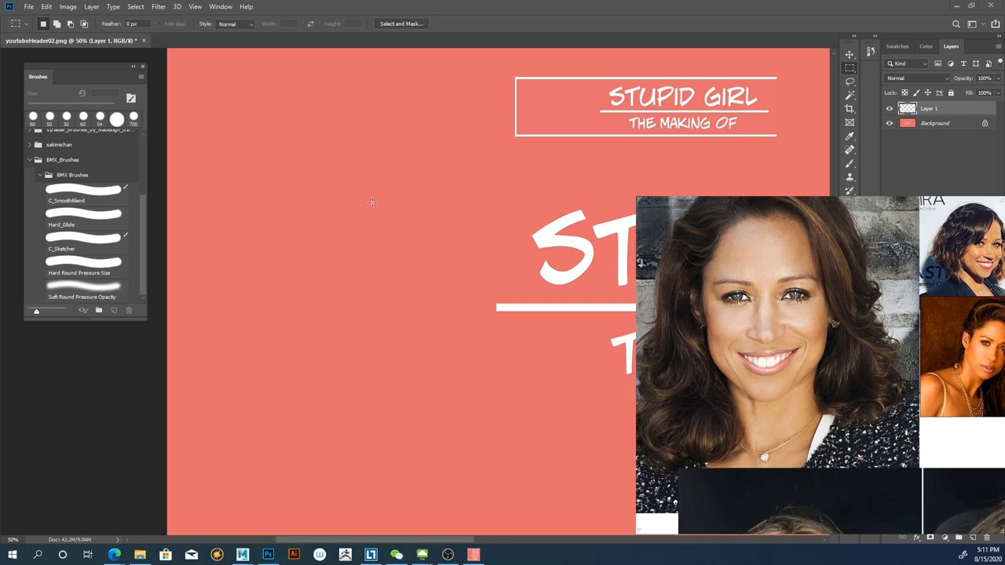
mouse_move(163, 223)
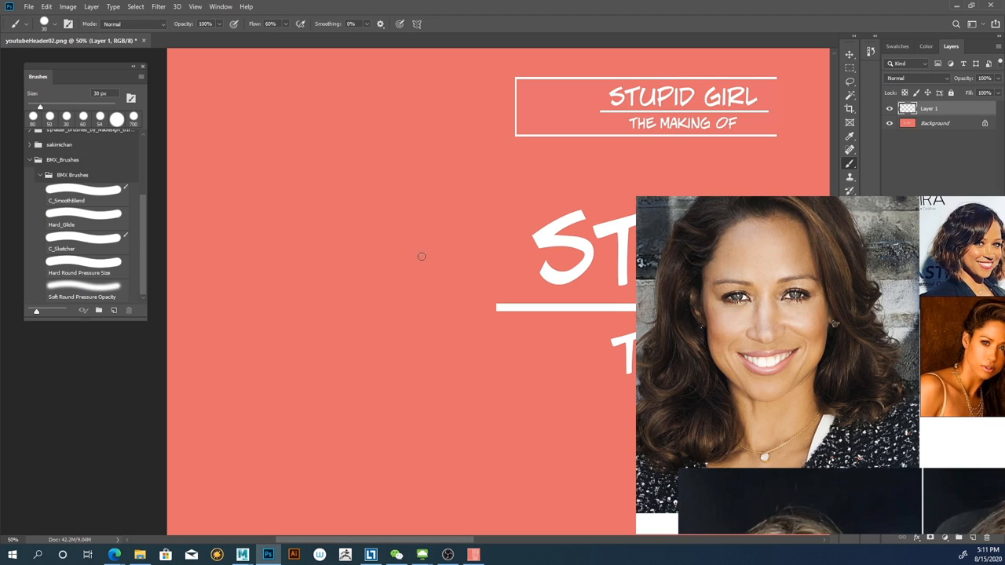
mouse_move(496, 355)
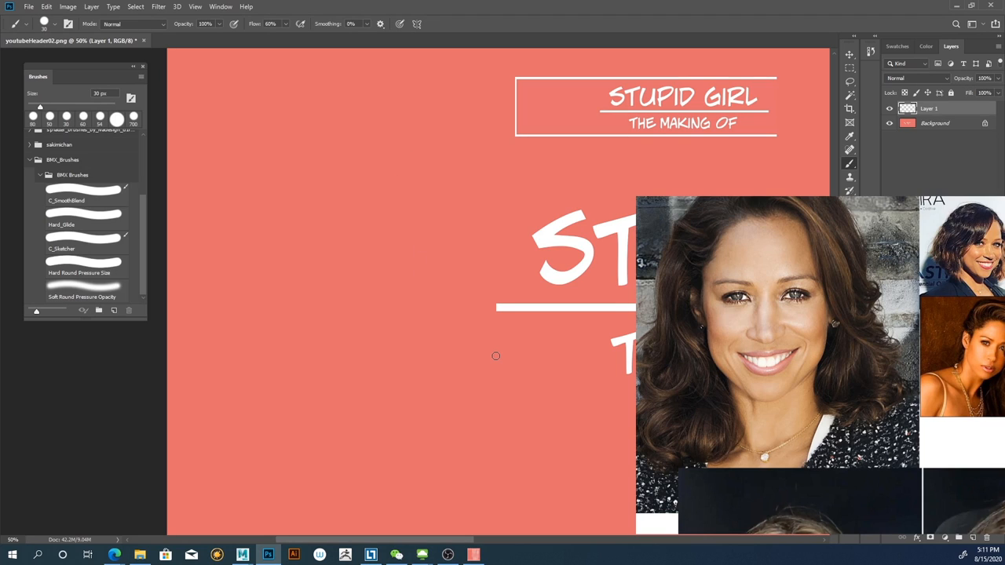
mouse_move(427, 273)
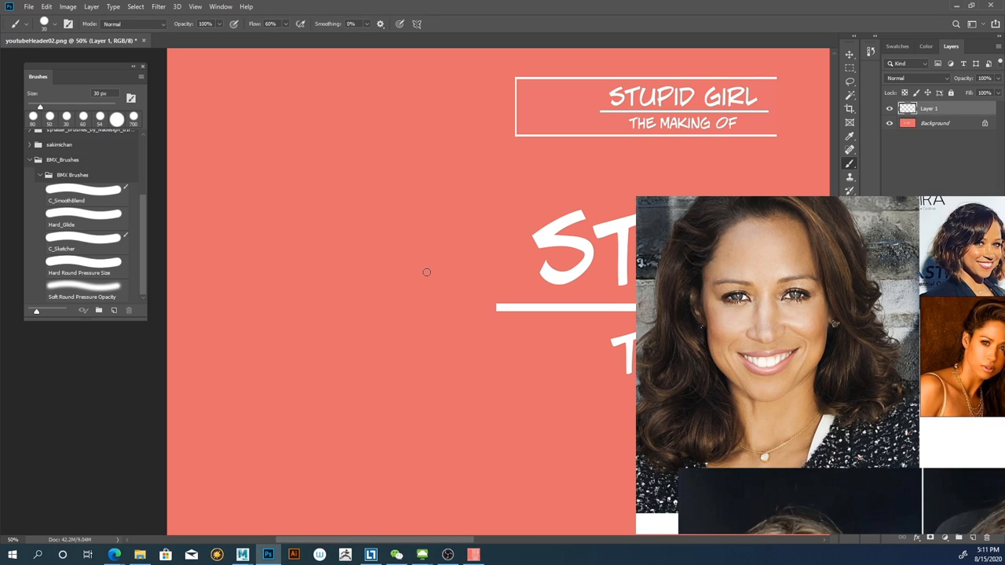
mouse_move(405, 270)
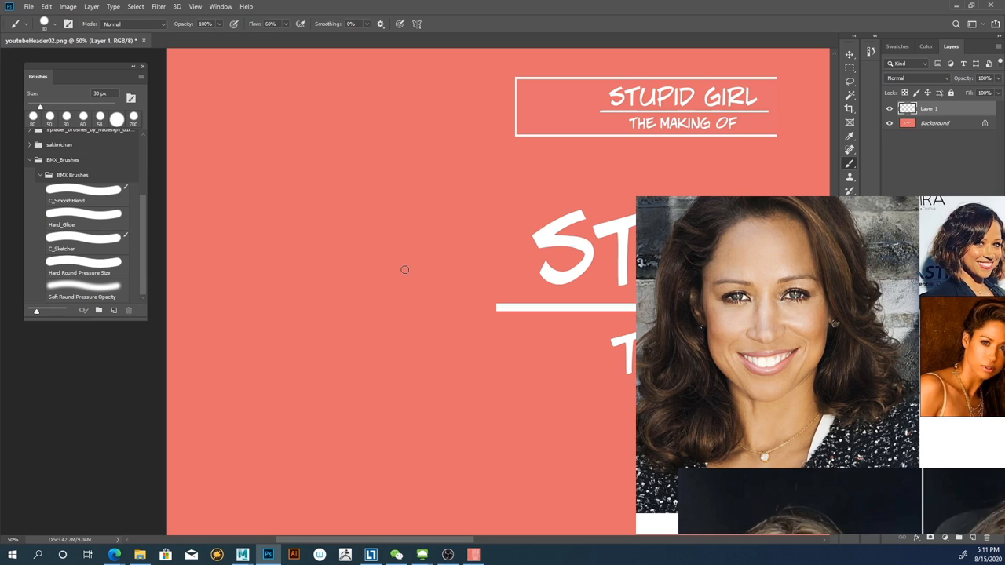
mouse_move(427, 255)
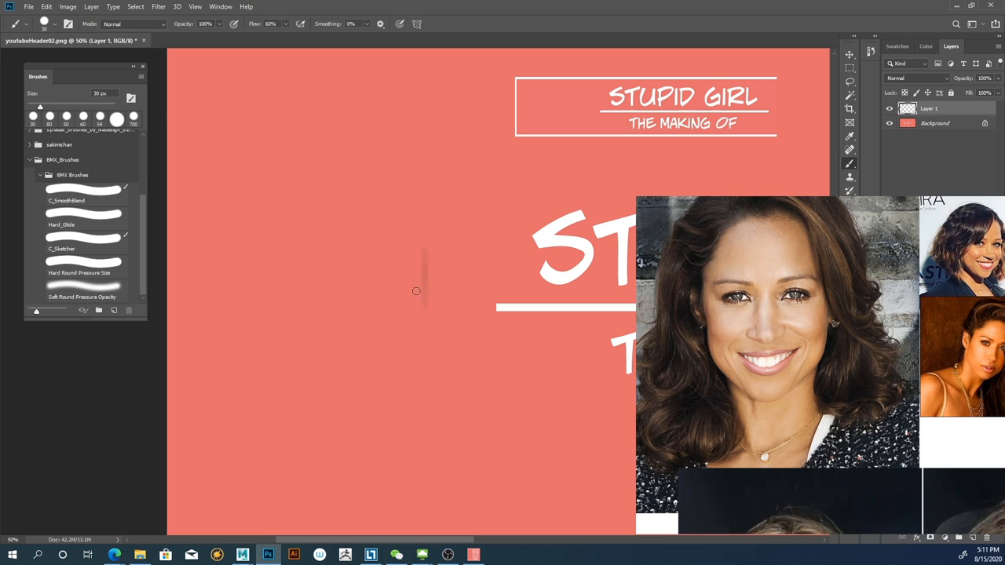
- Select the C_Sketcher brush preset in the Brushes panel for drawing on Layer 1
click(85, 260)
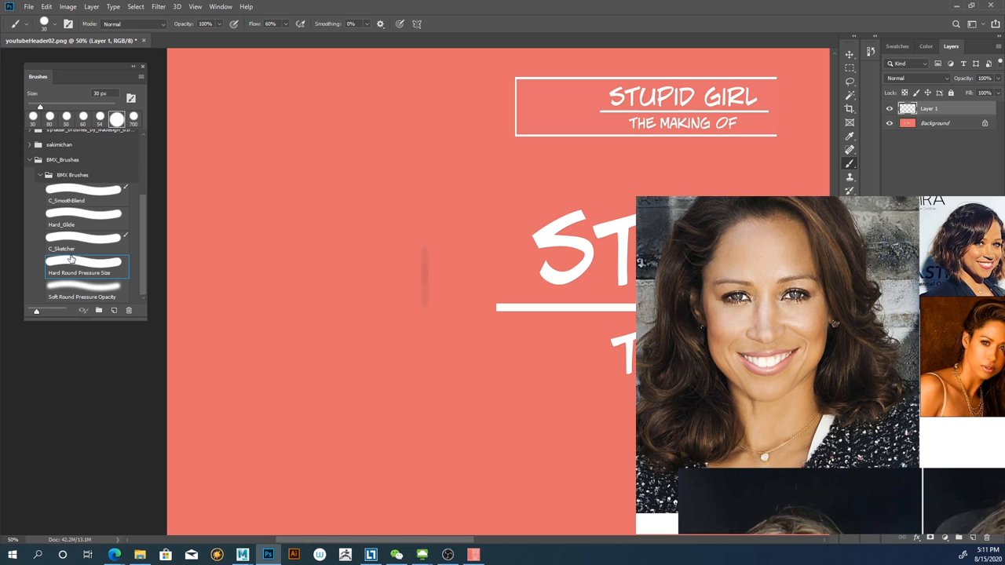
click(85, 248)
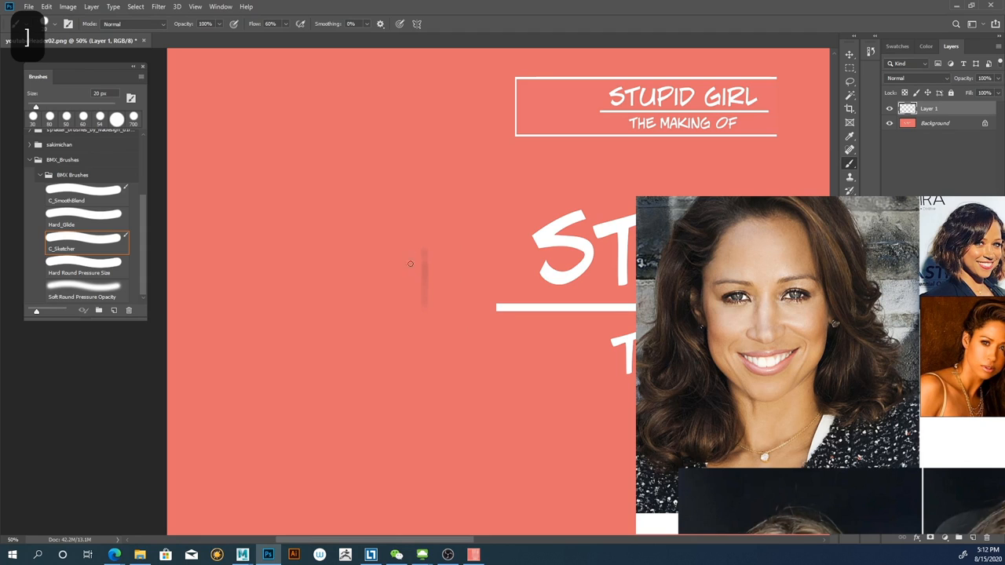
- Sketch the jawline, chin, head sides and top to close the oval face outline
drag(410, 264, 421, 349)
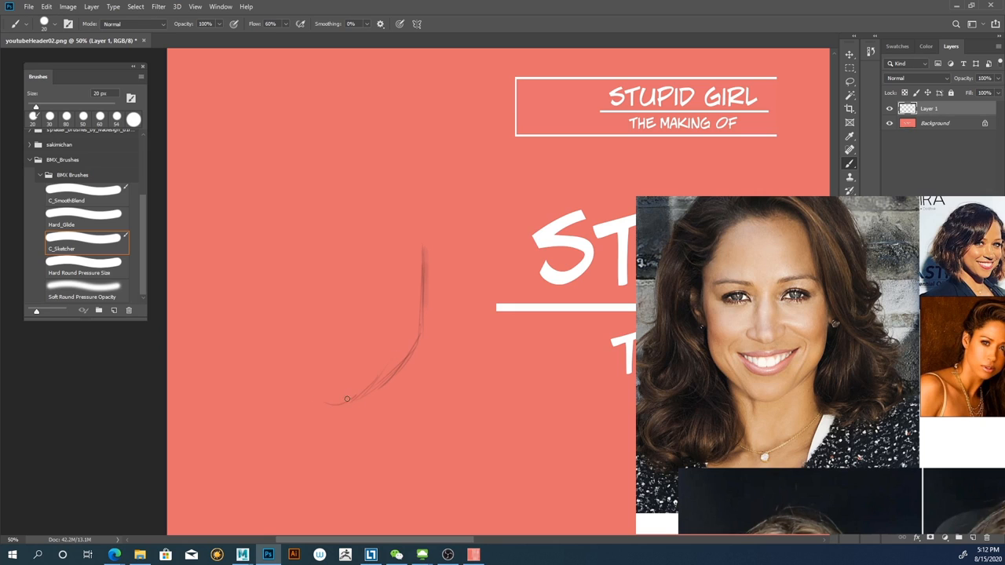
drag(347, 399, 305, 361)
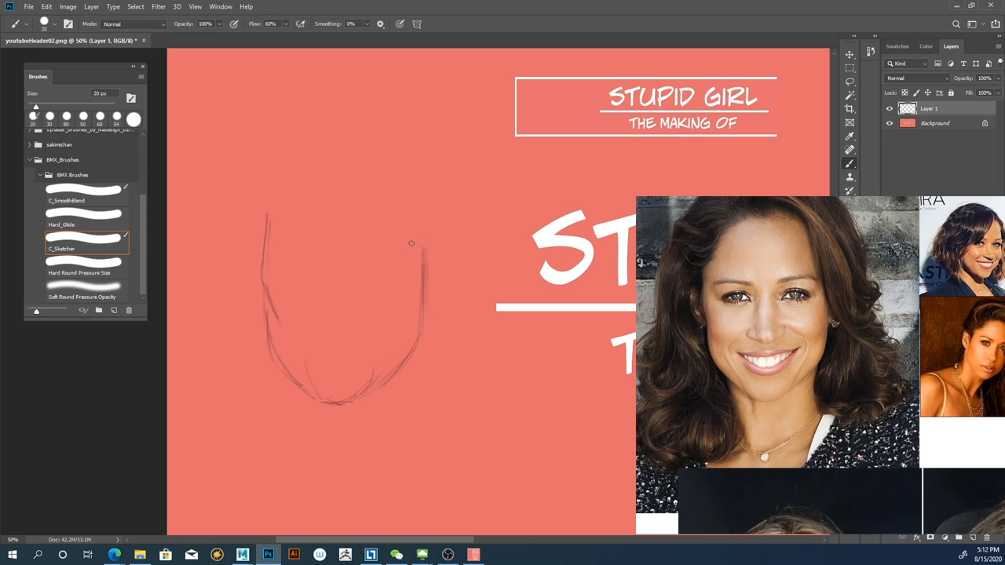
drag(411, 243, 408, 314)
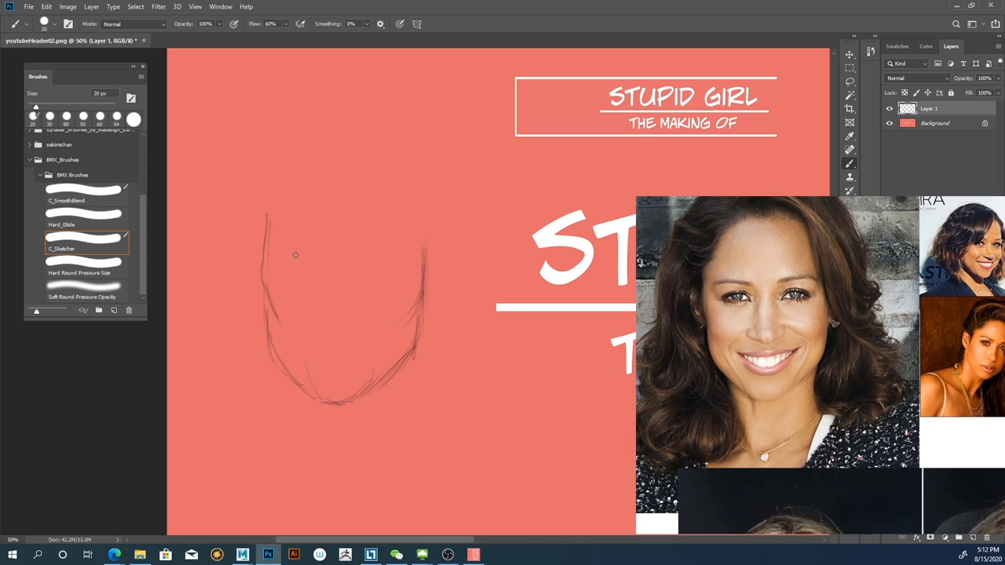
drag(295, 255, 301, 384)
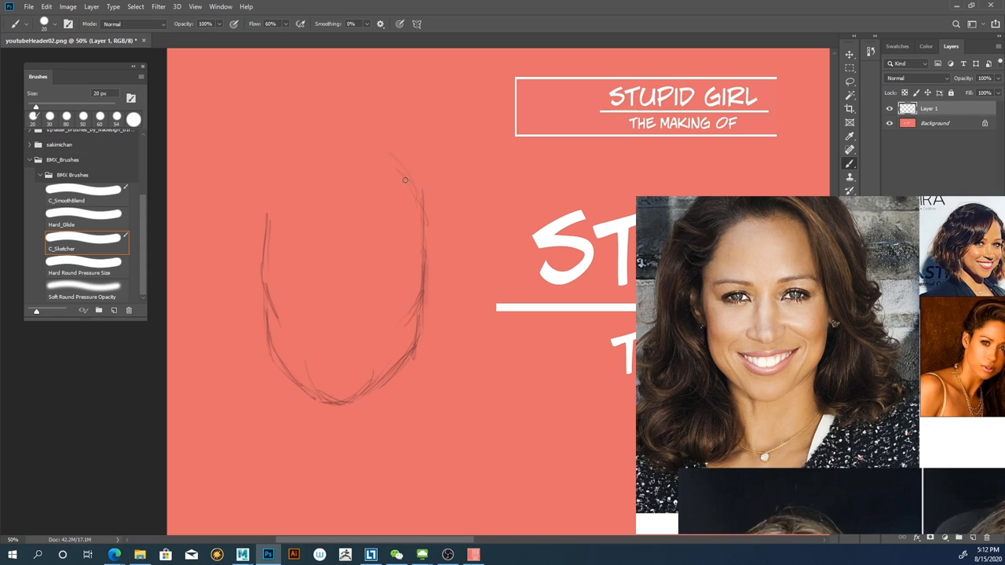
drag(405, 180, 329, 144)
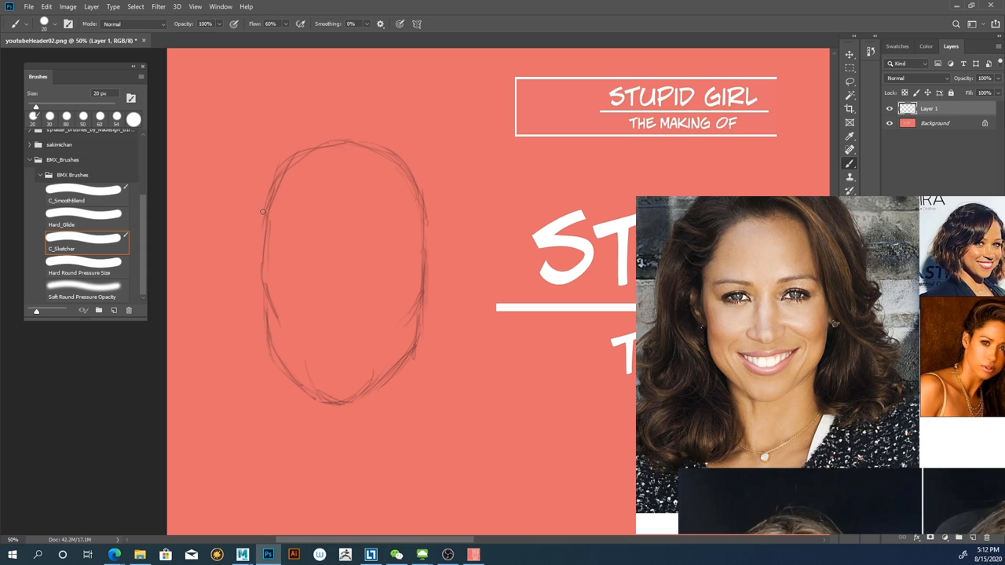
mouse_move(348, 202)
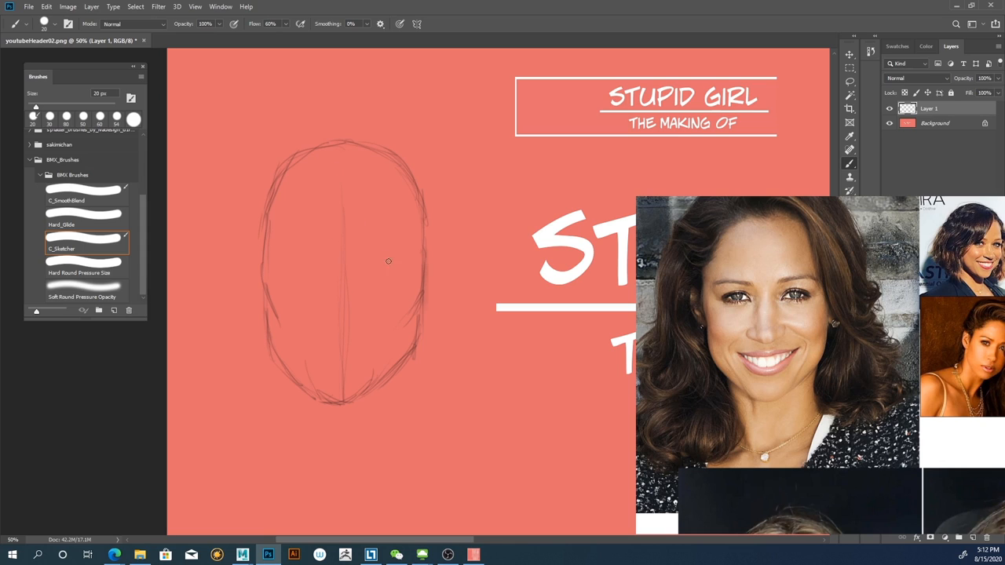
- Draw a horizontal eye guideline, then rough in the nose, lips and smiling mouth
drag(264, 270, 427, 270)
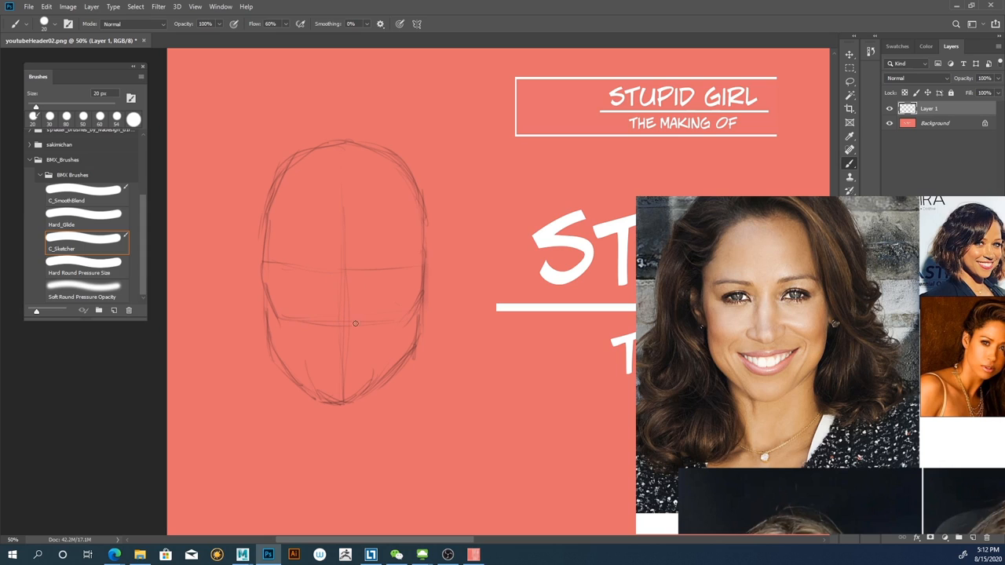
mouse_move(349, 327)
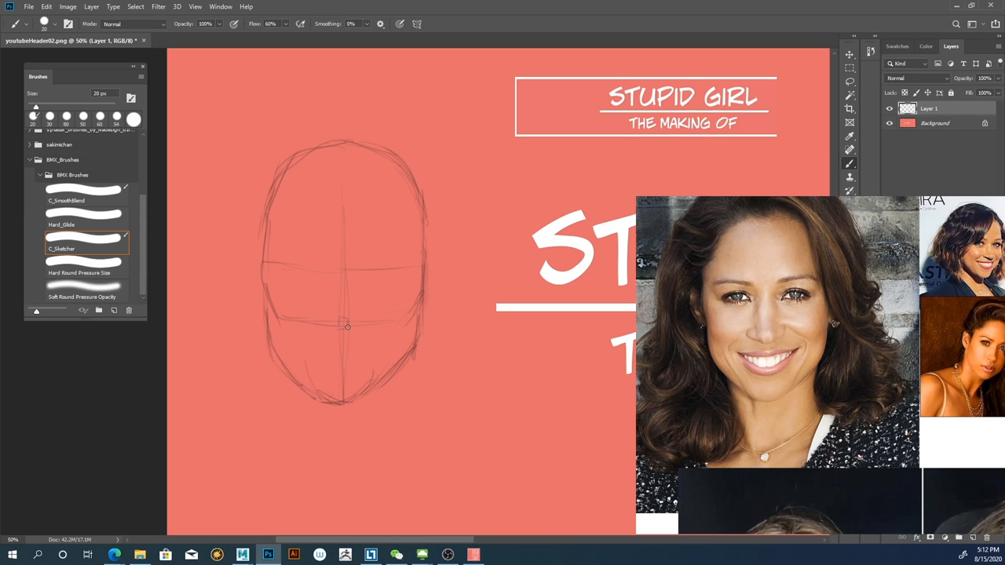
mouse_move(356, 324)
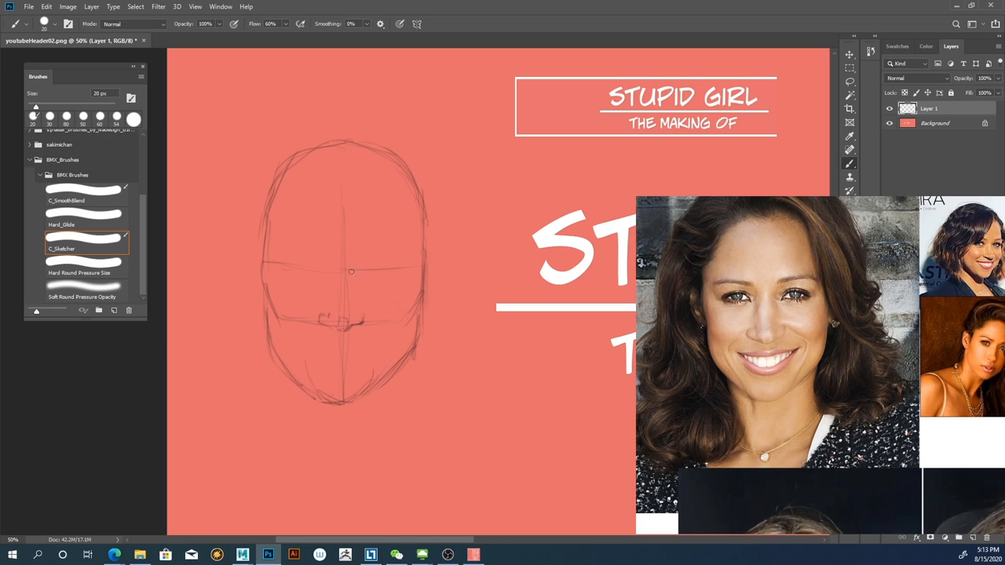
mouse_move(353, 311)
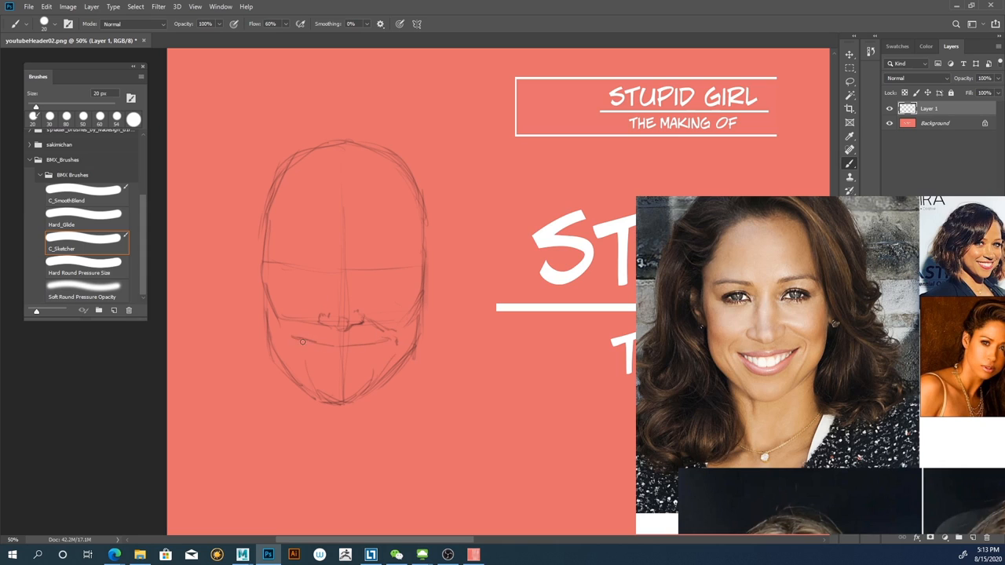
drag(301, 343, 393, 340)
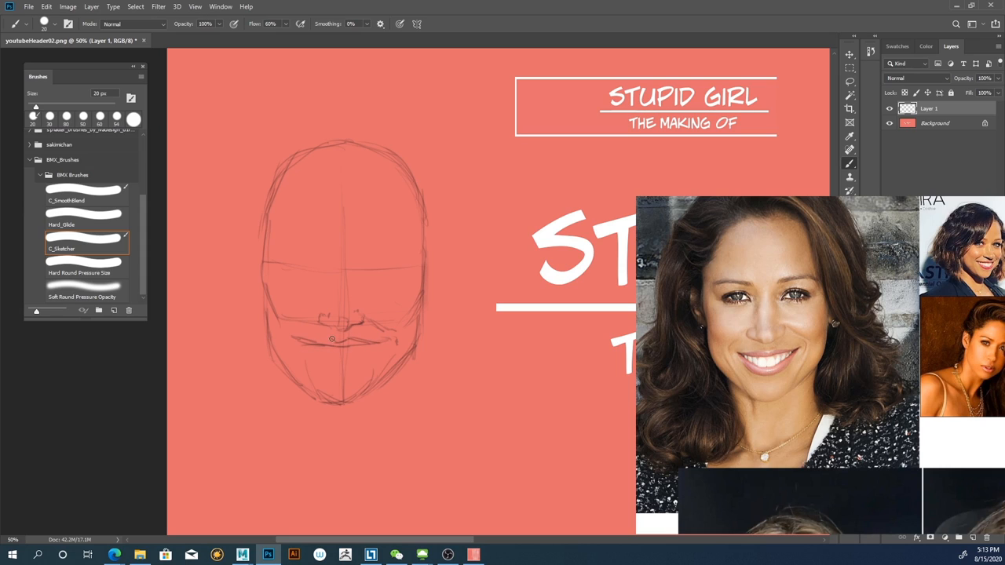
drag(331, 339, 360, 339)
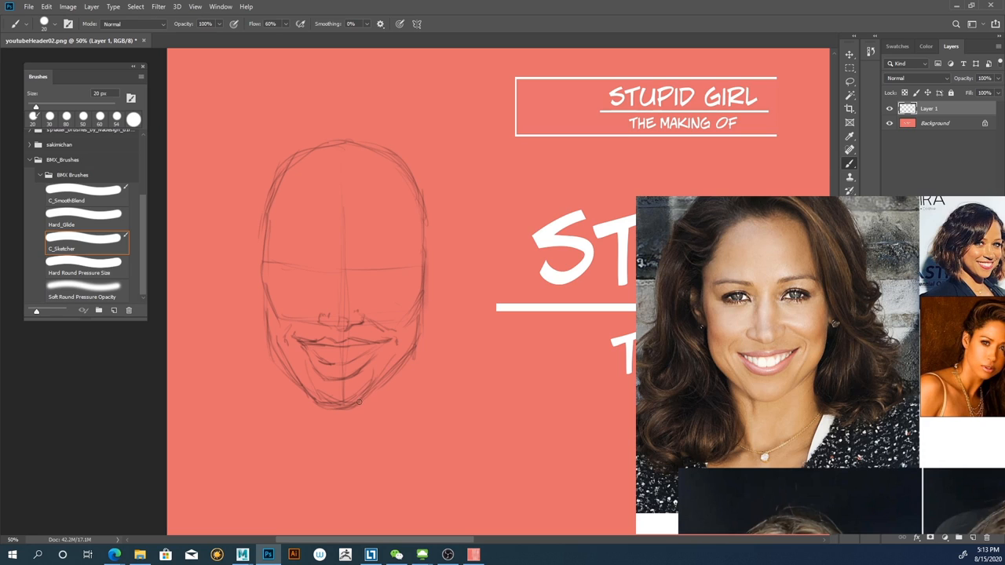
mouse_move(371, 393)
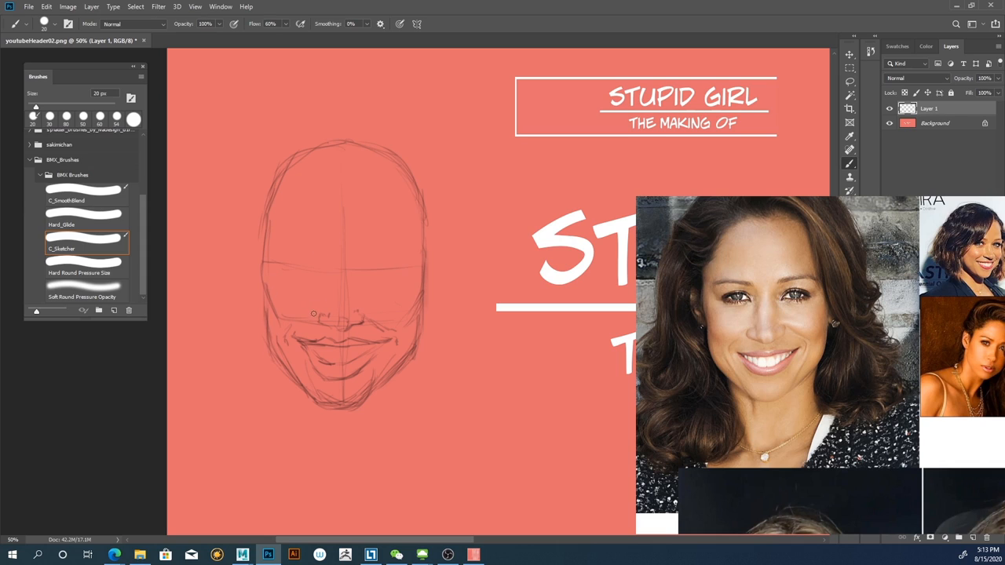
mouse_move(276, 311)
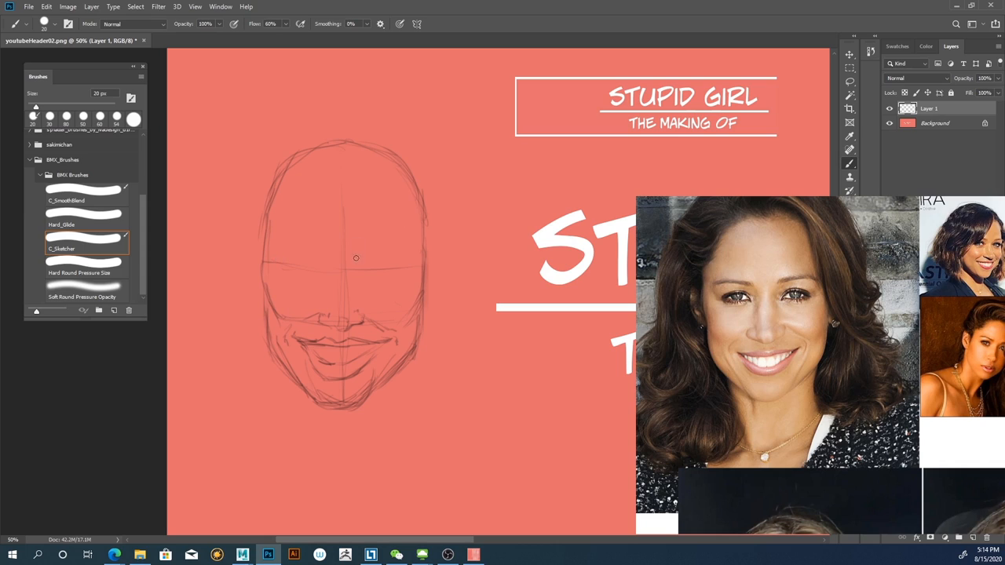
mouse_move(380, 270)
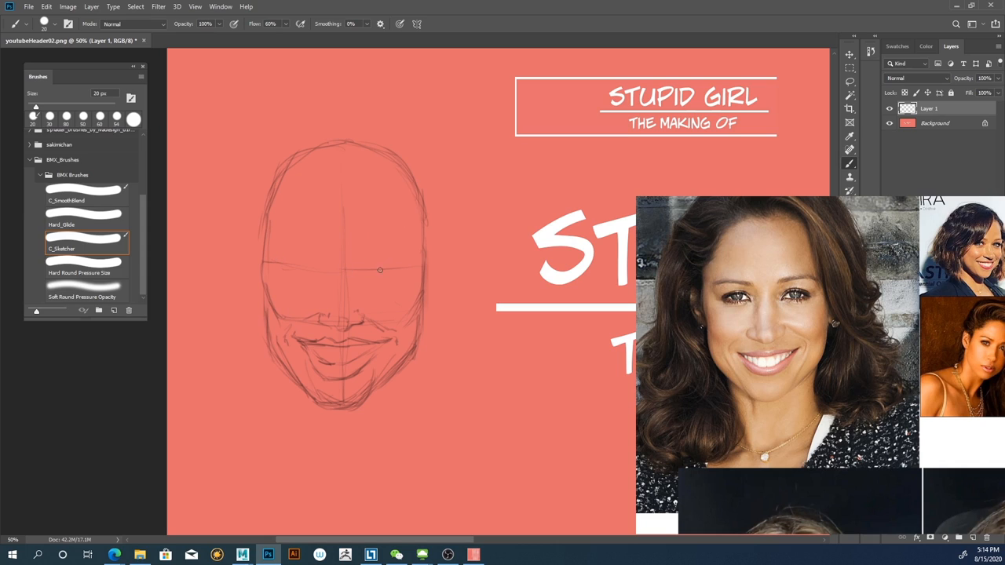
mouse_move(375, 270)
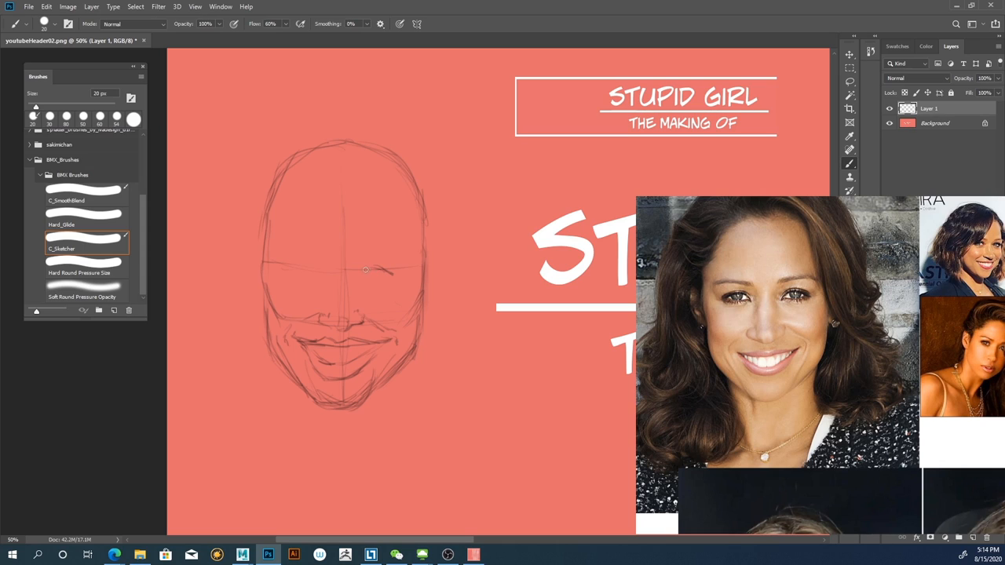
mouse_move(362, 277)
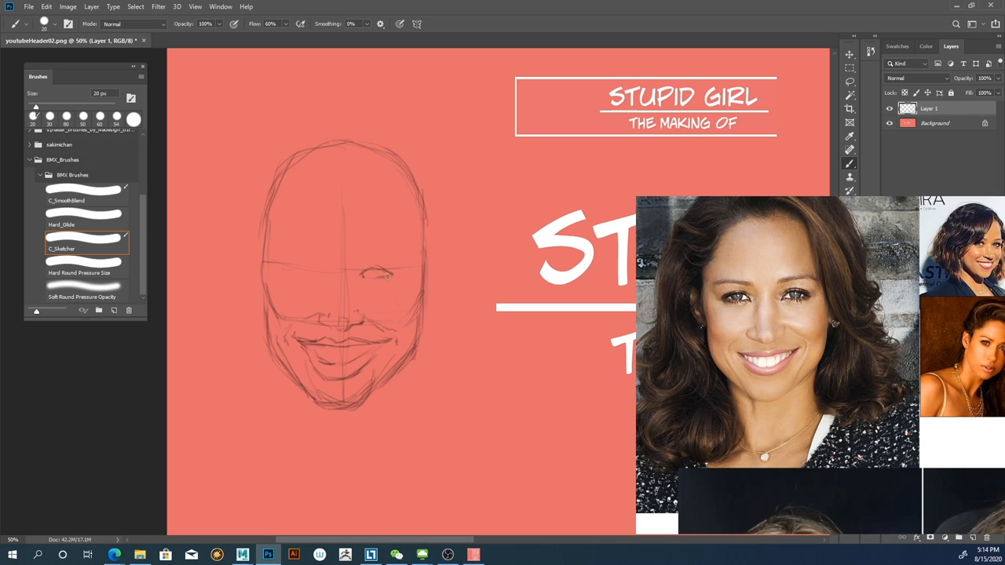
mouse_move(380, 267)
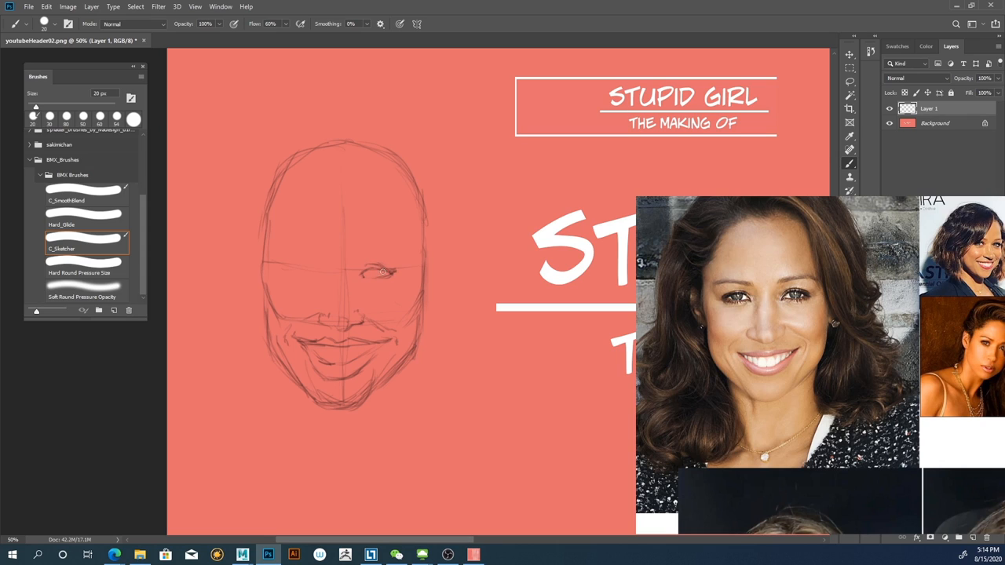
- Draw and refine the almond-shaped right eye with lid strokes over the guideline
drag(385, 274, 374, 257)
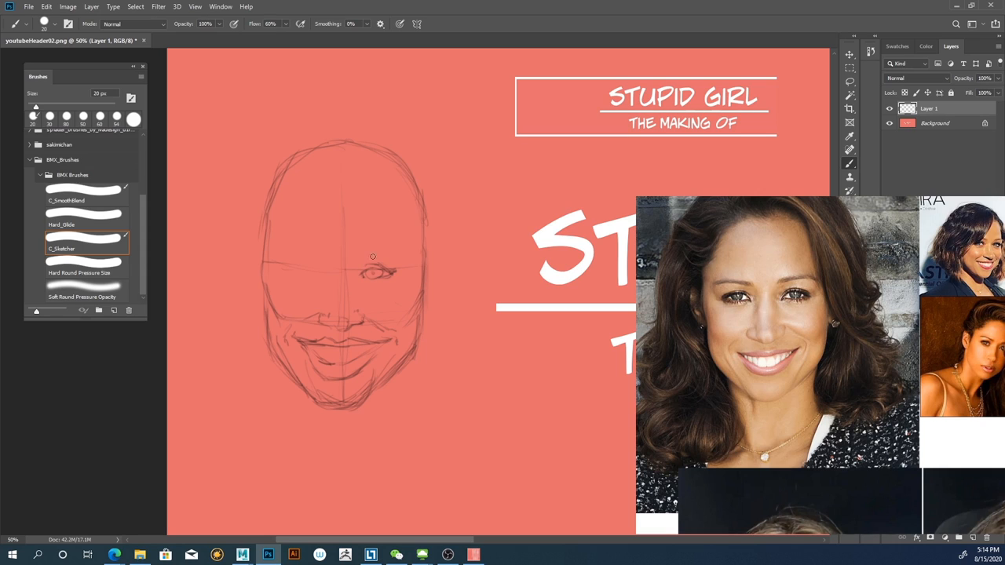
mouse_move(355, 252)
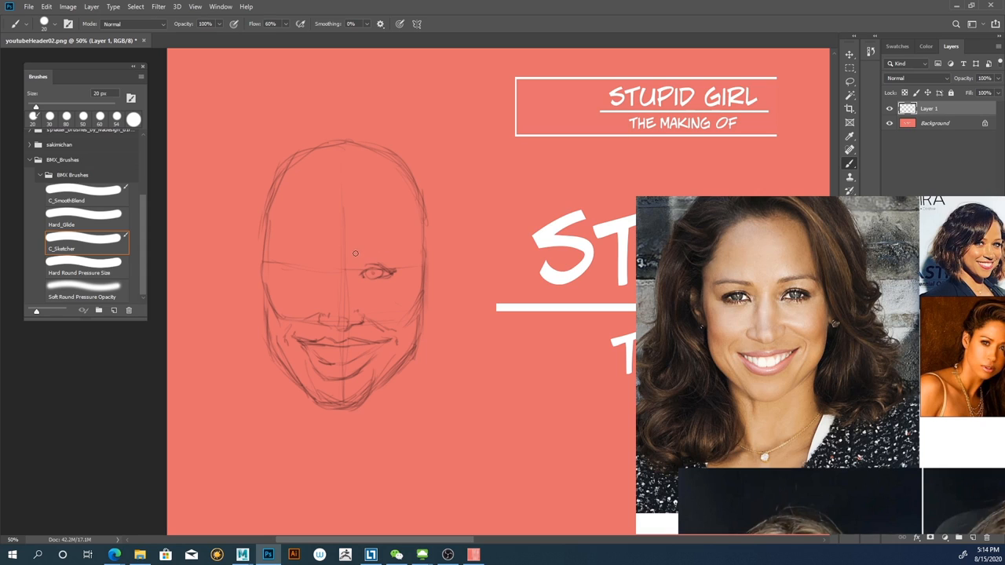
drag(353, 255, 387, 254)
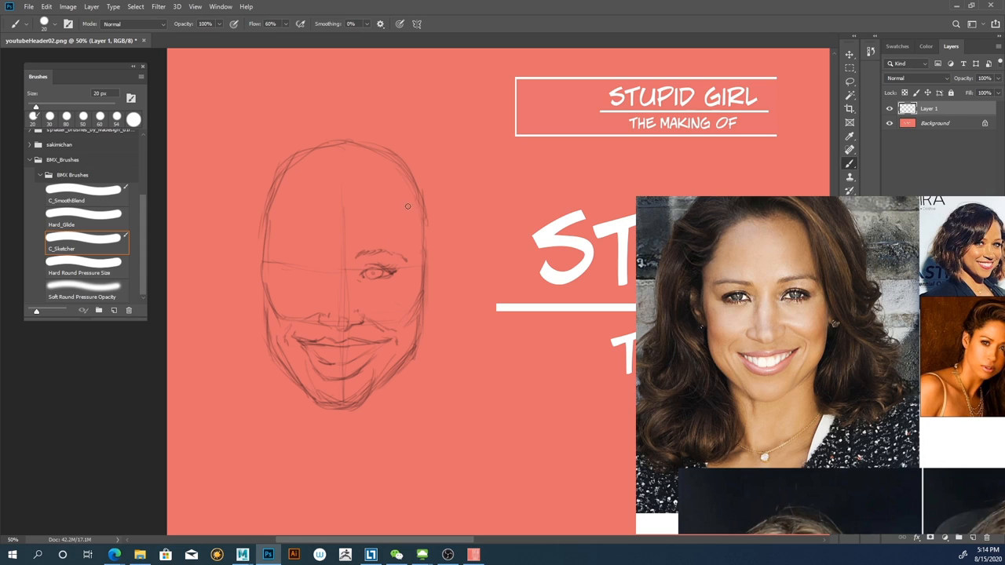
mouse_move(364, 179)
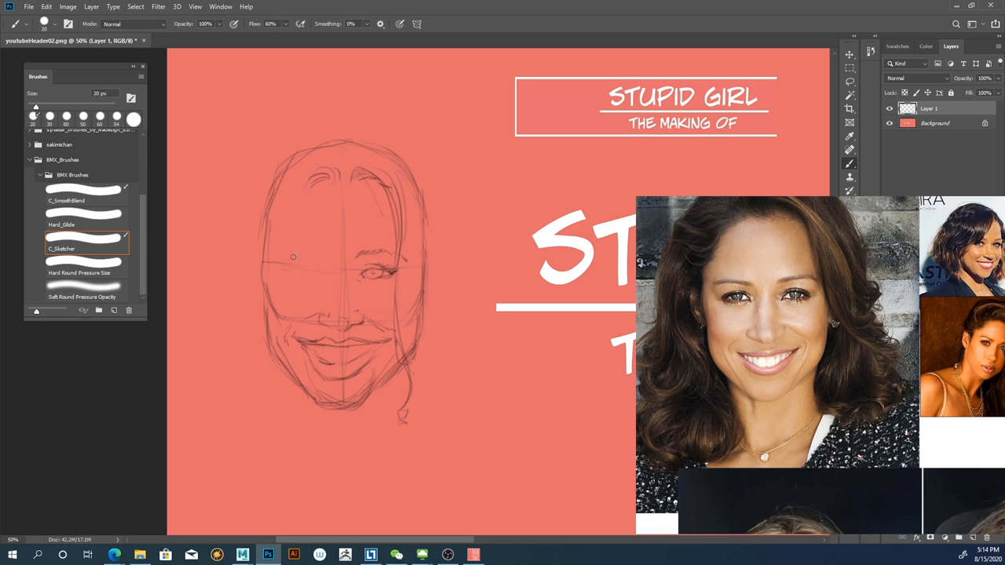
mouse_move(317, 274)
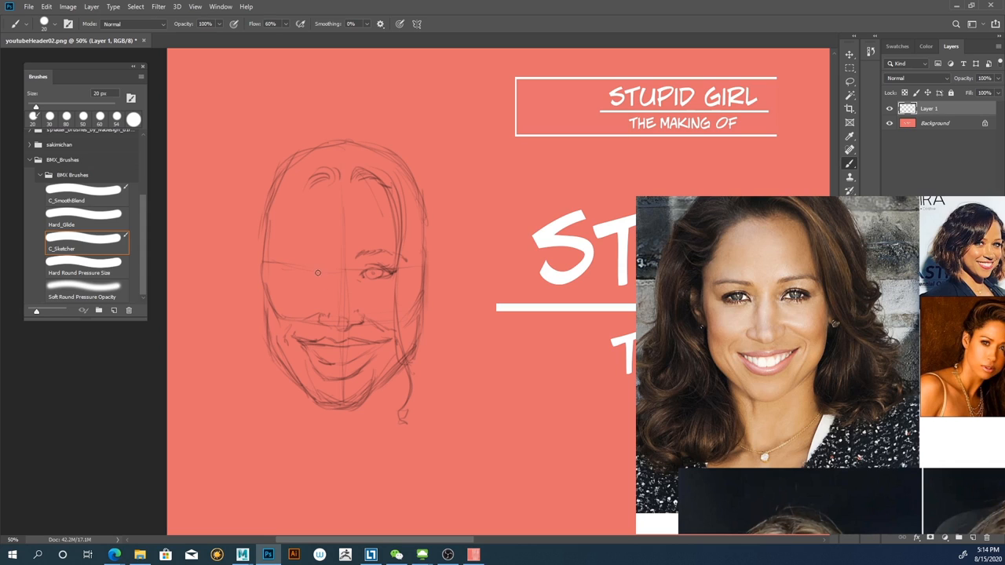
mouse_move(311, 270)
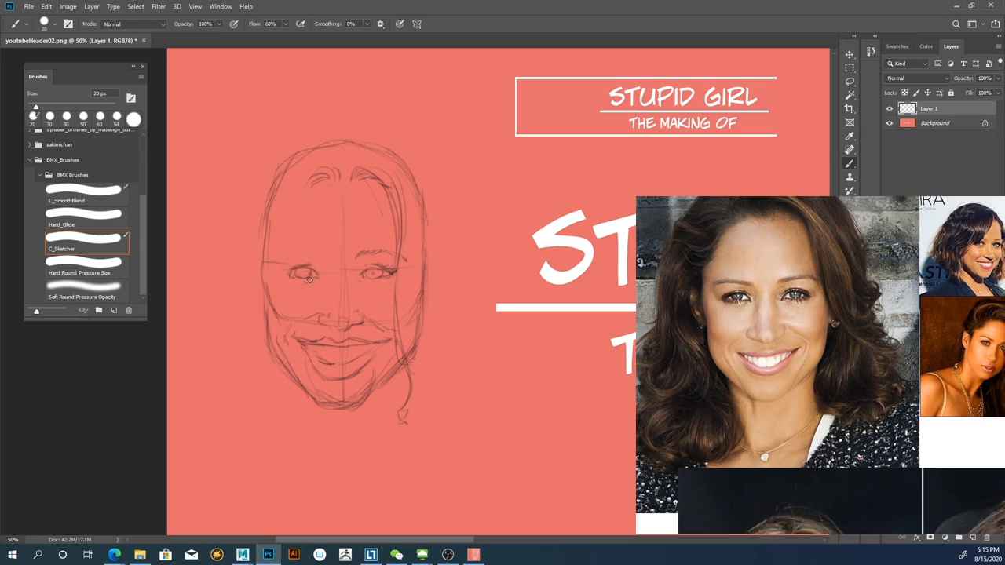
mouse_move(329, 277)
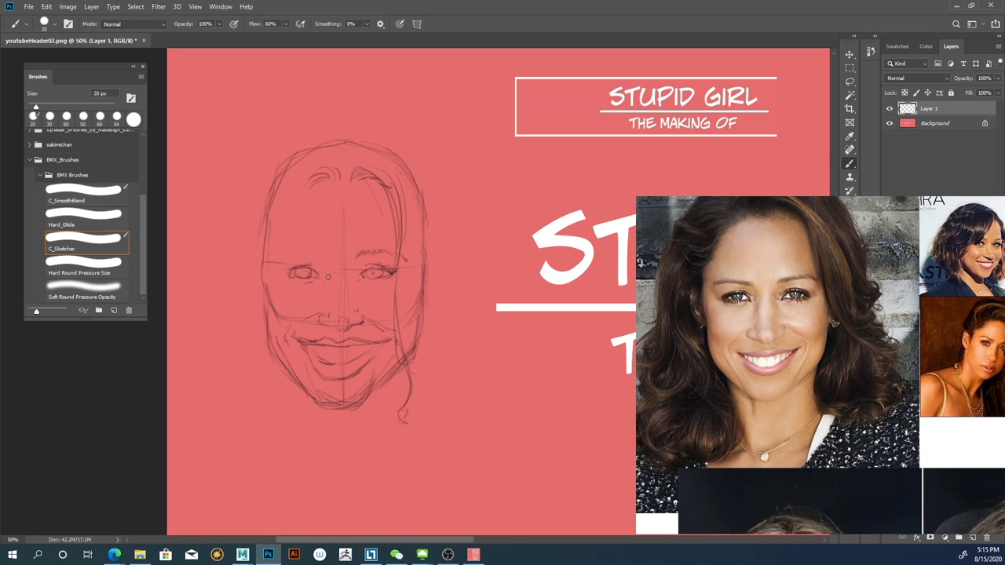
mouse_move(315, 252)
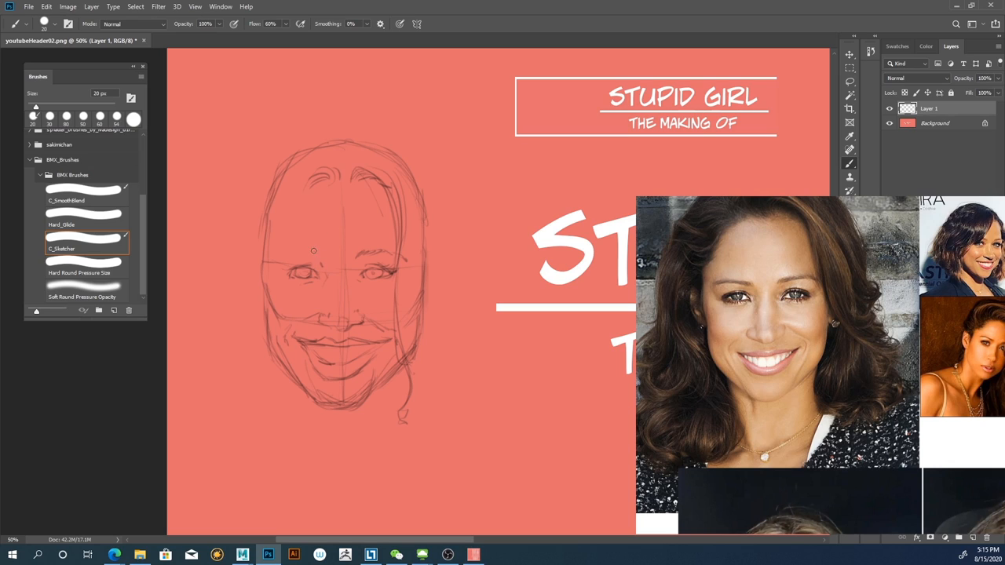
mouse_move(307, 255)
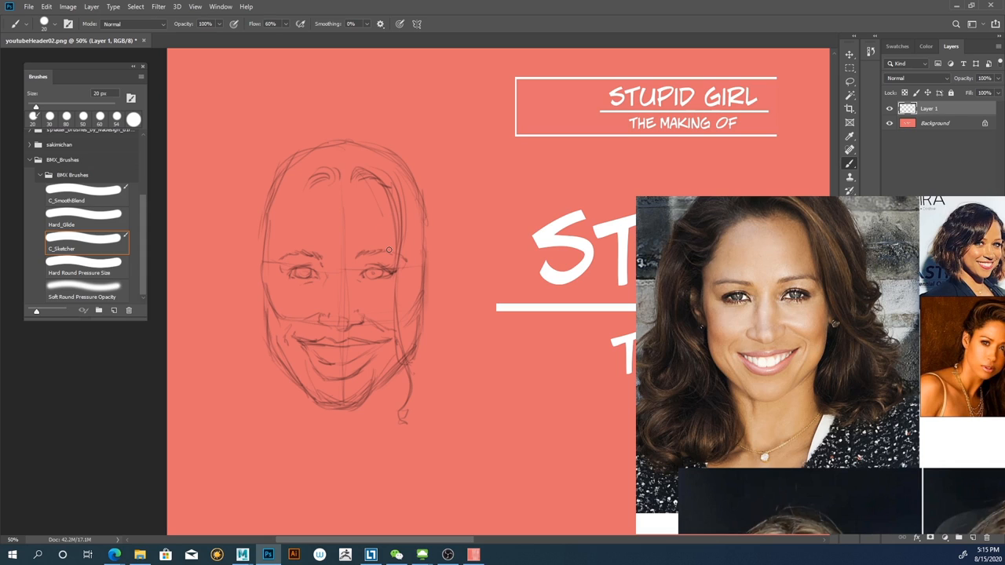
mouse_move(415, 264)
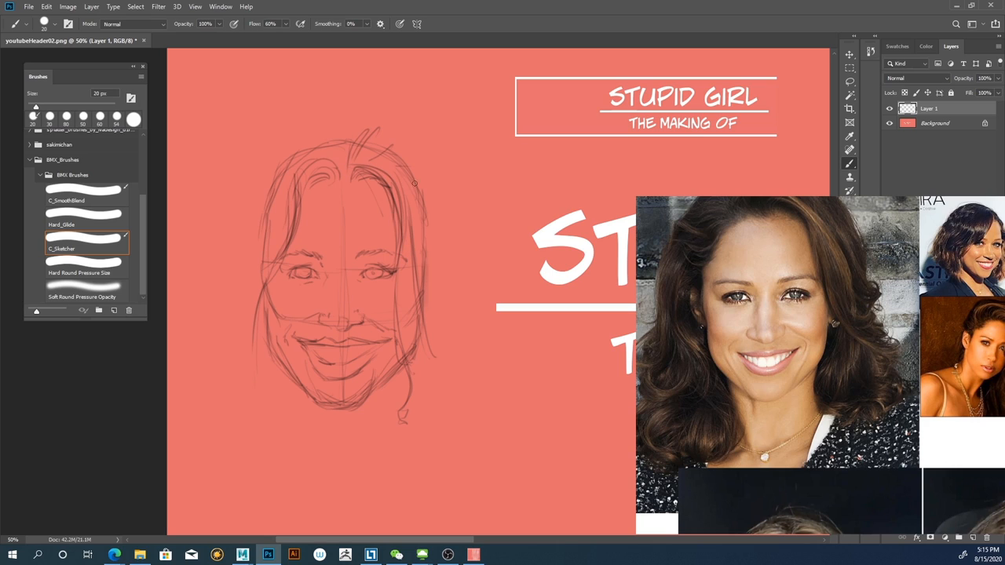
- Brush in hair strands above the head and a curly pigtail on the right side
drag(415, 181, 446, 223)
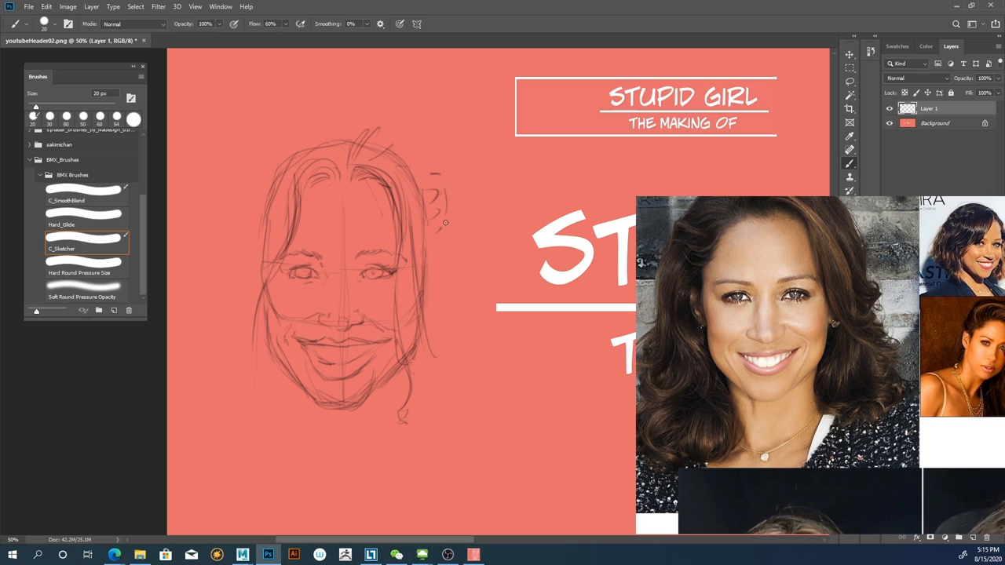
drag(443, 223, 479, 330)
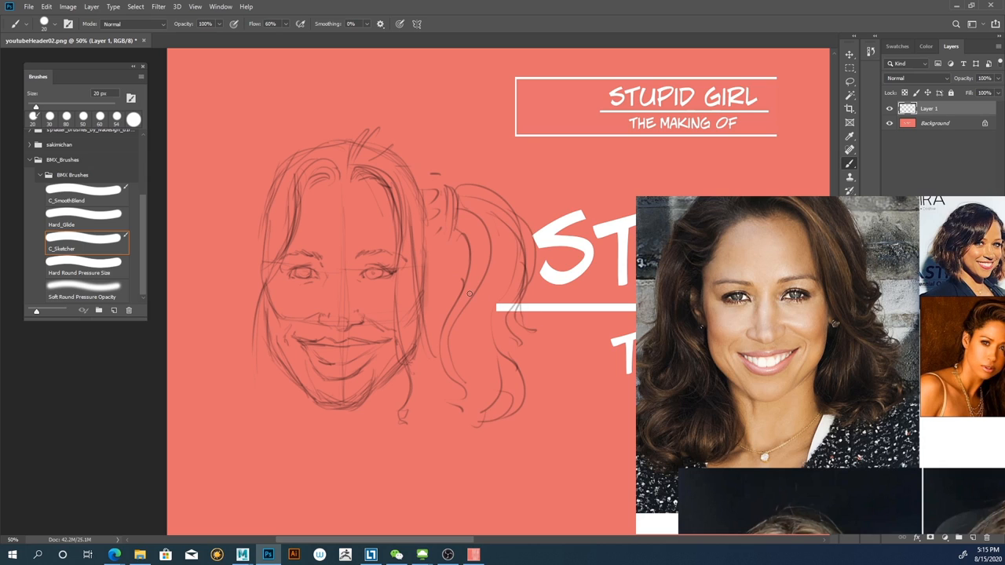
mouse_move(402, 355)
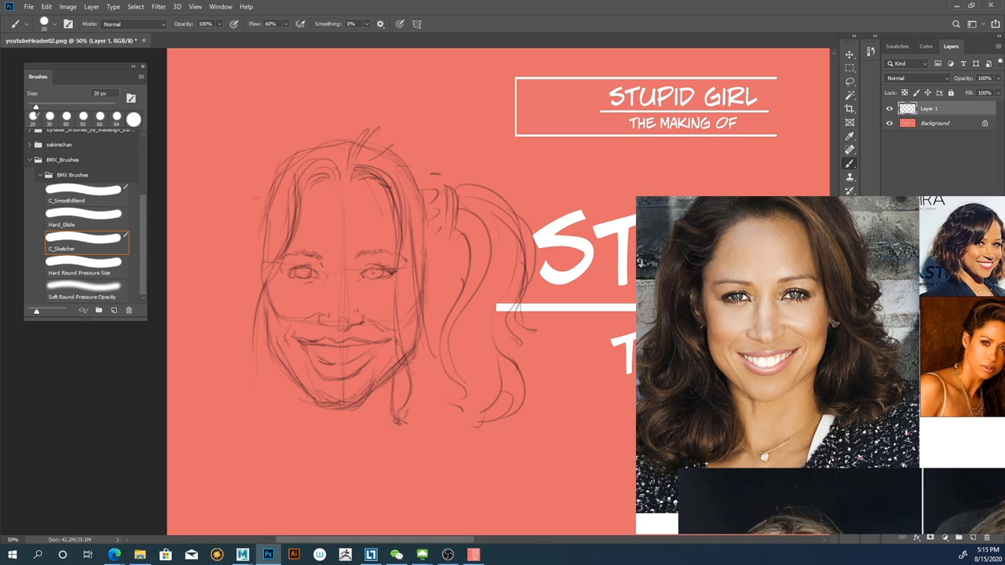
mouse_move(346, 424)
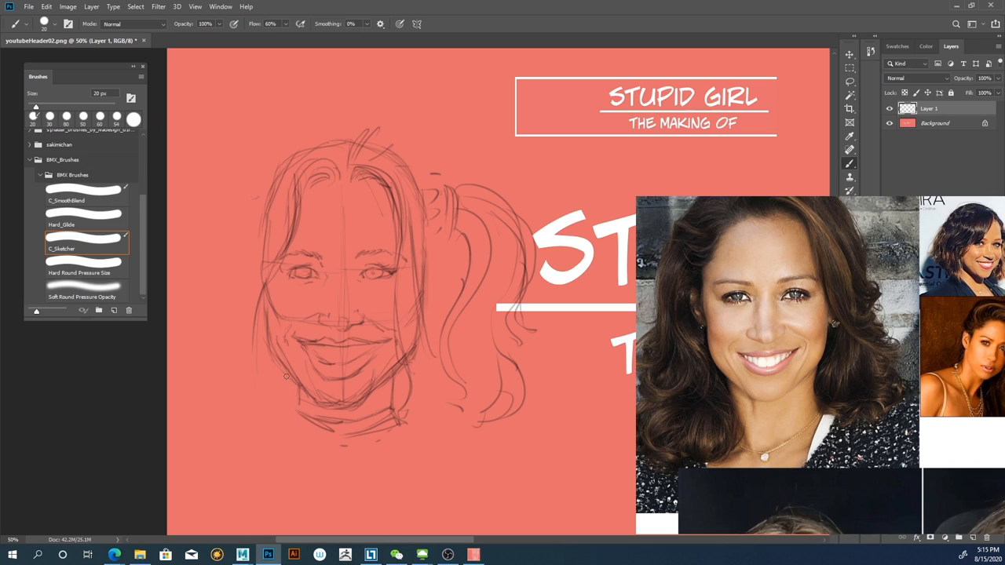
mouse_move(292, 286)
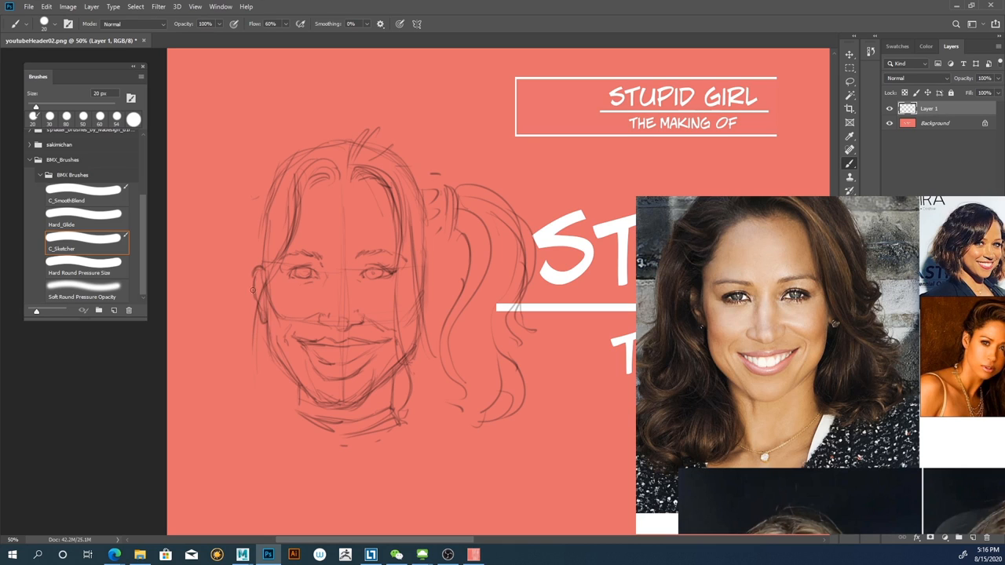
mouse_move(421, 275)
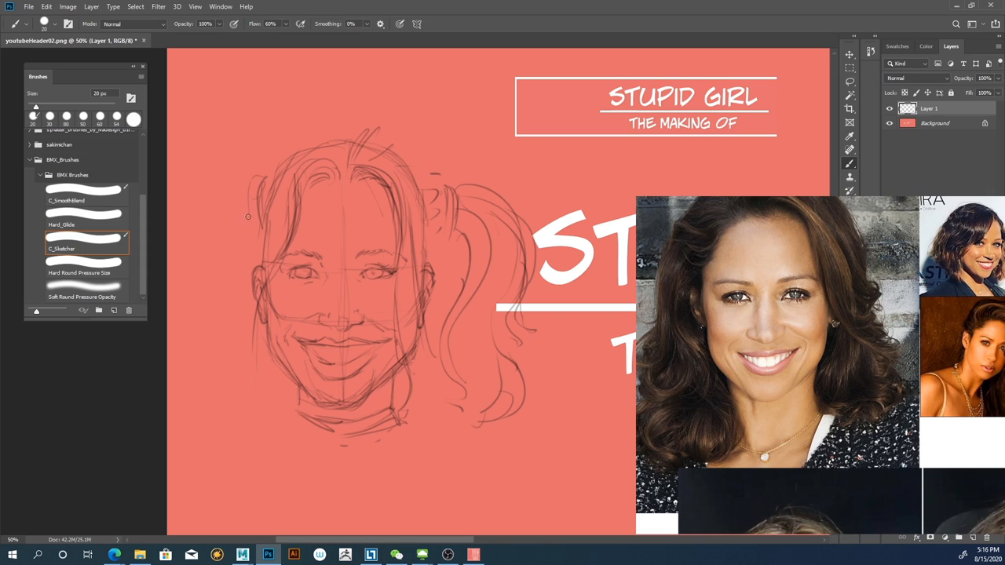
- Sketch the left curly pigtail and refine the hair strands framing the face
drag(248, 217, 216, 286)
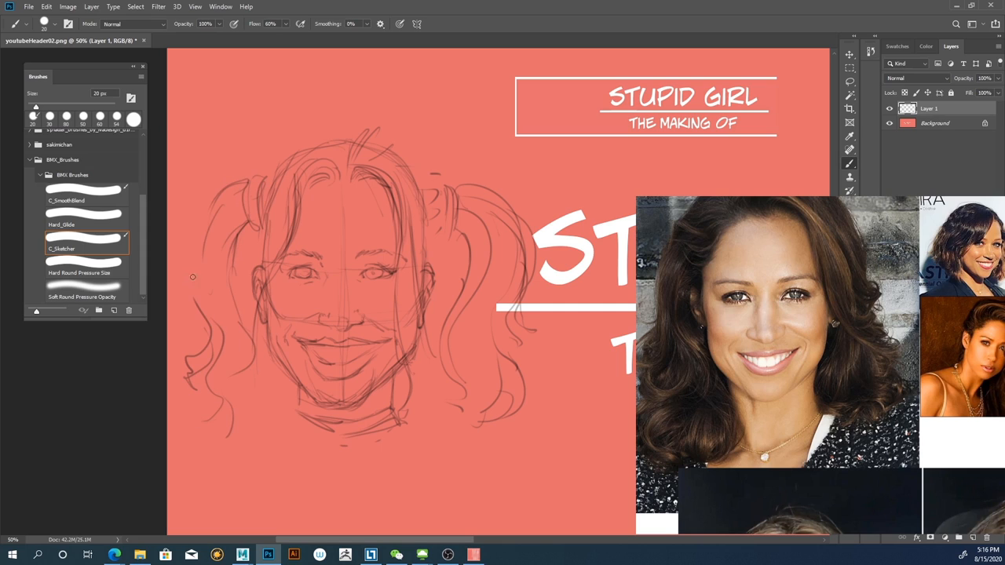
drag(191, 276, 252, 205)
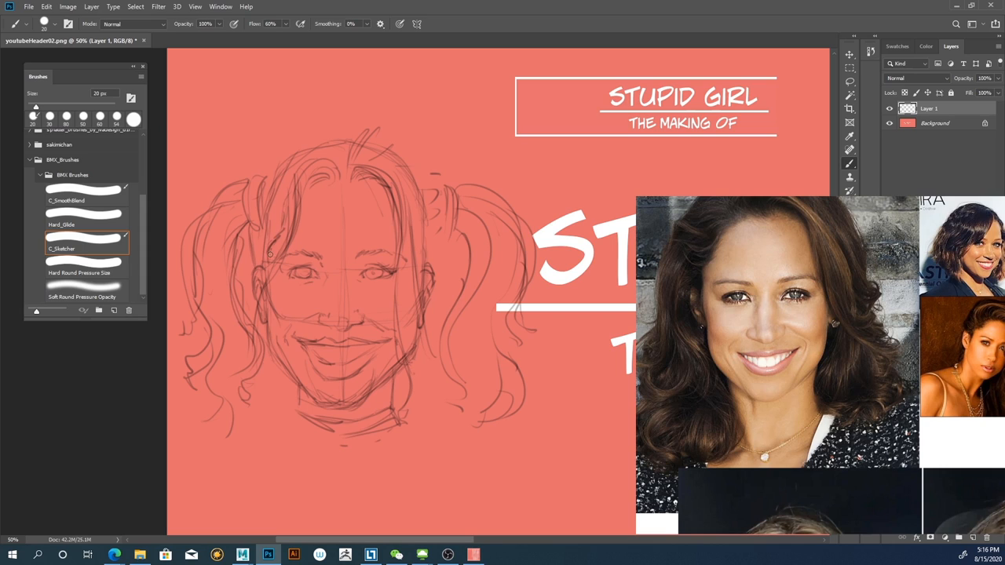
drag(271, 254, 309, 166)
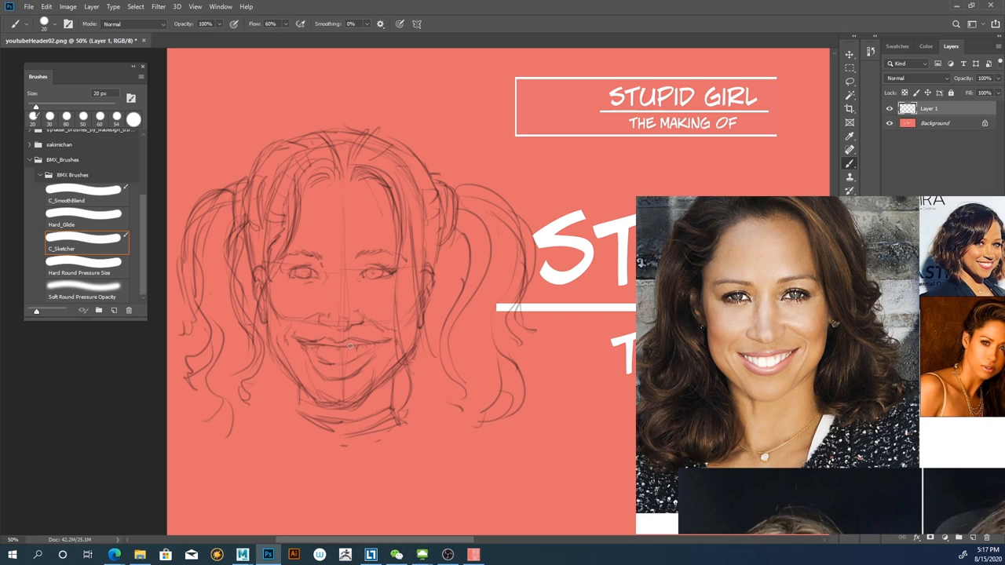
mouse_move(341, 363)
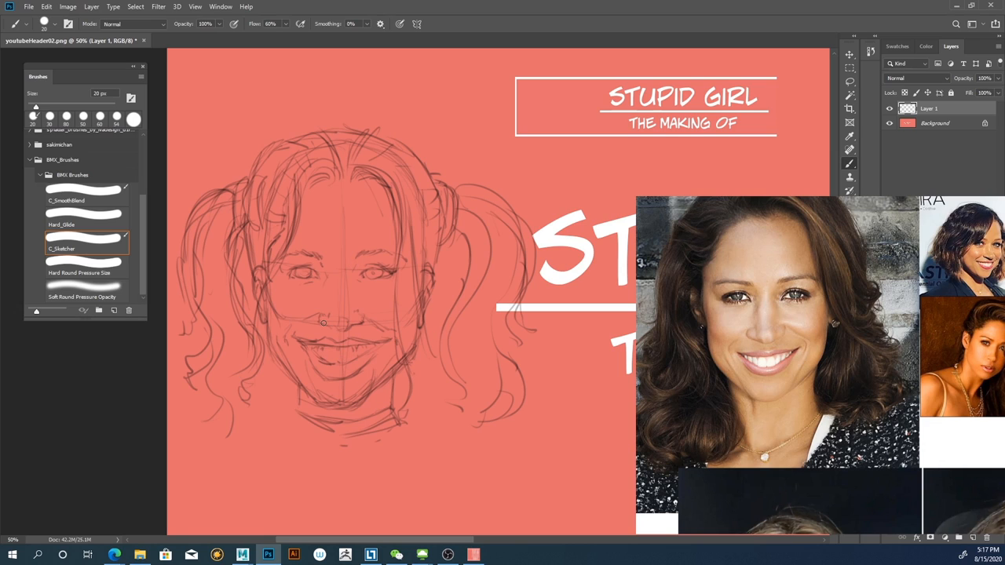
mouse_move(292, 408)
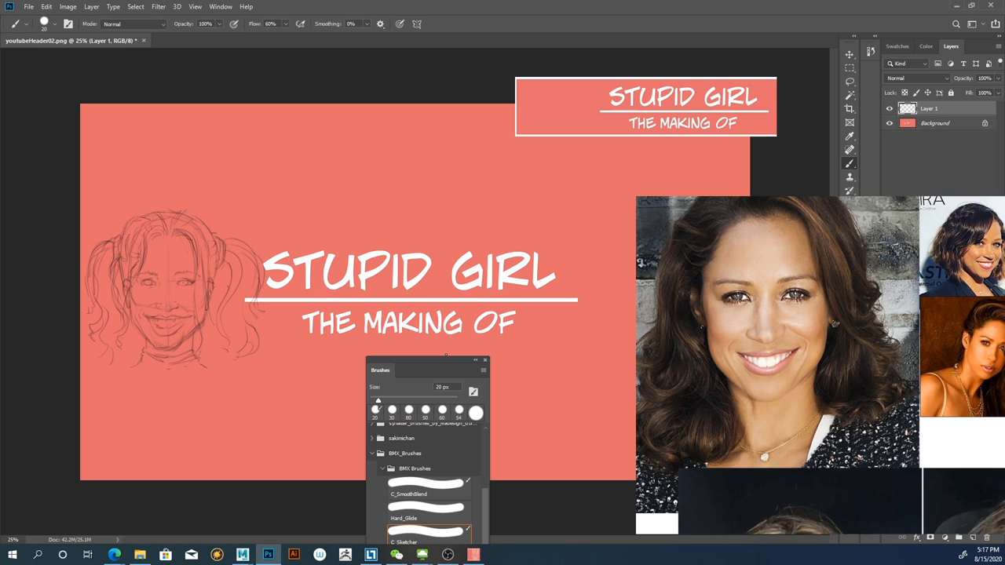
mouse_move(211, 182)
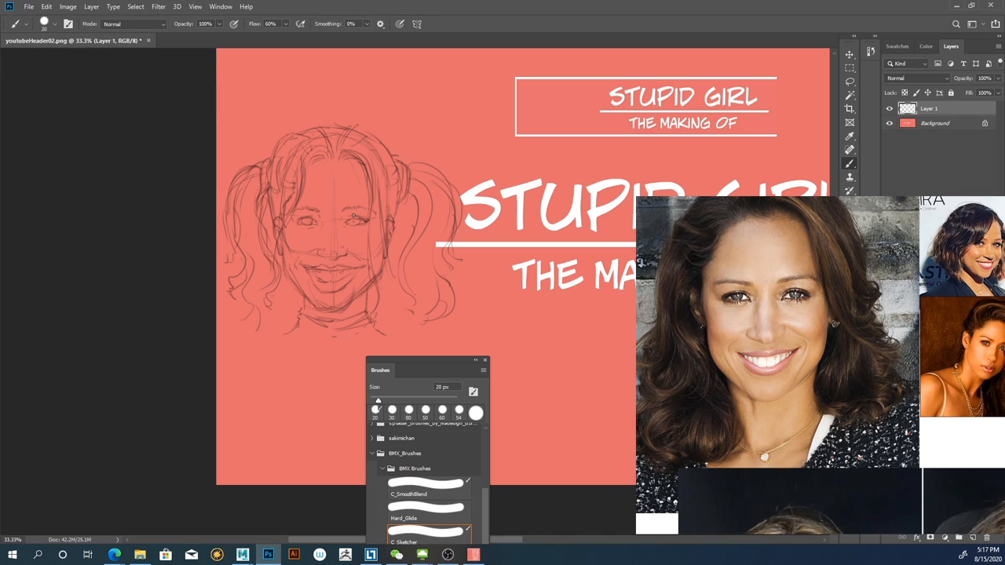
mouse_move(308, 294)
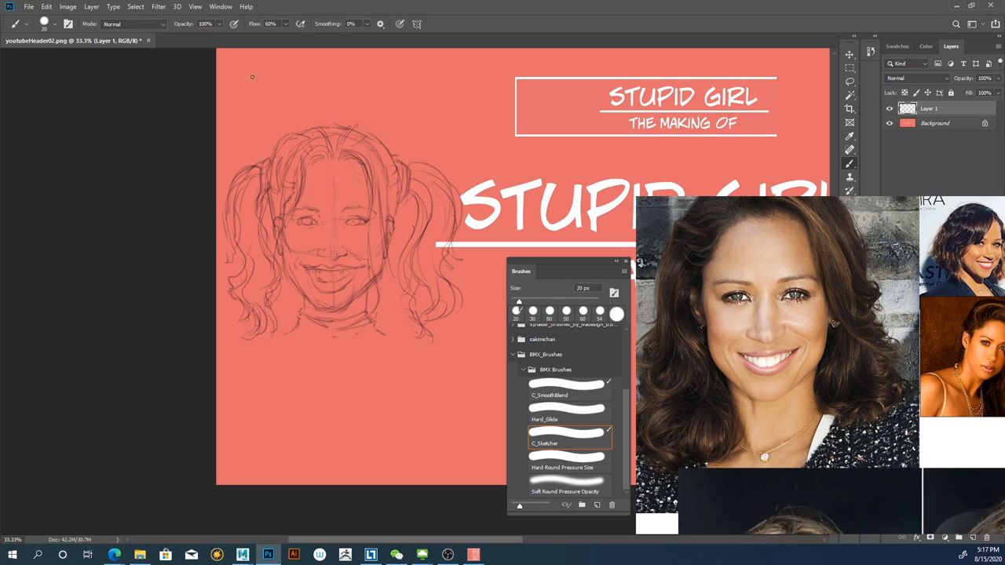
click(68, 6)
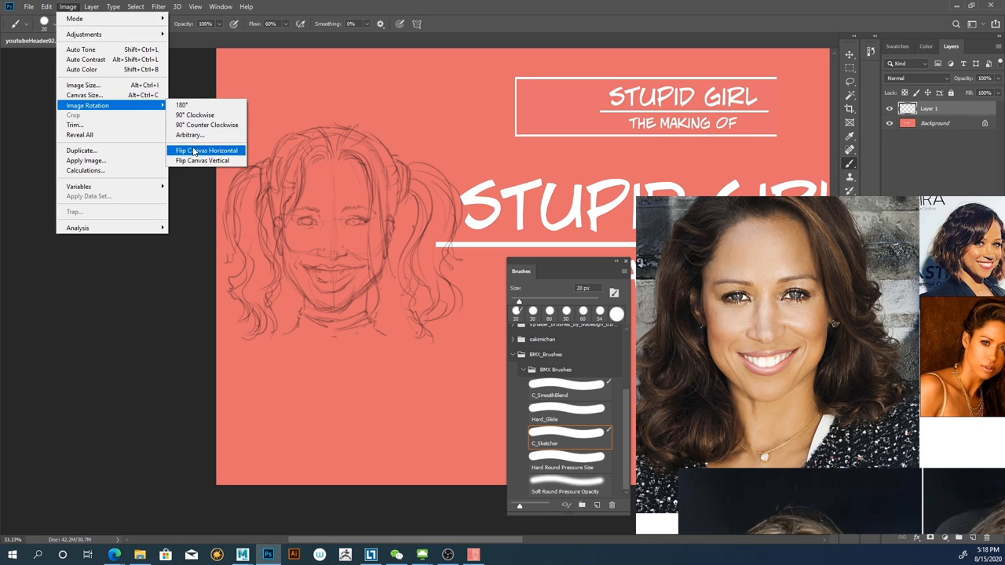
- Flip the whole canvas horizontally via Image Rotation to check the sketch mirrored
click(207, 151)
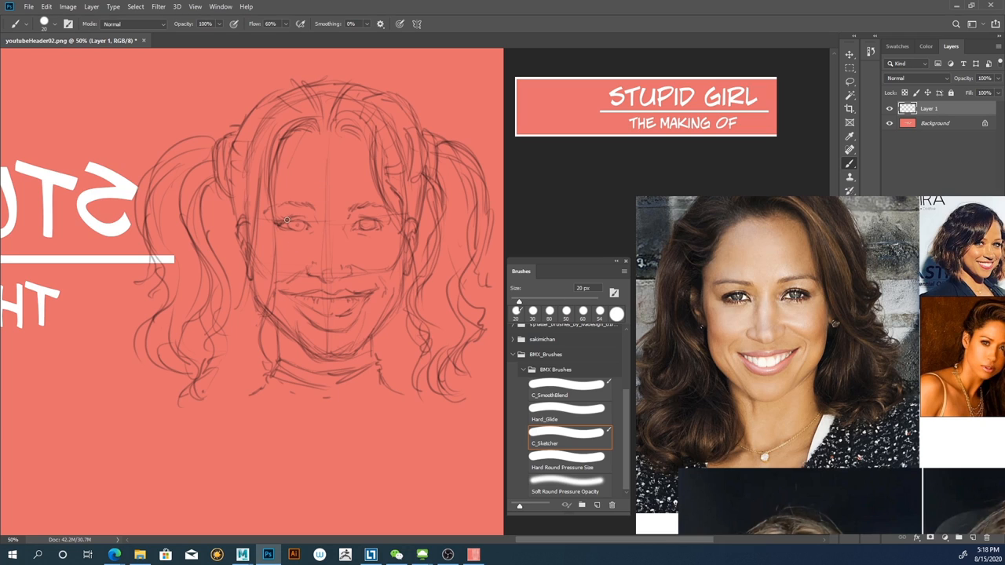
mouse_move(299, 186)
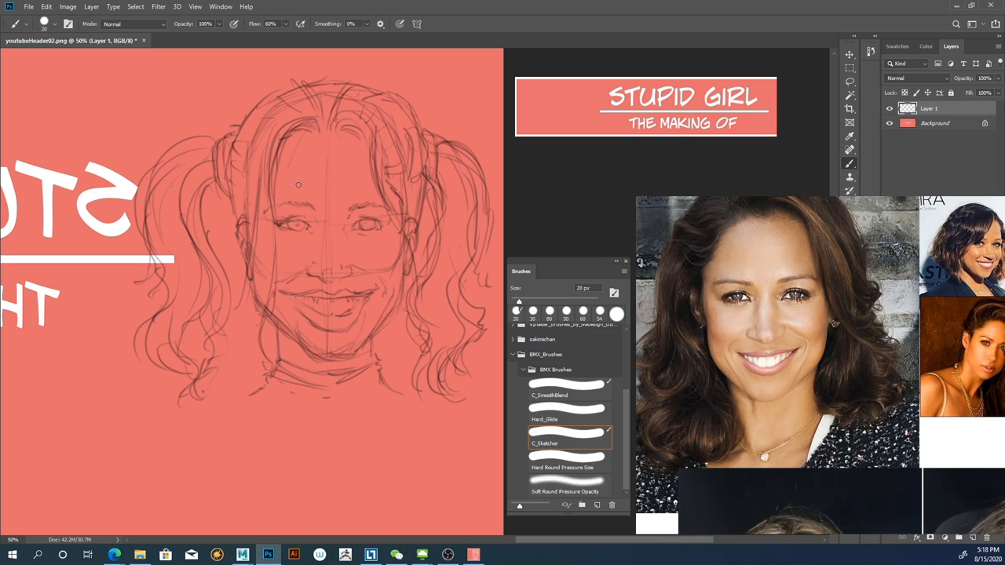
- Flip the reference photo viewer horizontally so it matches the mirrored canvas
right_click(778, 353)
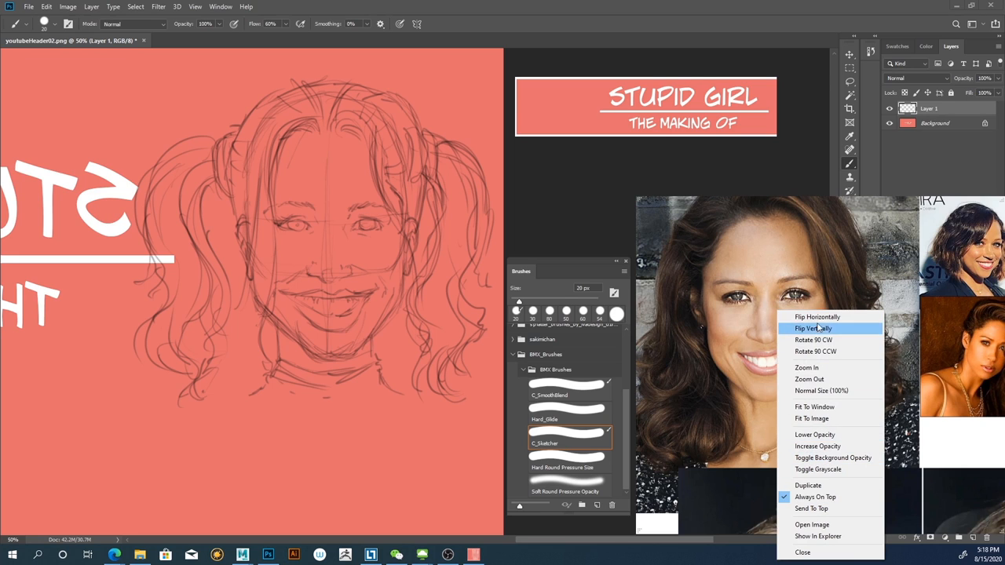
click(813, 329)
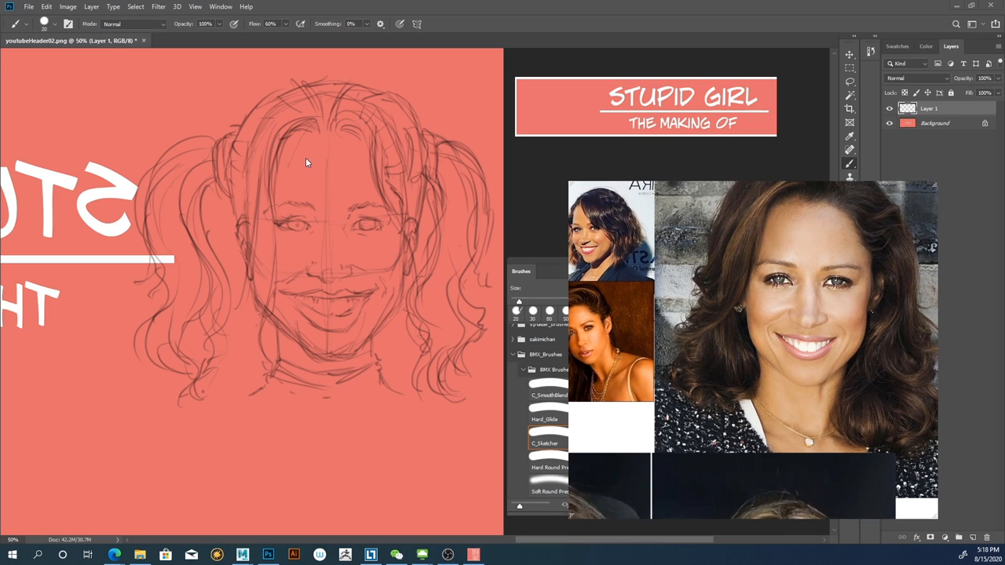
mouse_move(318, 148)
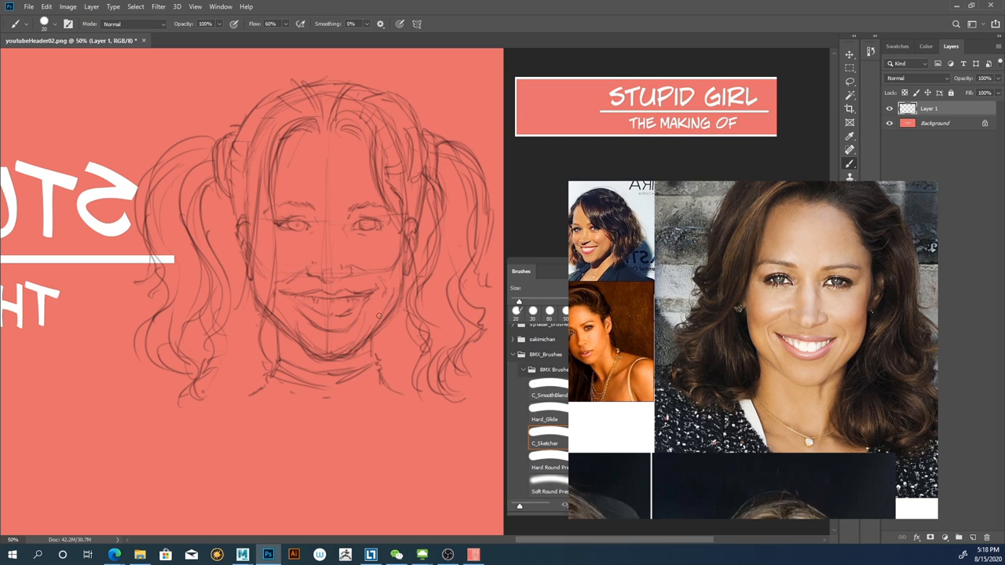
mouse_move(376, 349)
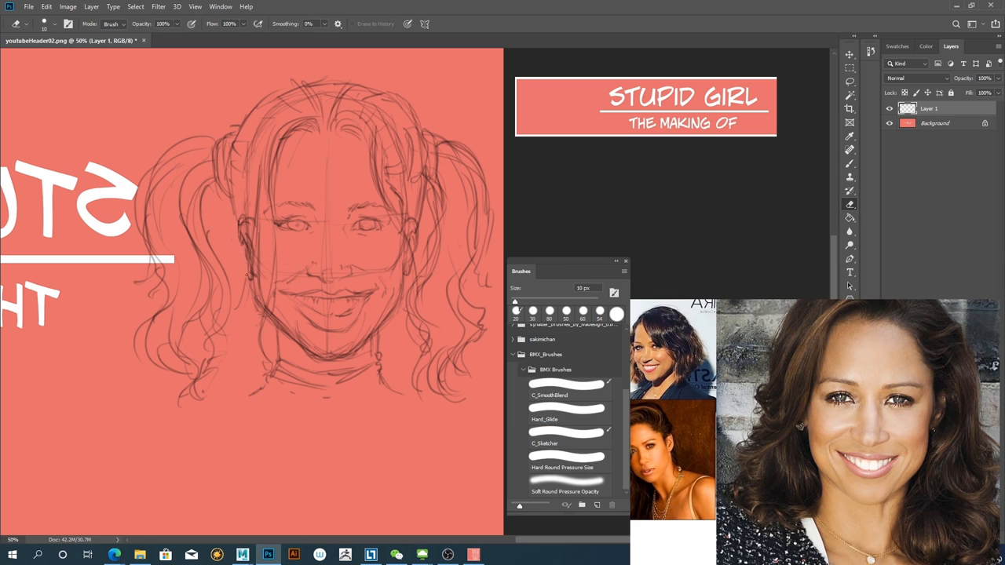
- Switch back to the thin C_Sketcher brush for further sketching
click(515, 313)
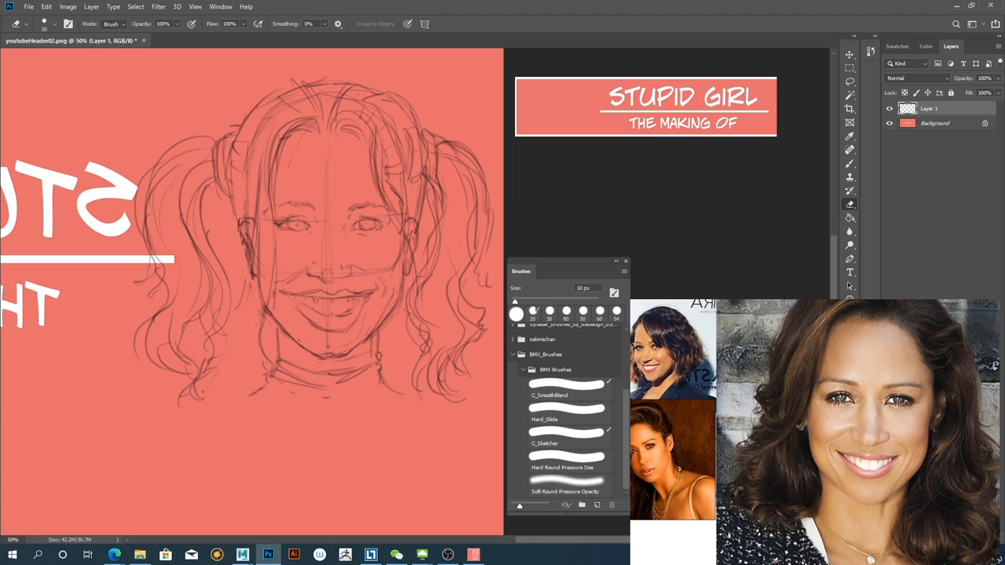
mouse_move(333, 354)
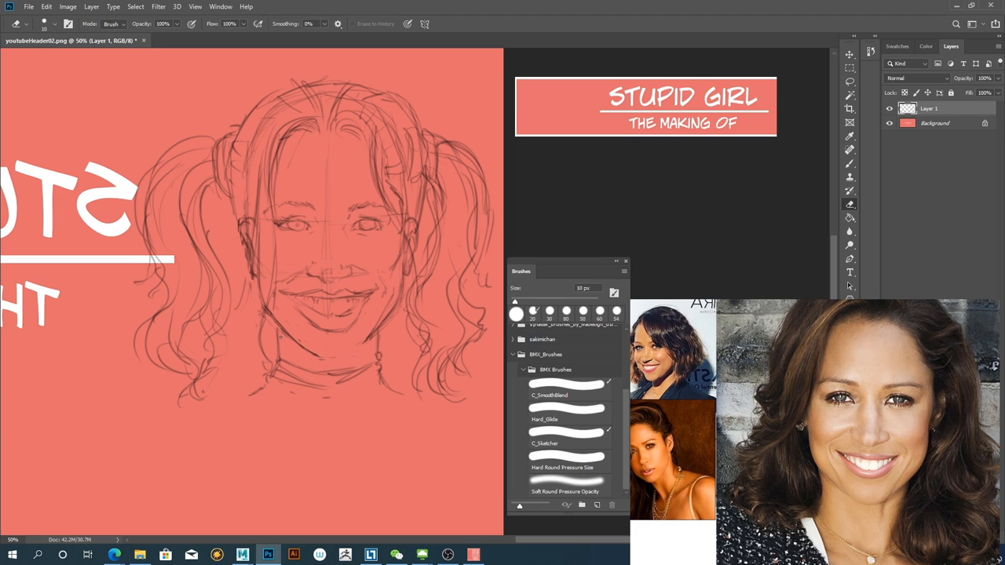
click(566, 443)
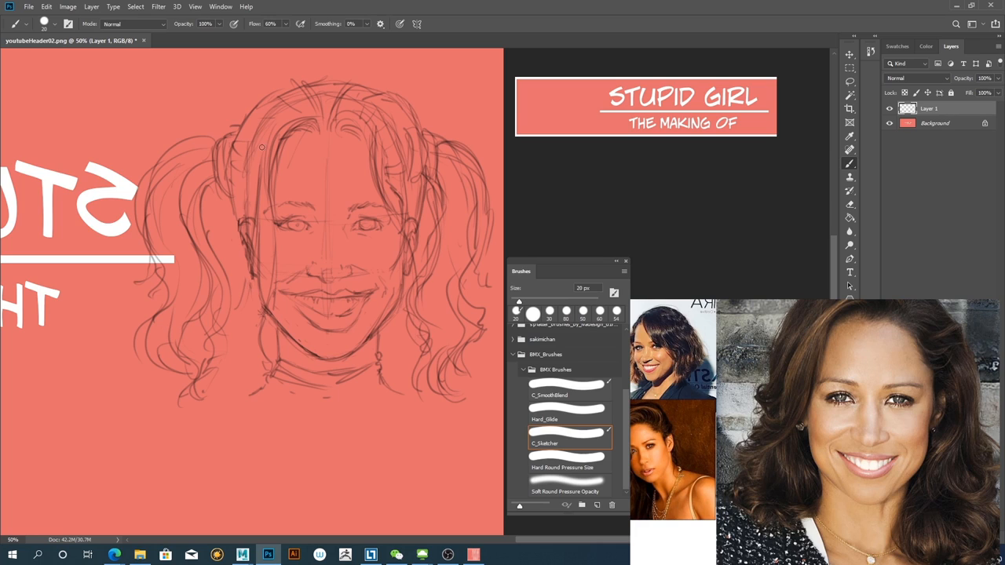
mouse_move(257, 128)
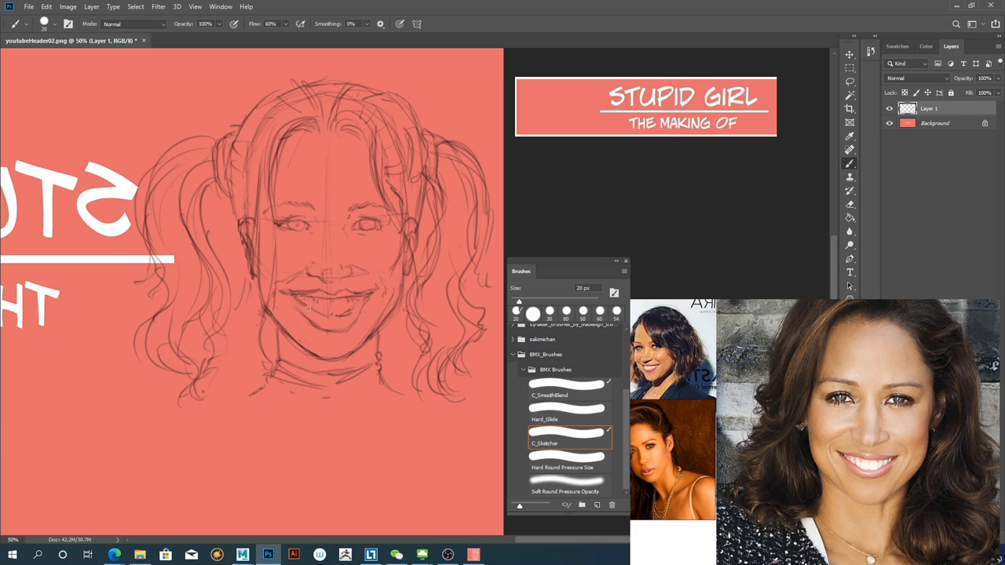
- Enlarge the brush and trace darker lines over the face contour, hairline and both pigtails
click(851, 204)
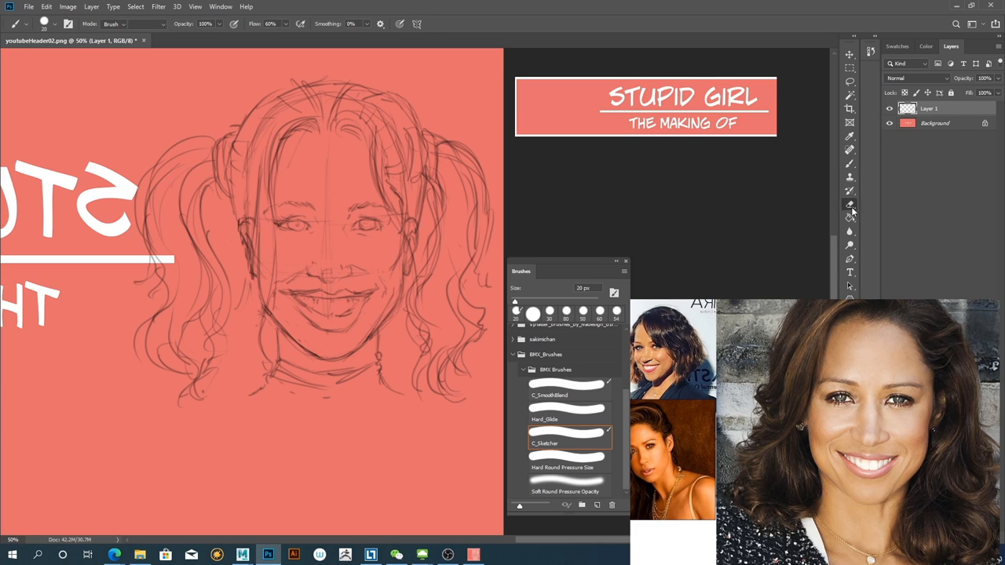
click(848, 204)
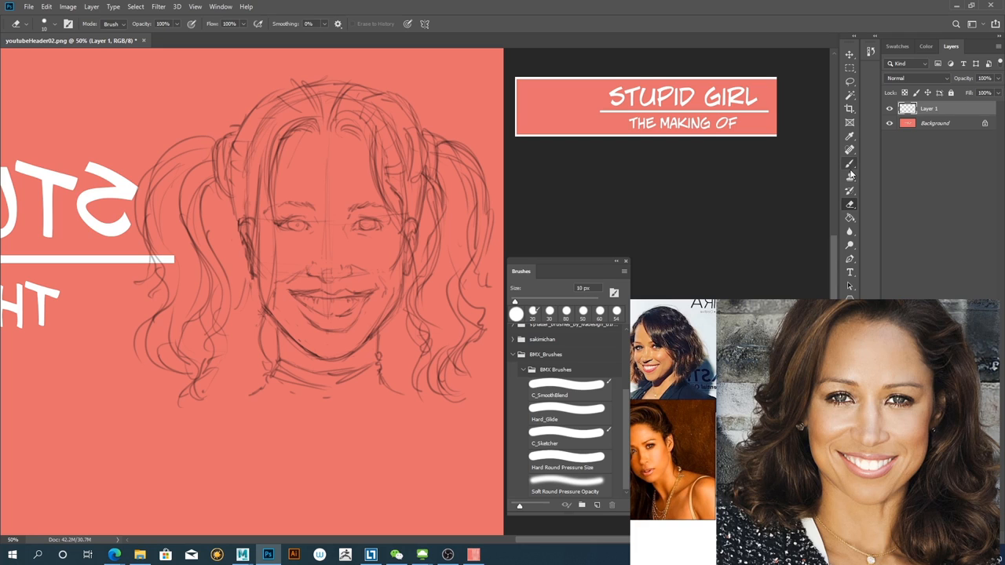
click(848, 54)
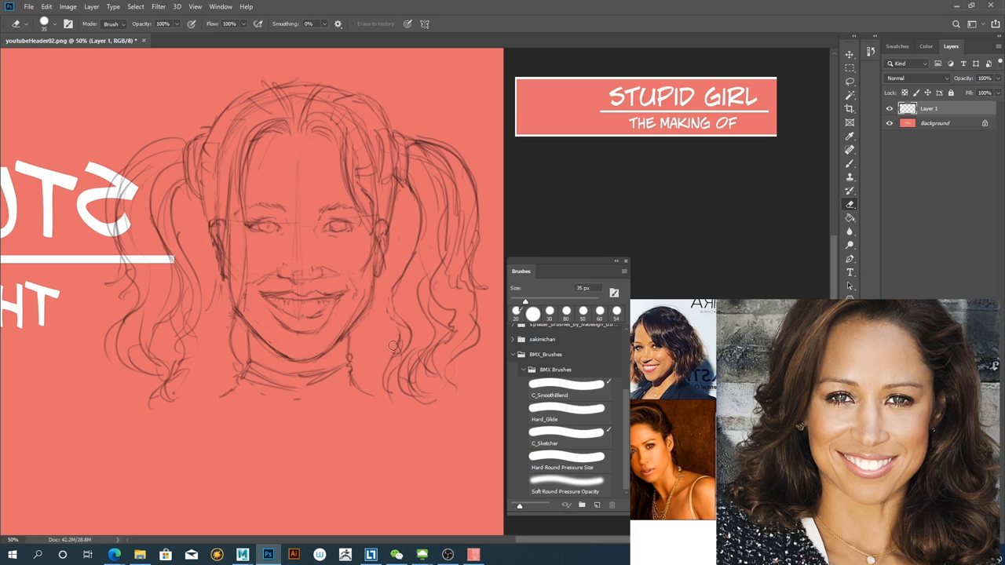
mouse_move(398, 295)
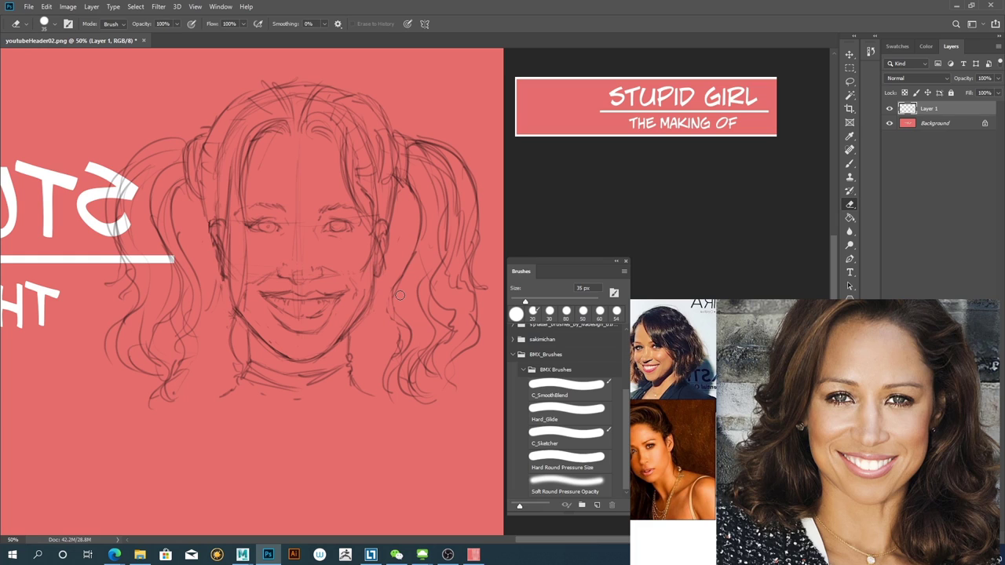
click(565, 443)
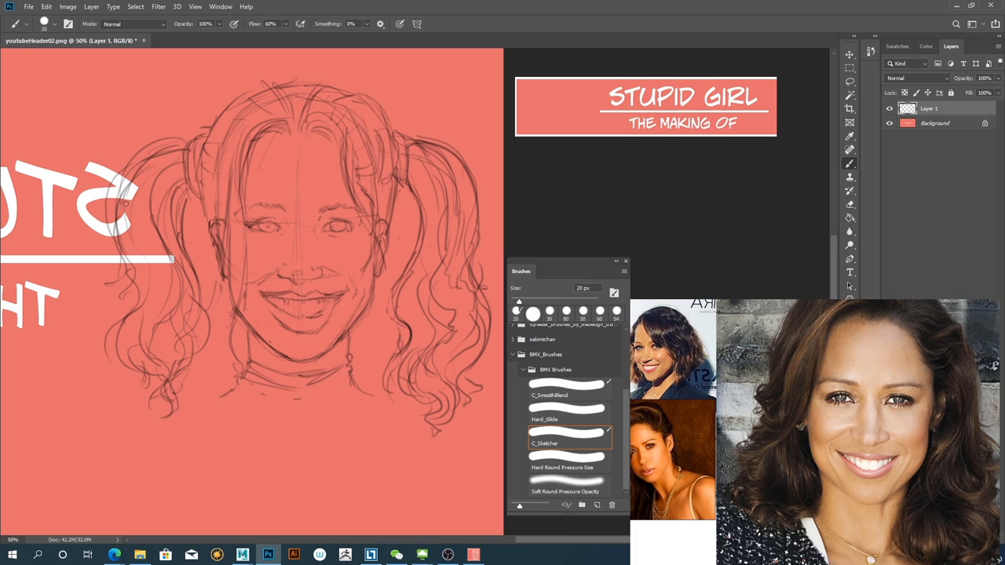
click(850, 206)
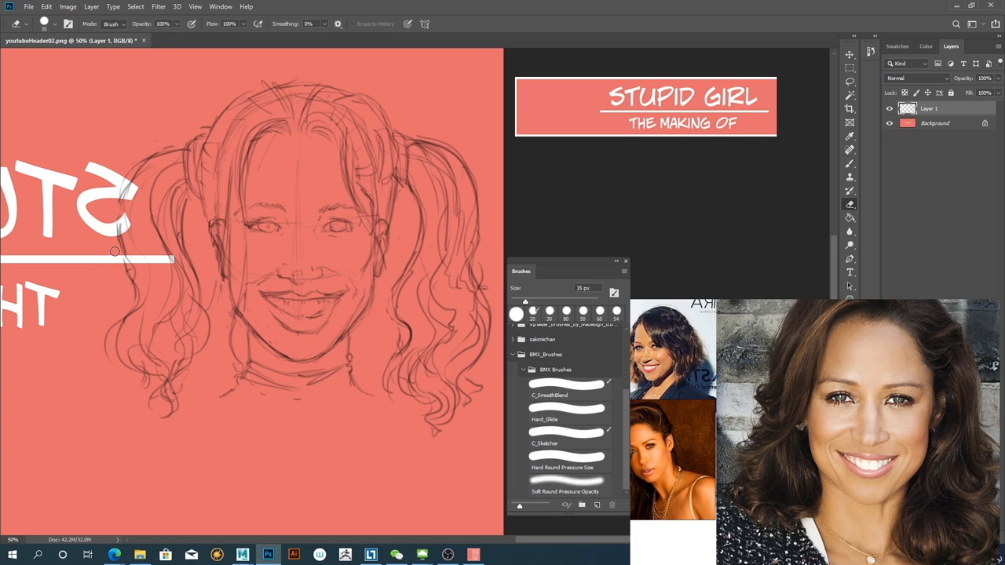
- Firm up the eyes, nose, smile and chin, then zoom out to view the whole banner
click(566, 443)
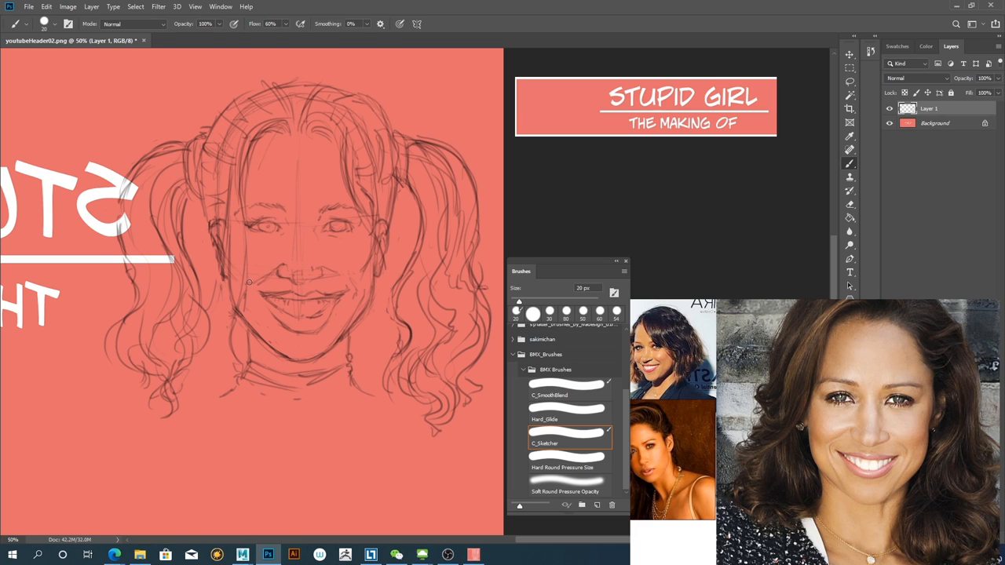
mouse_move(352, 286)
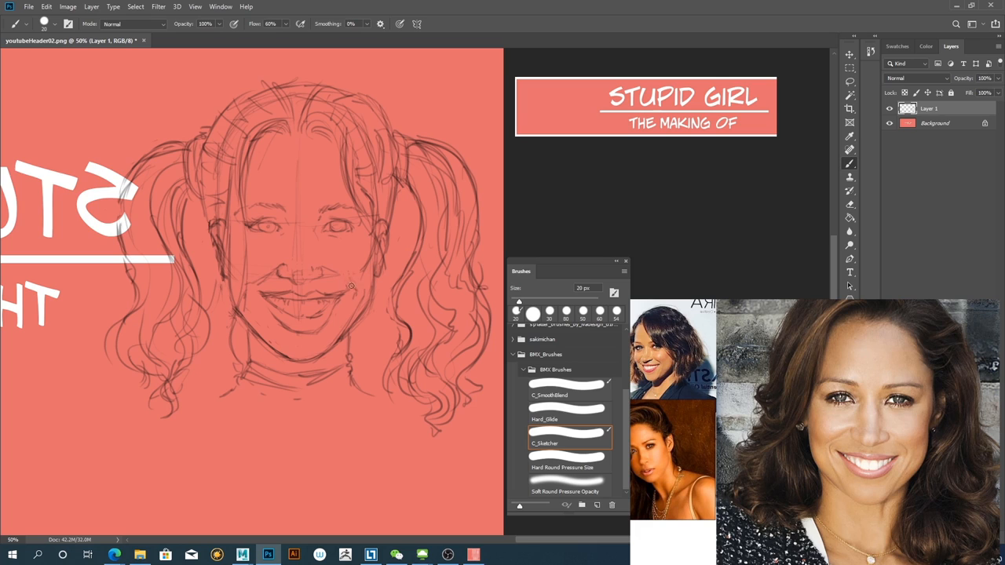
mouse_move(339, 276)
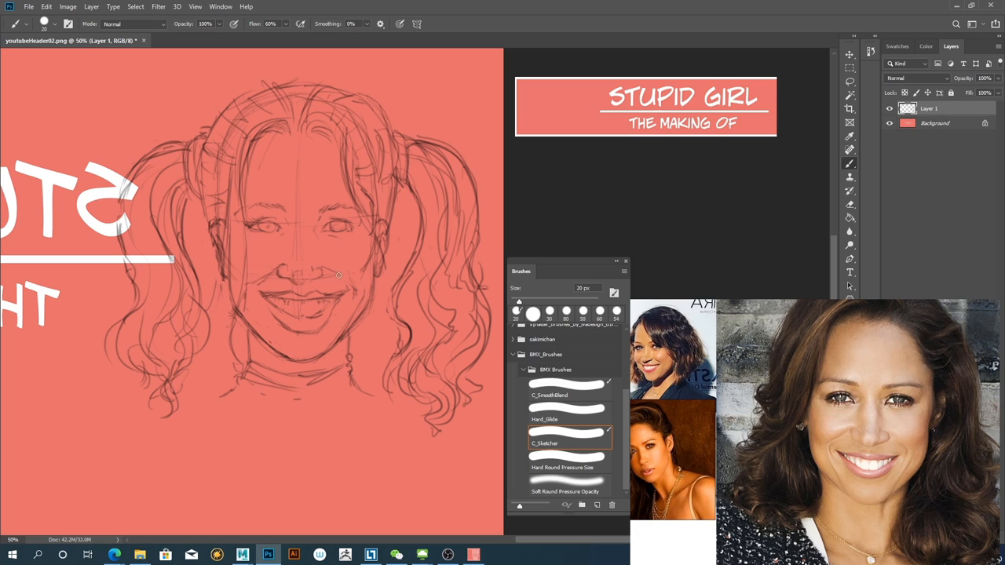
mouse_move(361, 273)
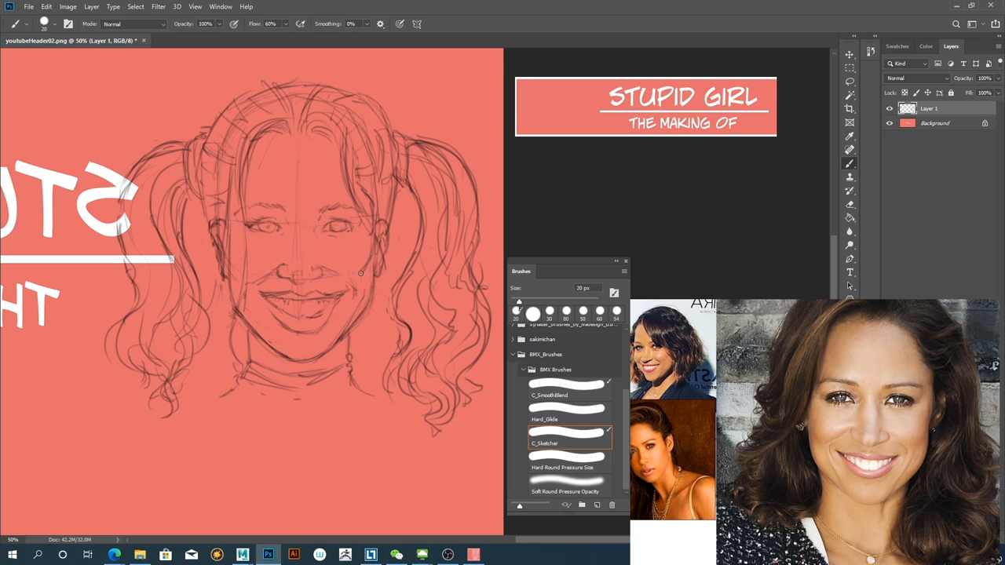
mouse_move(371, 223)
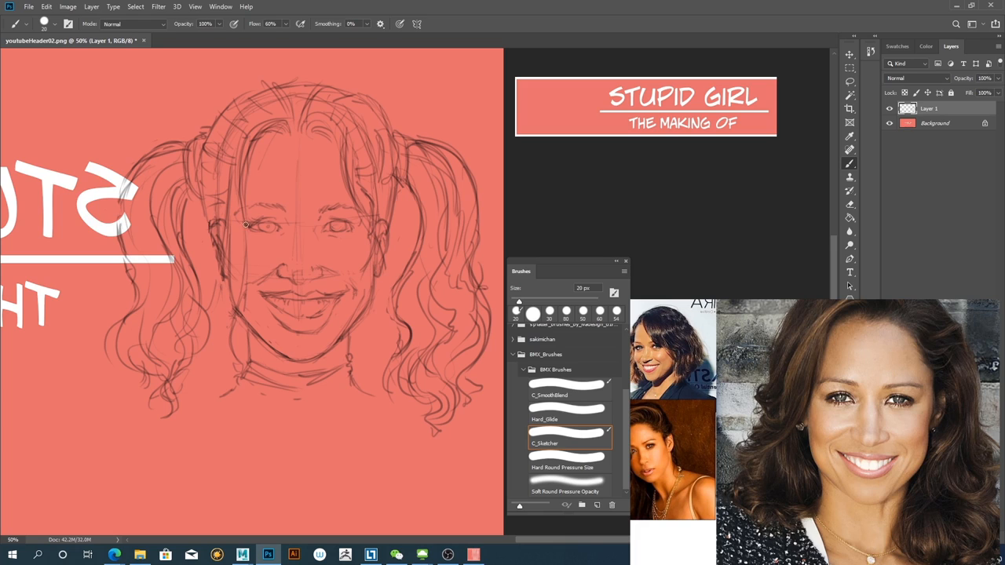
mouse_move(315, 315)
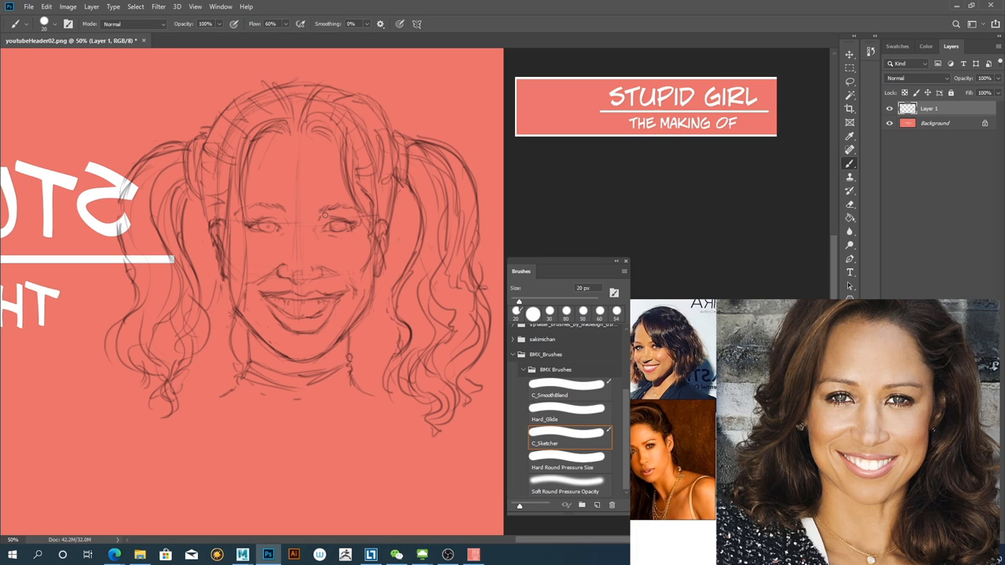
mouse_move(338, 223)
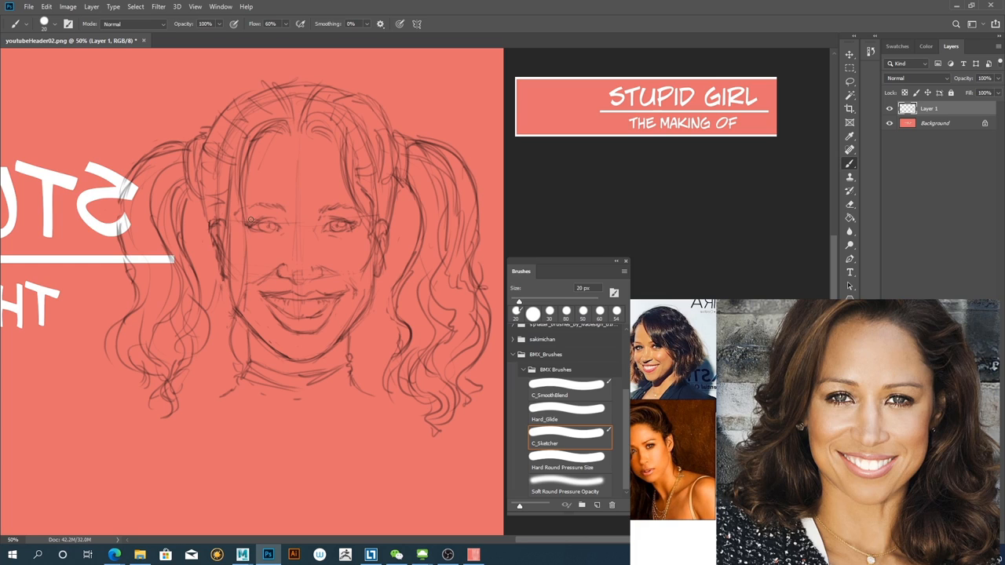
mouse_move(267, 201)
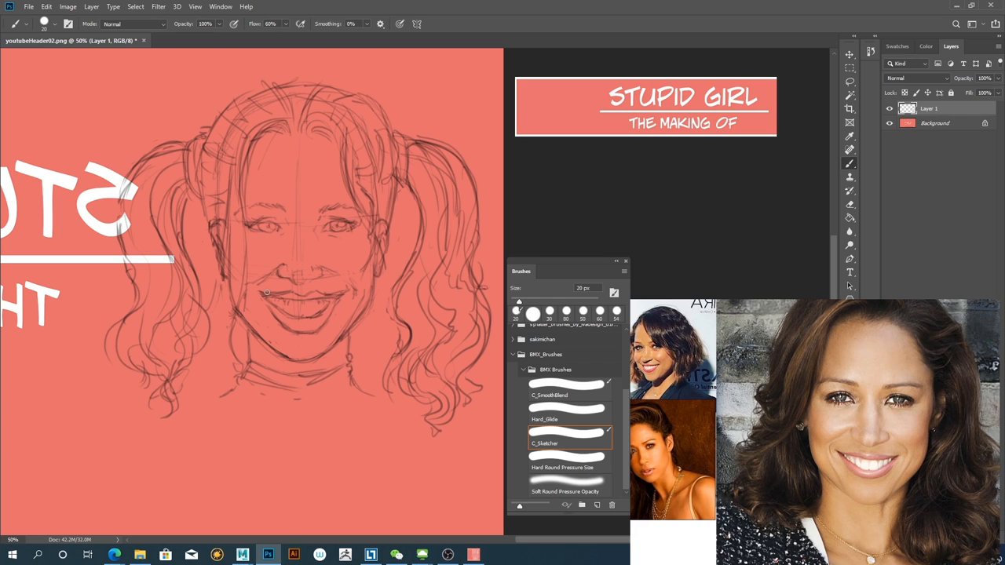
key(ctrl+minus)
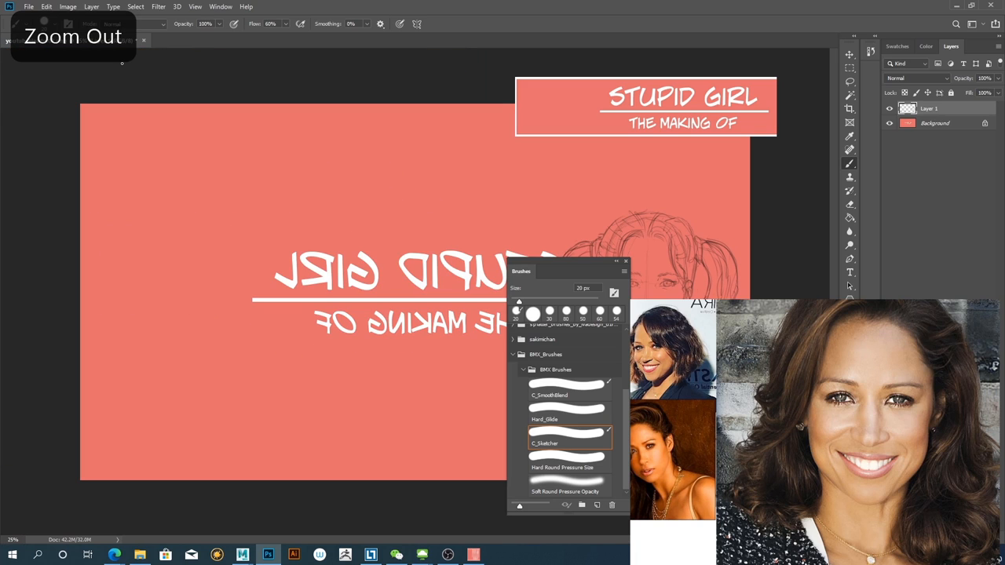
- Flip the canvas horizontally via Image Rotation, redoing it after an undo
click(67, 6)
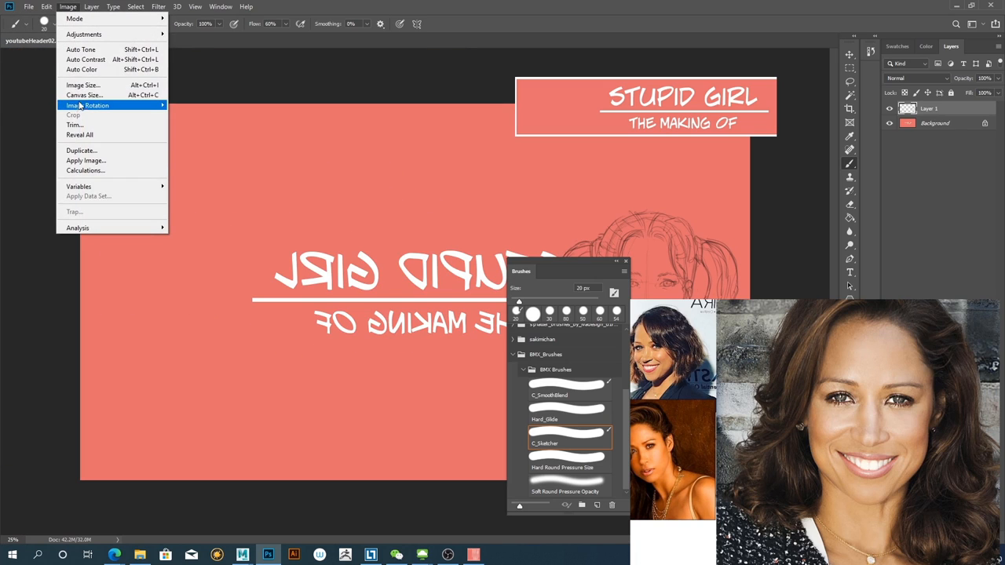
mouse_move(88, 106)
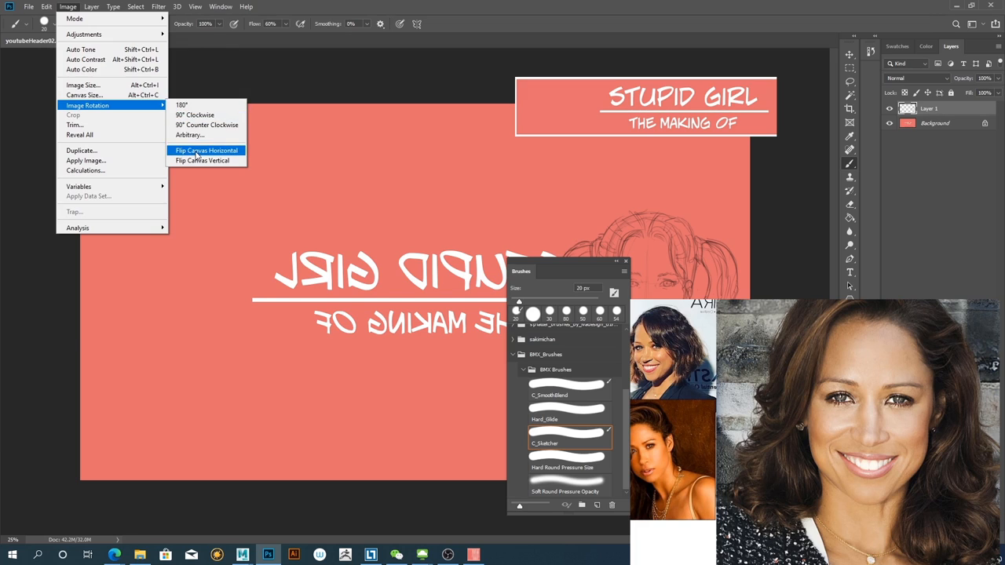
click(206, 151)
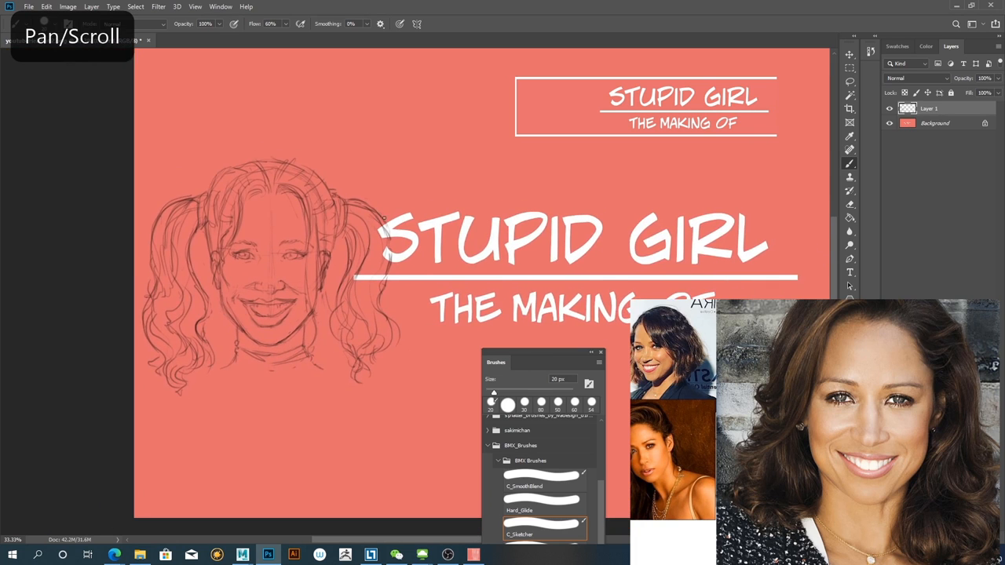
key(ctrl+z)
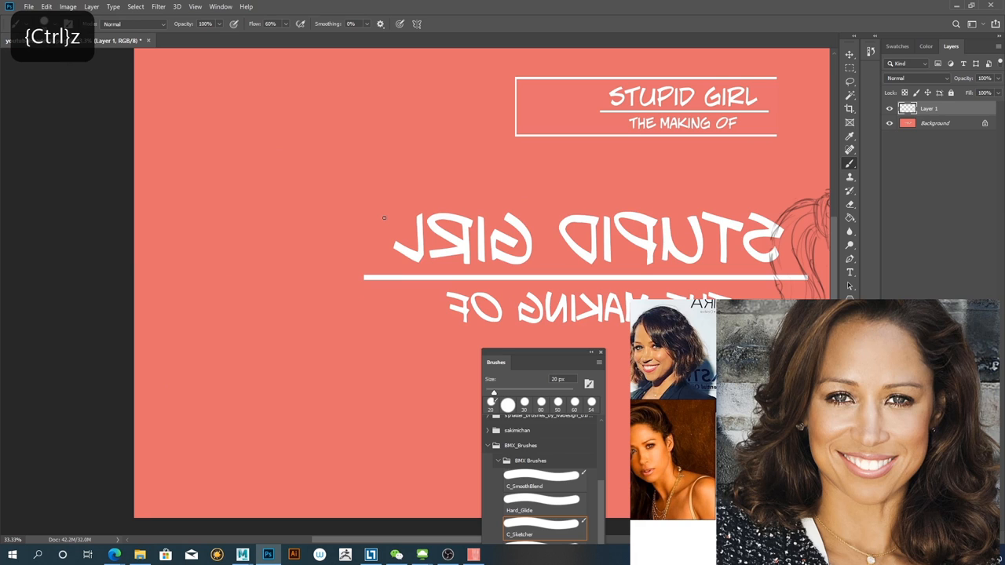
click(68, 6)
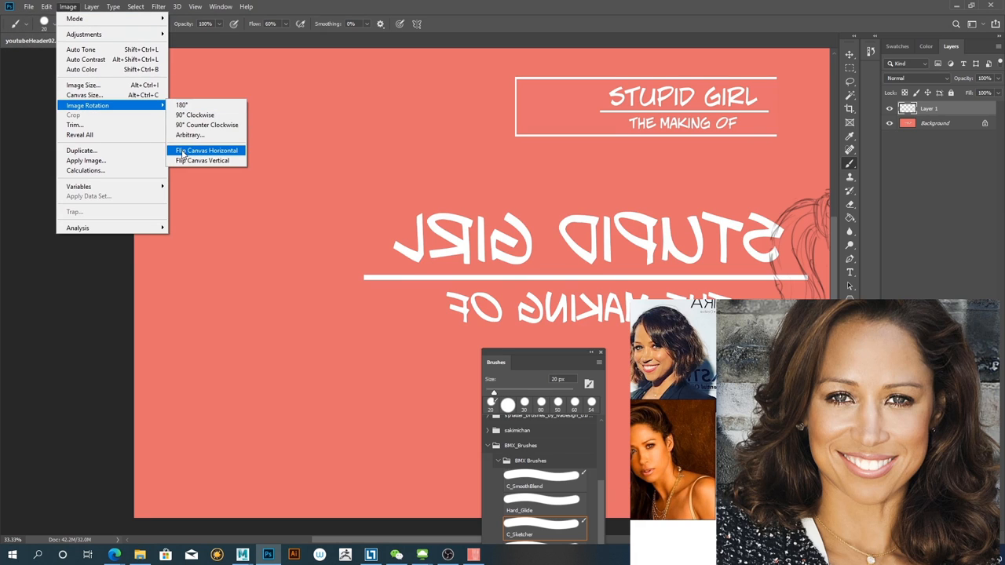
click(206, 151)
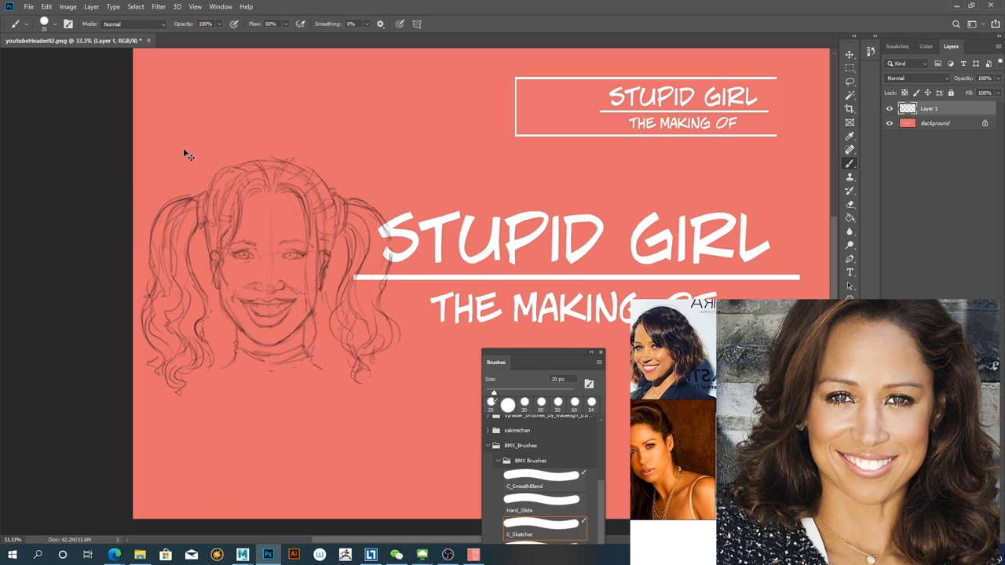
- Zoom back in on the pigtailed face sketch
scroll(up, 3)
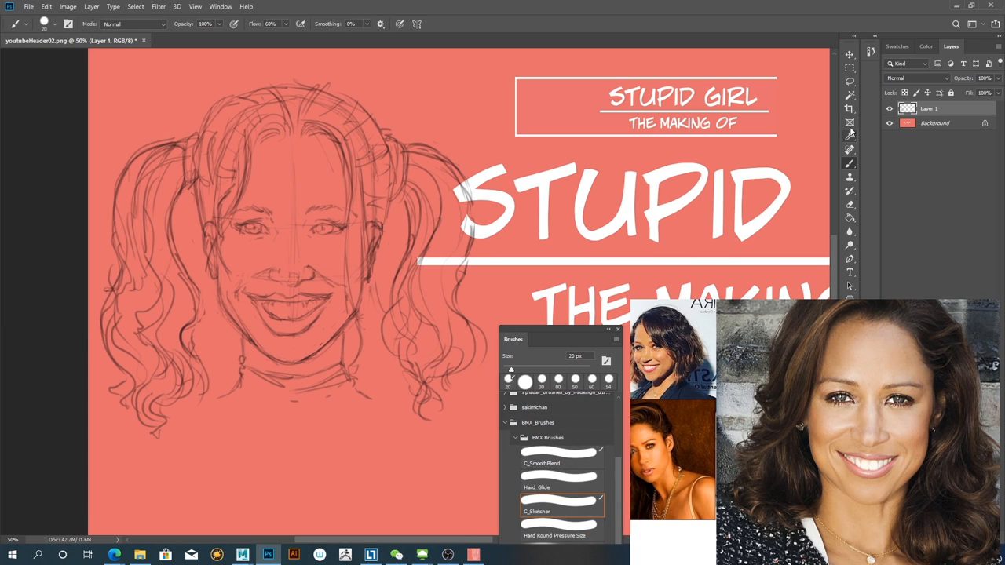
mouse_move(849, 151)
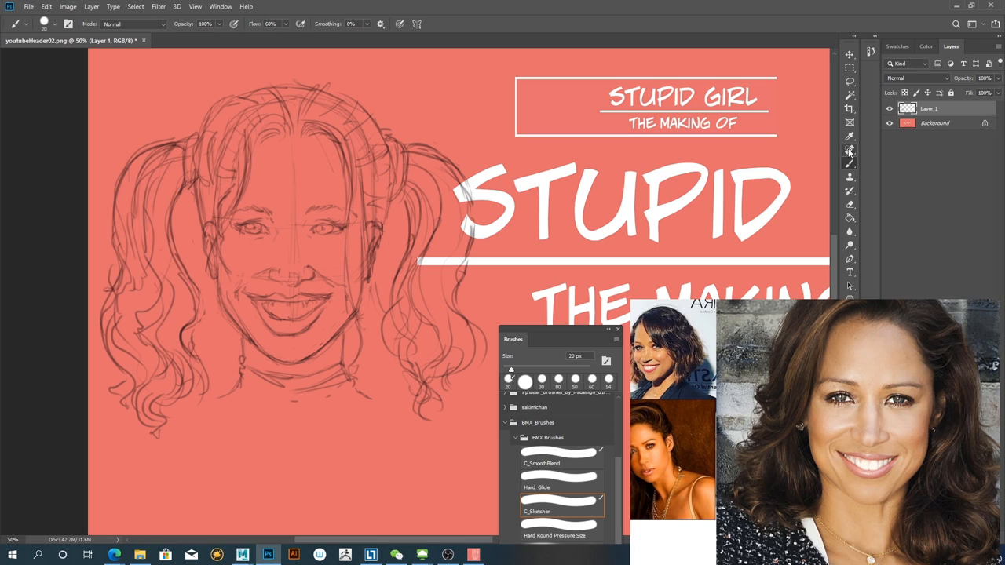
mouse_move(850, 151)
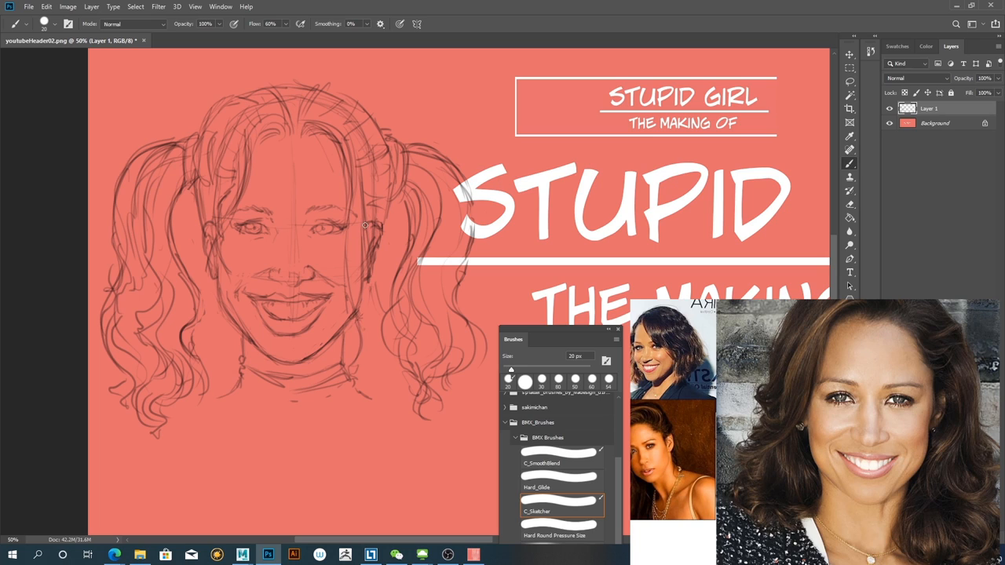
mouse_move(727, 235)
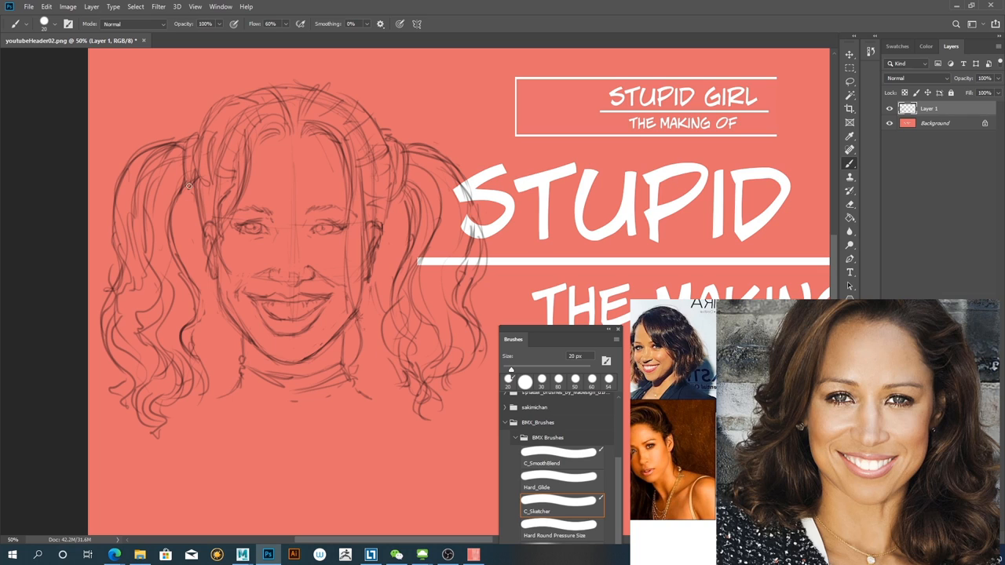
drag(188, 185, 165, 297)
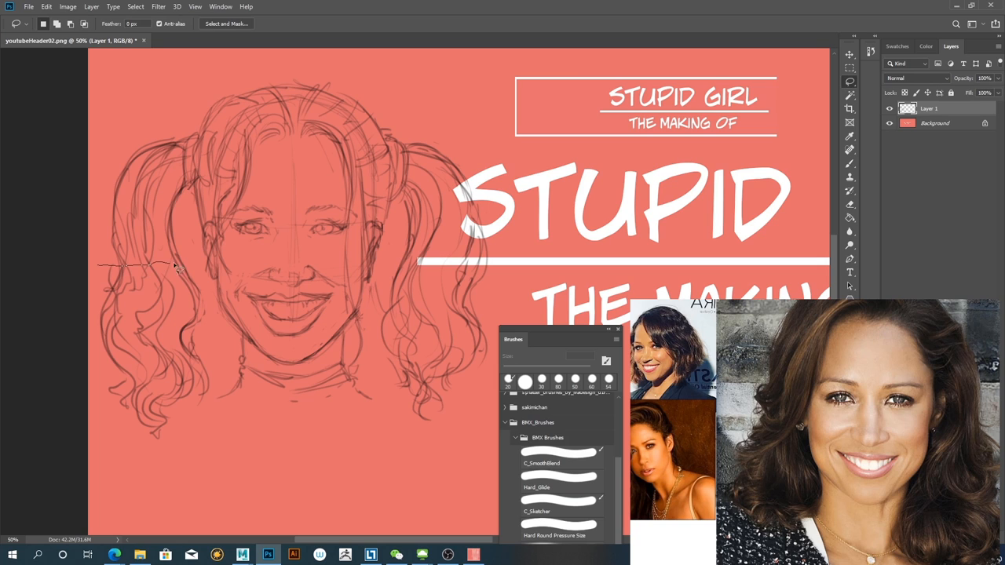
- Lasso the left pigtail and resize it with Free Transform
drag(179, 264, 97, 364)
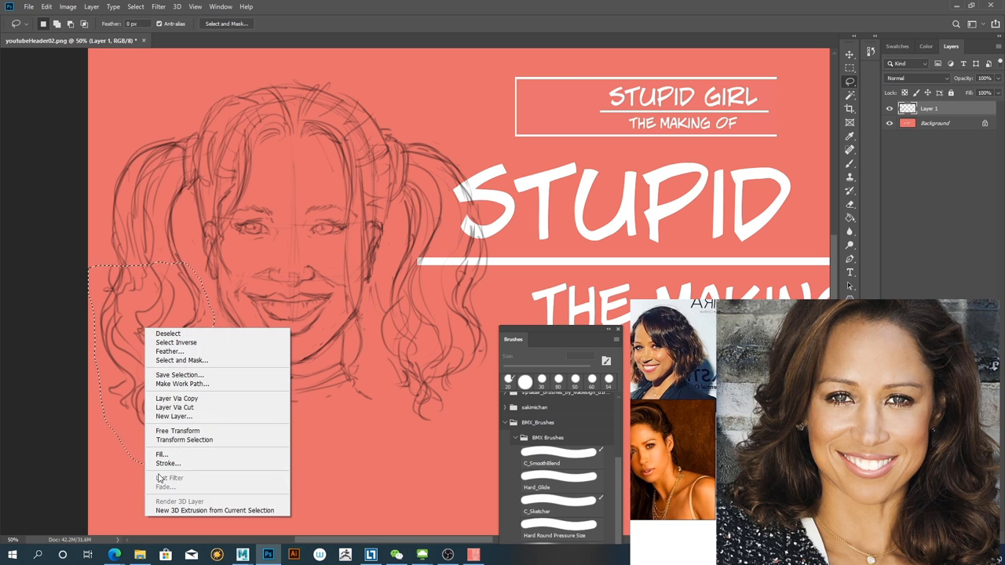
click(178, 430)
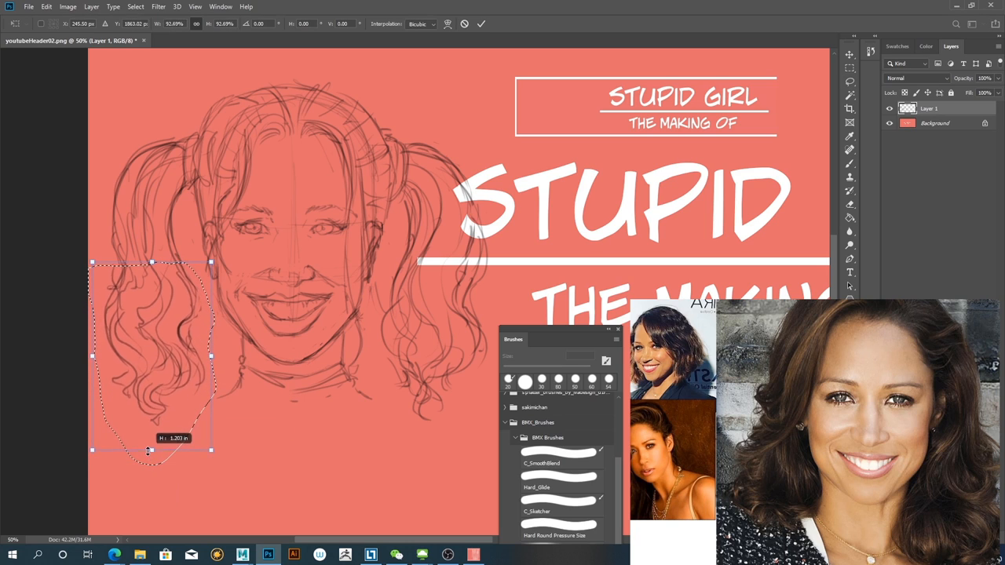
drag(148, 450, 151, 438)
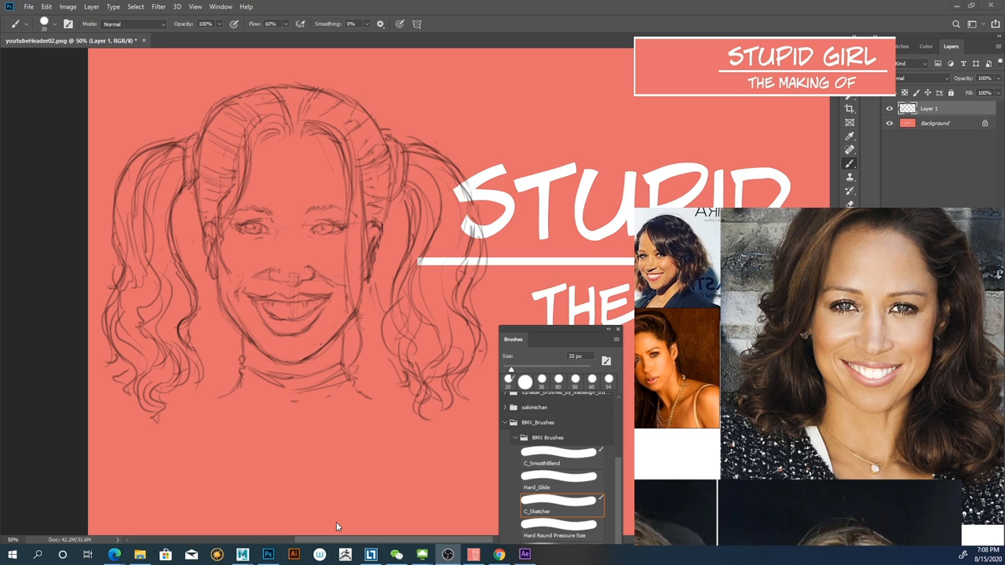
- Zoom the PureRef reference board onto the large smiling portrait
right_click(786, 228)
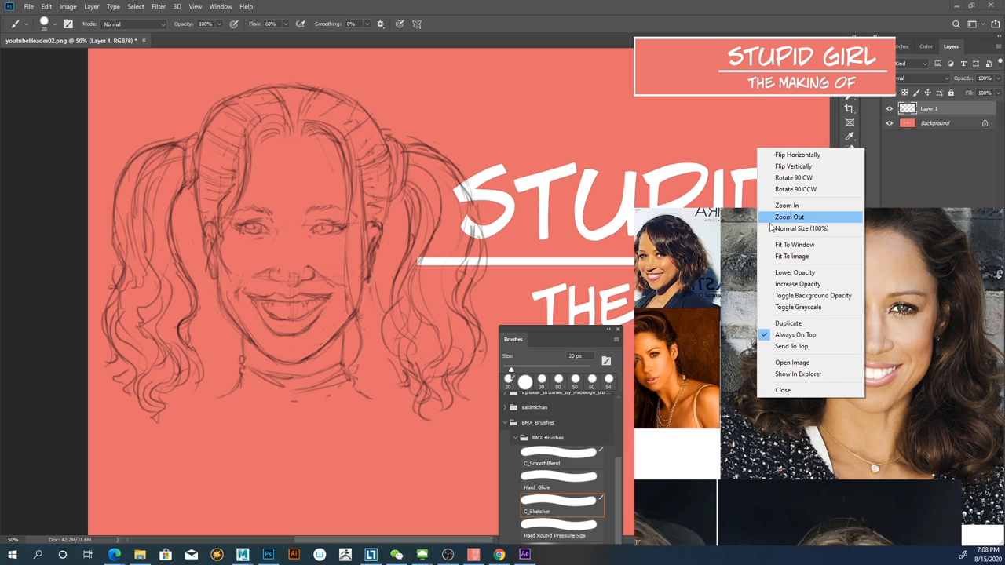
click(787, 206)
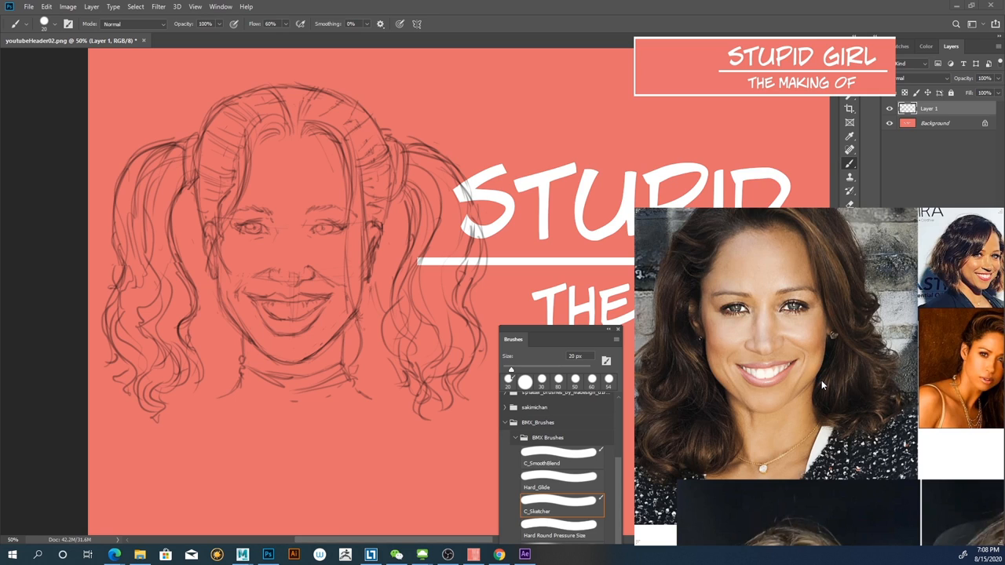
mouse_move(768, 383)
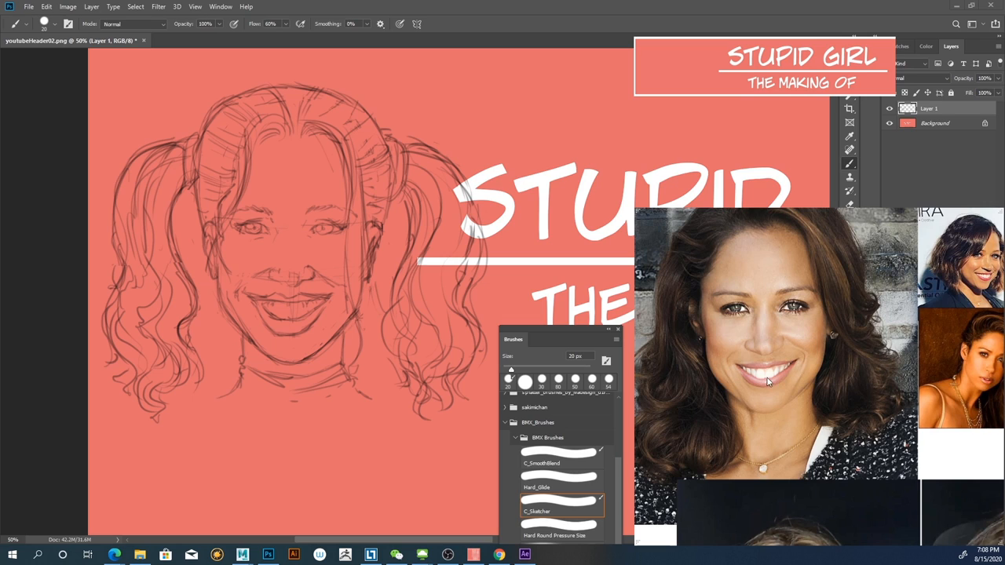
mouse_move(283, 229)
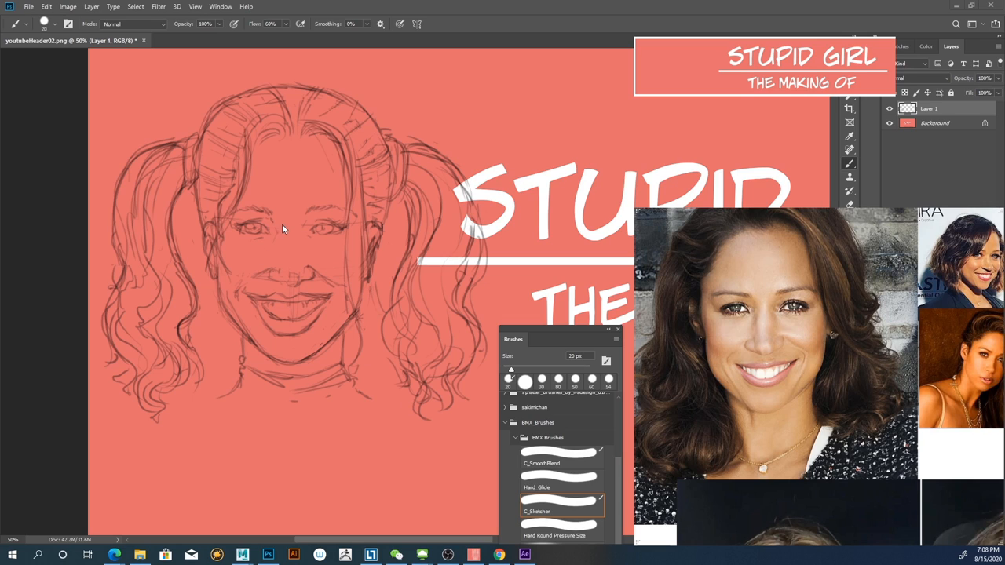
mouse_move(270, 251)
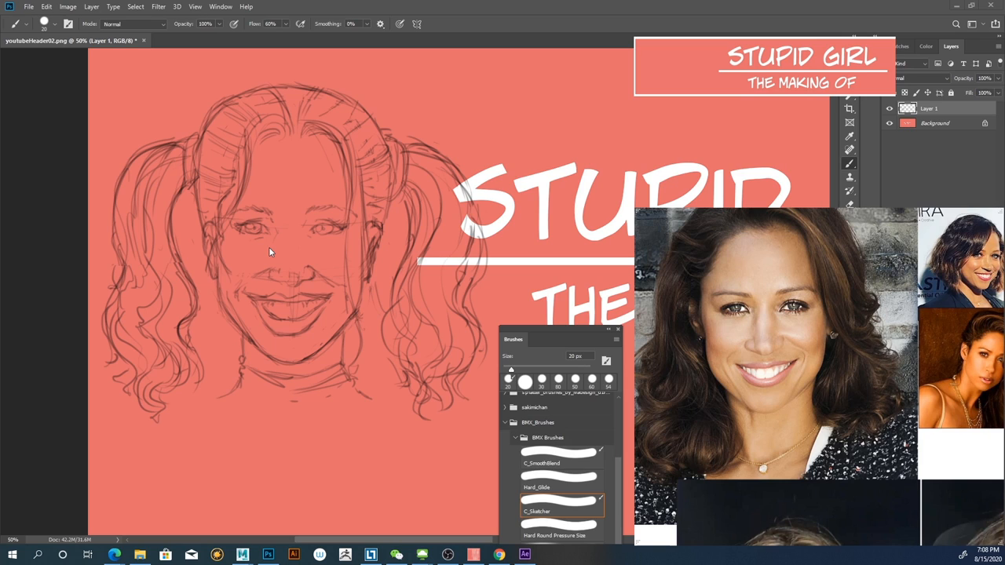
mouse_move(411, 337)
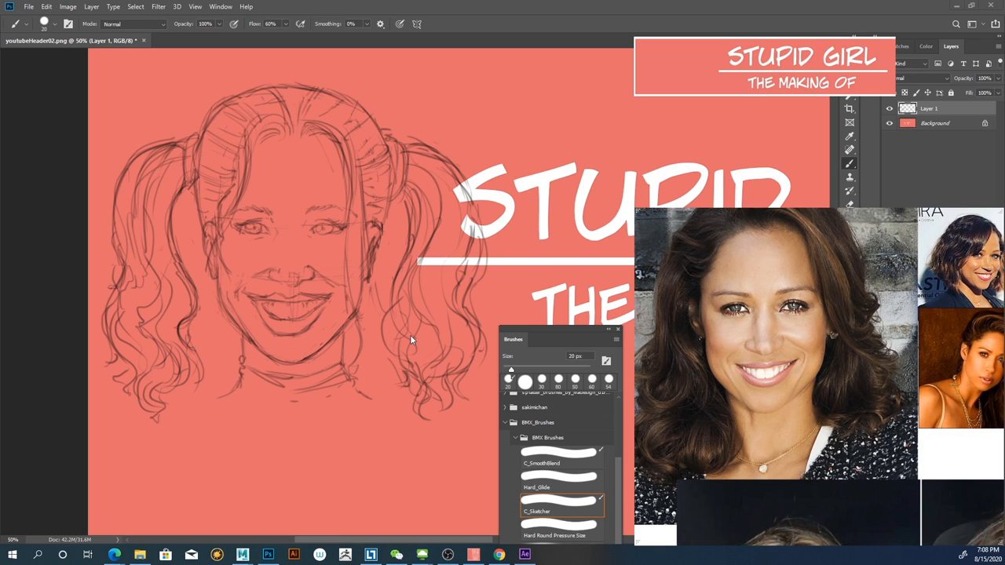
mouse_move(368, 307)
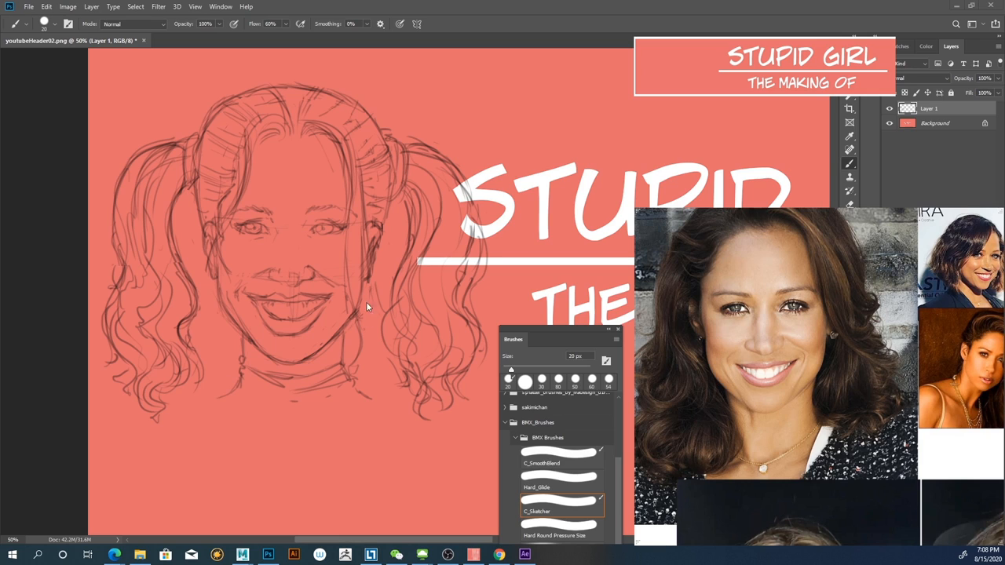
mouse_move(318, 299)
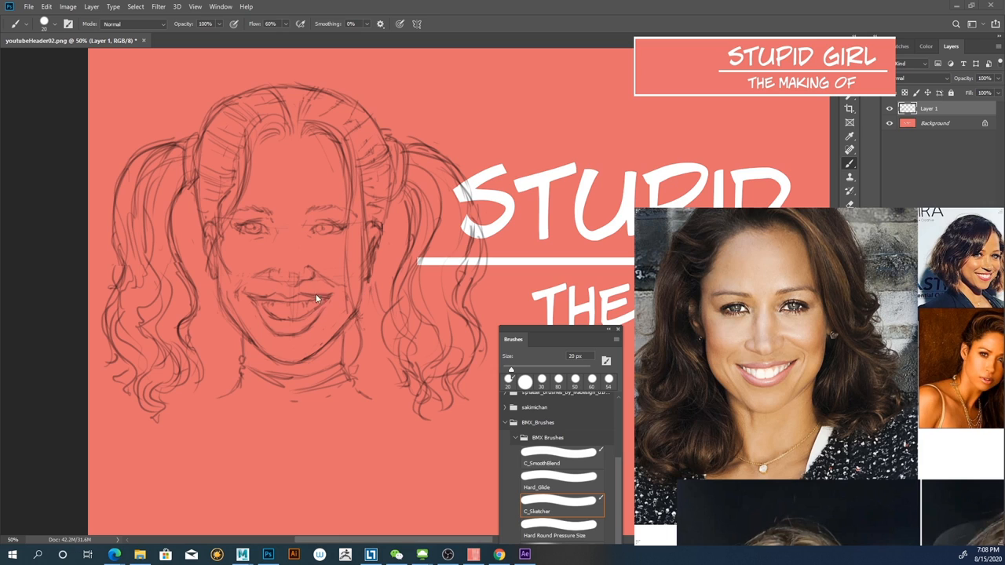
mouse_move(311, 311)
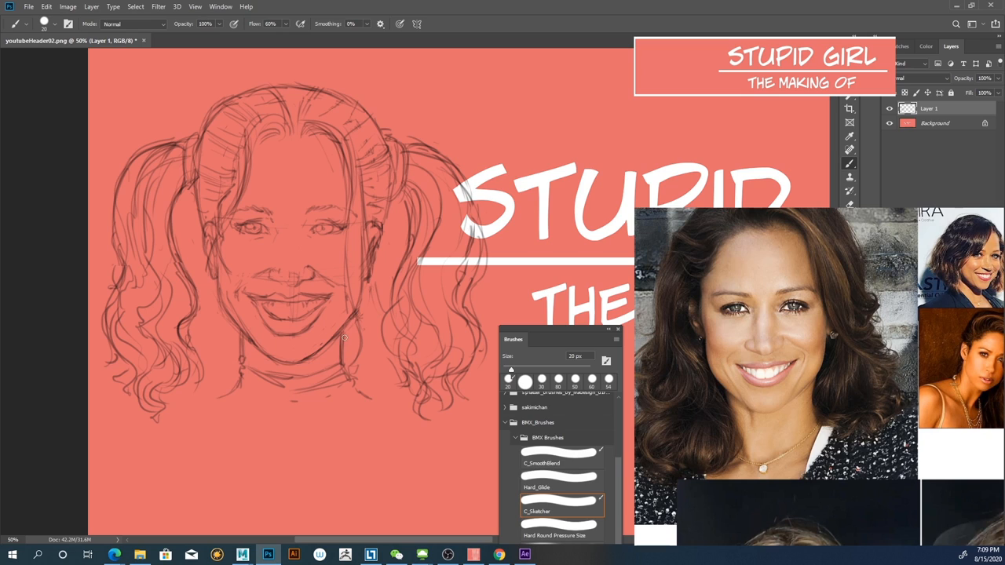
- Move the STUPID GIRL / THE MAKING OF title box left and slightly down on the banner
click(849, 204)
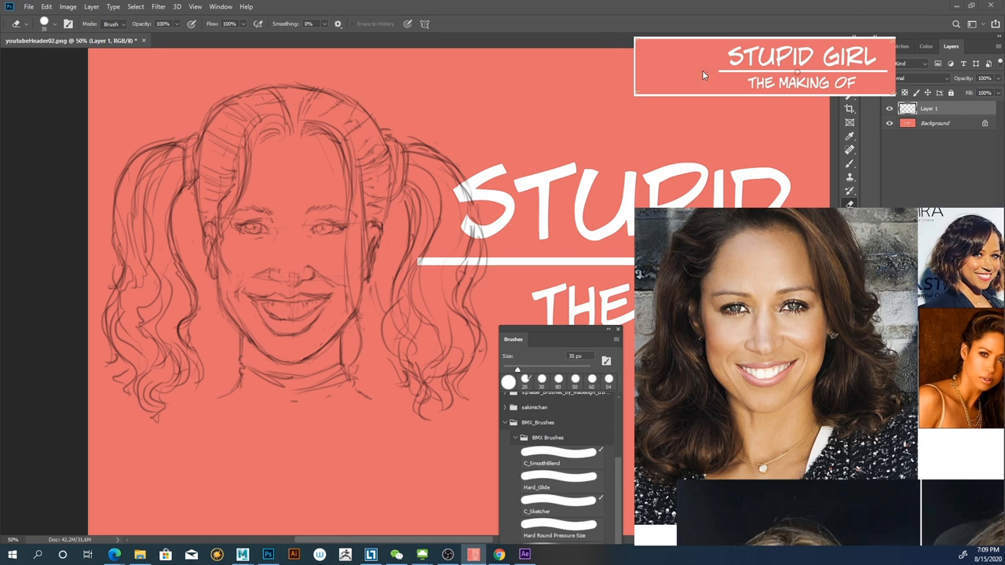
drag(762, 66, 659, 88)
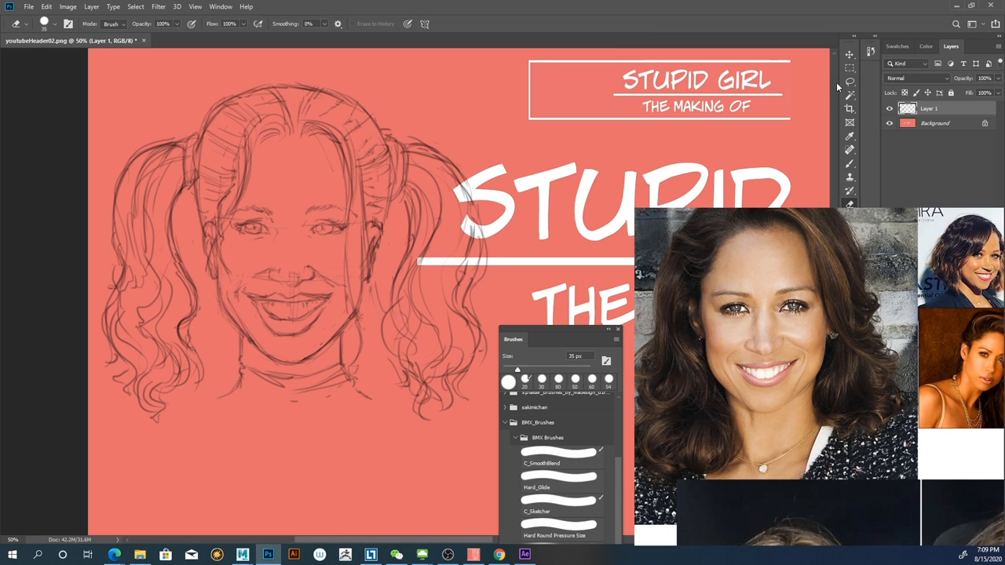
mouse_move(842, 87)
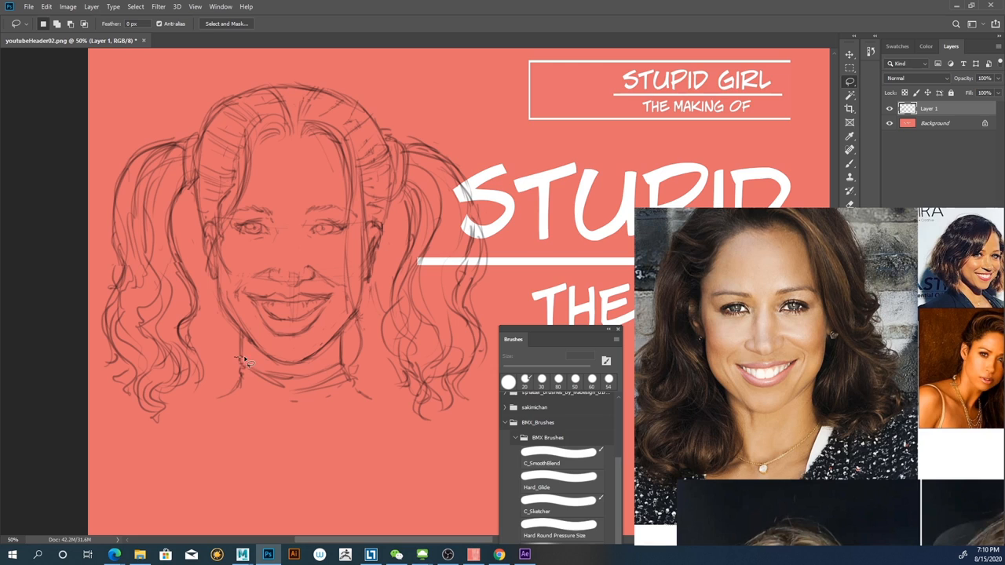
drag(248, 358, 228, 406)
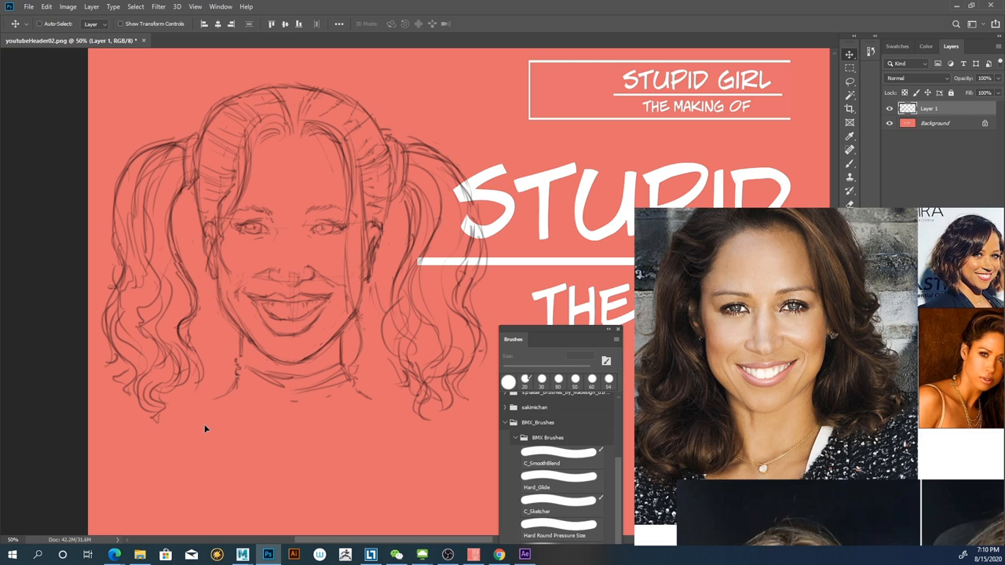
mouse_move(804, 108)
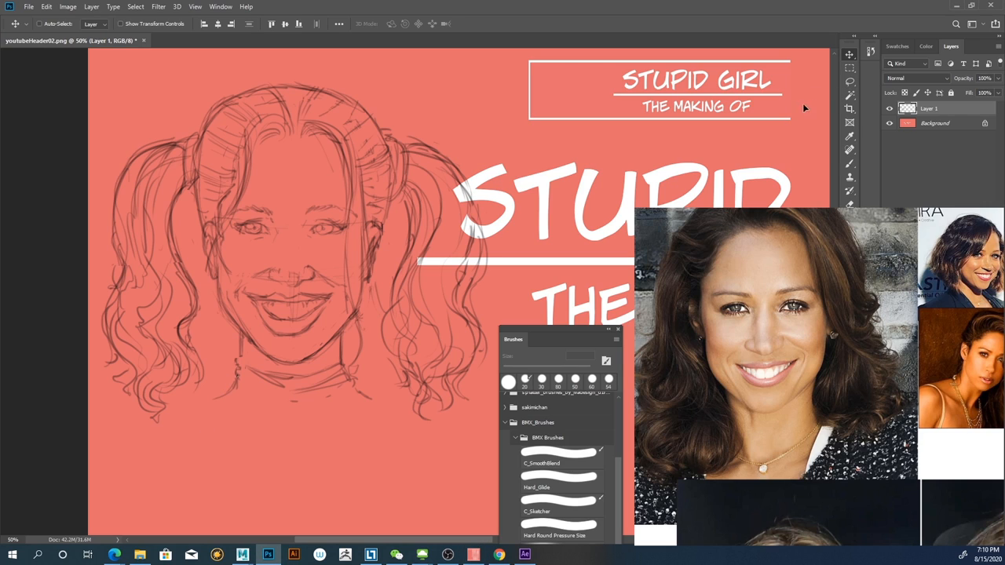
- Return to the pencil sketching brush
click(560, 499)
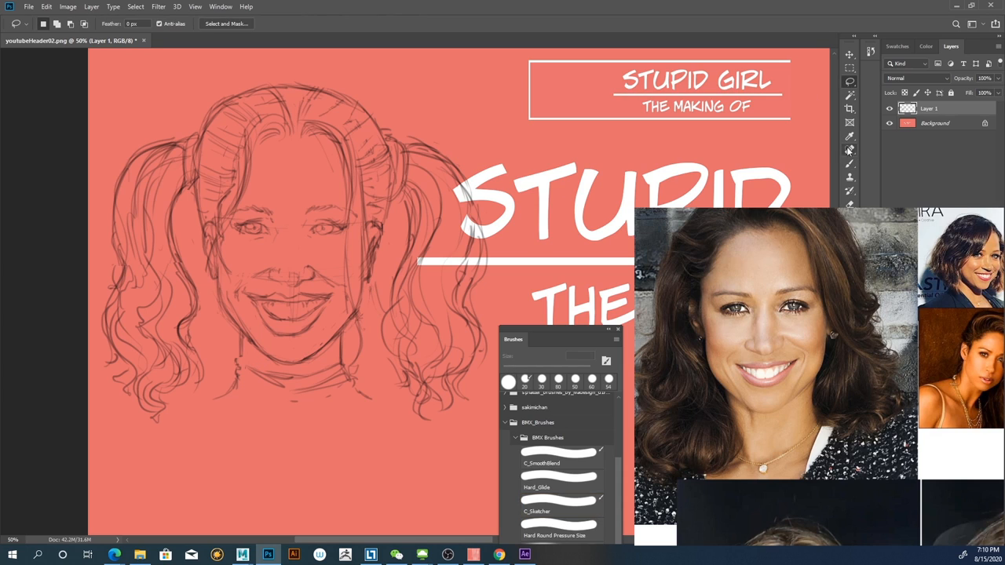
click(559, 512)
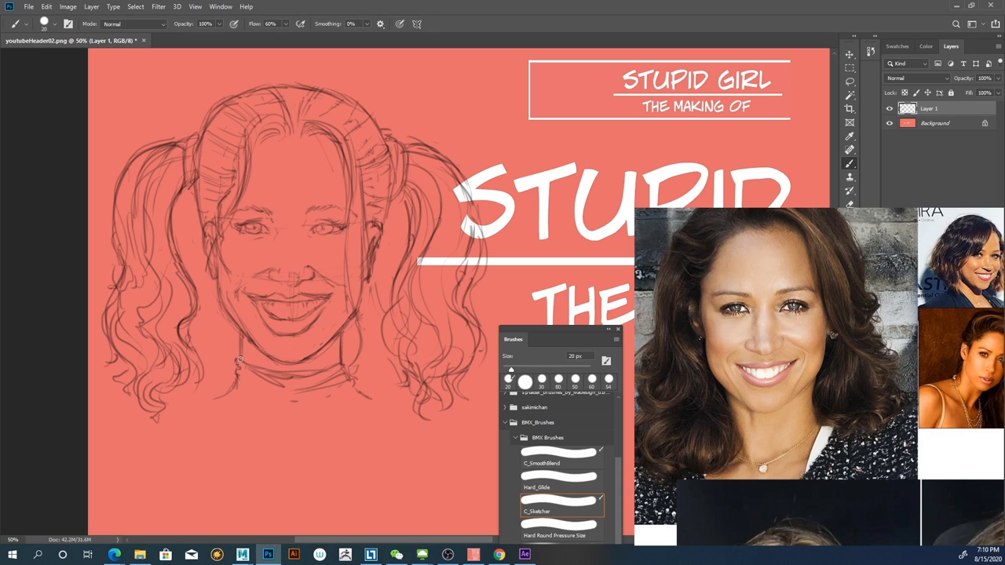
mouse_move(352, 377)
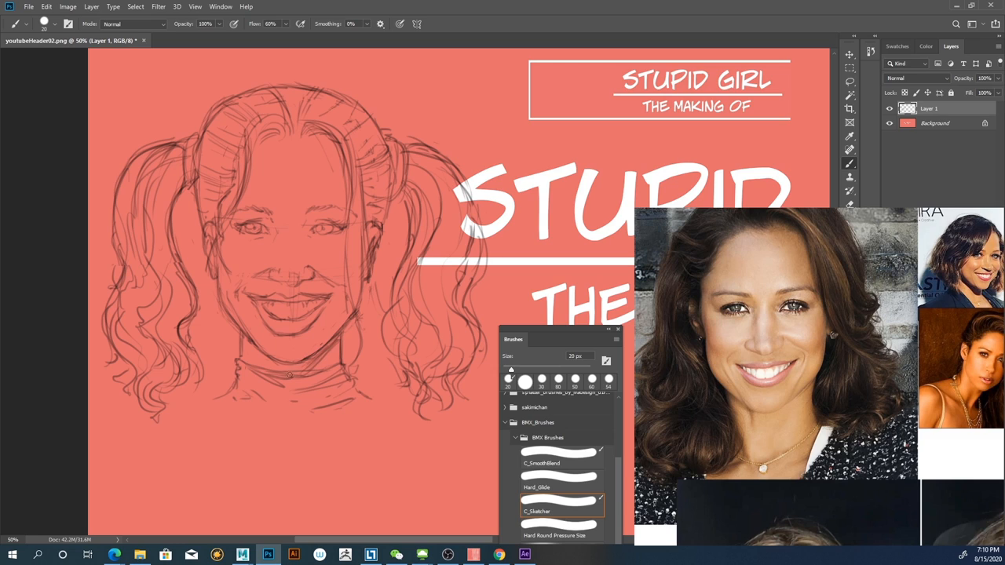
mouse_move(339, 343)
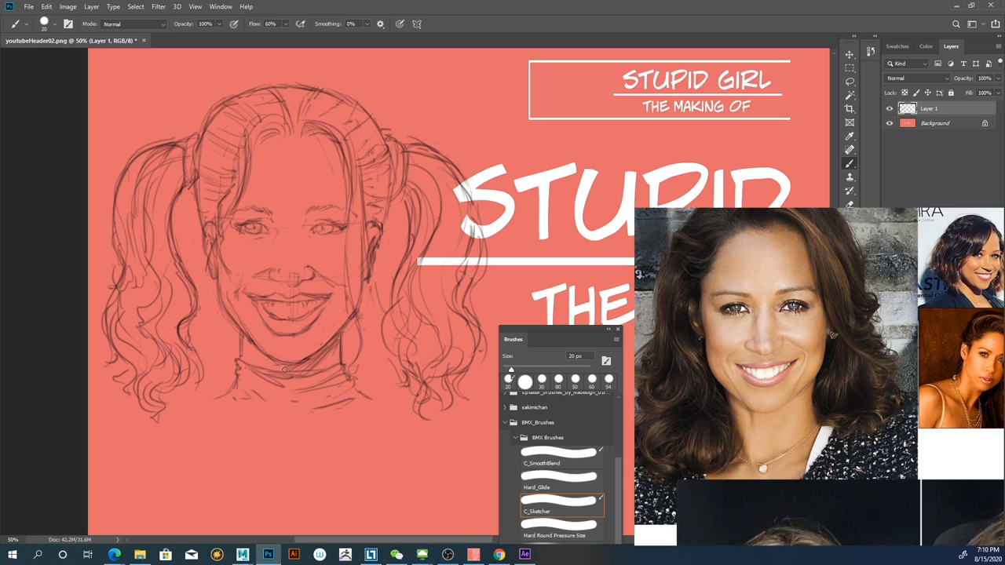
mouse_move(270, 278)
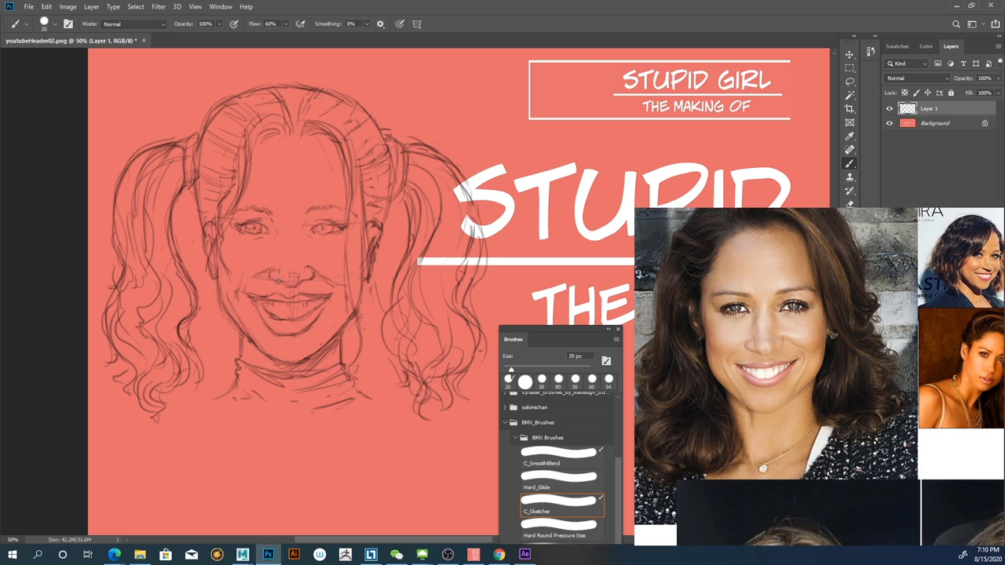
mouse_move(310, 270)
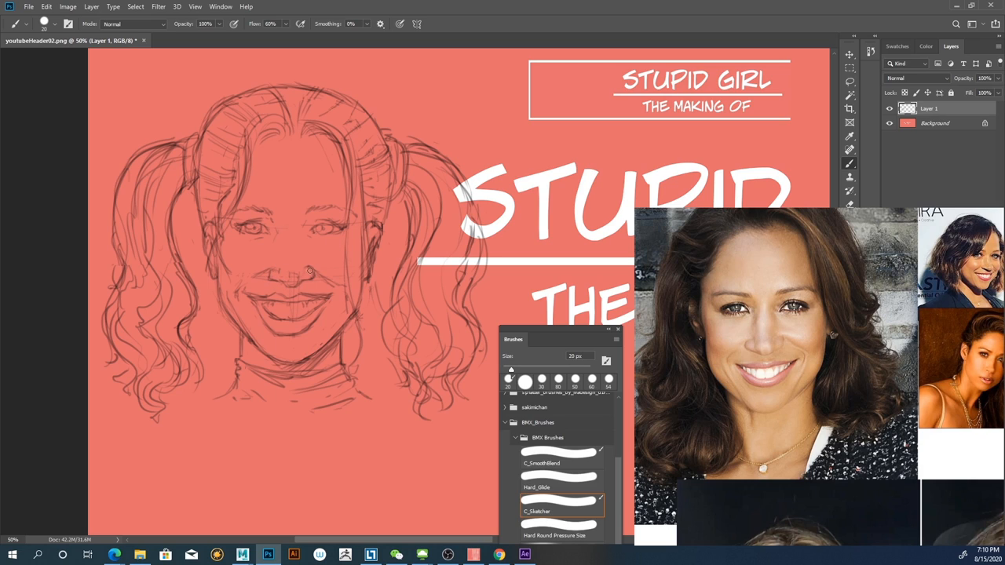
mouse_move(295, 285)
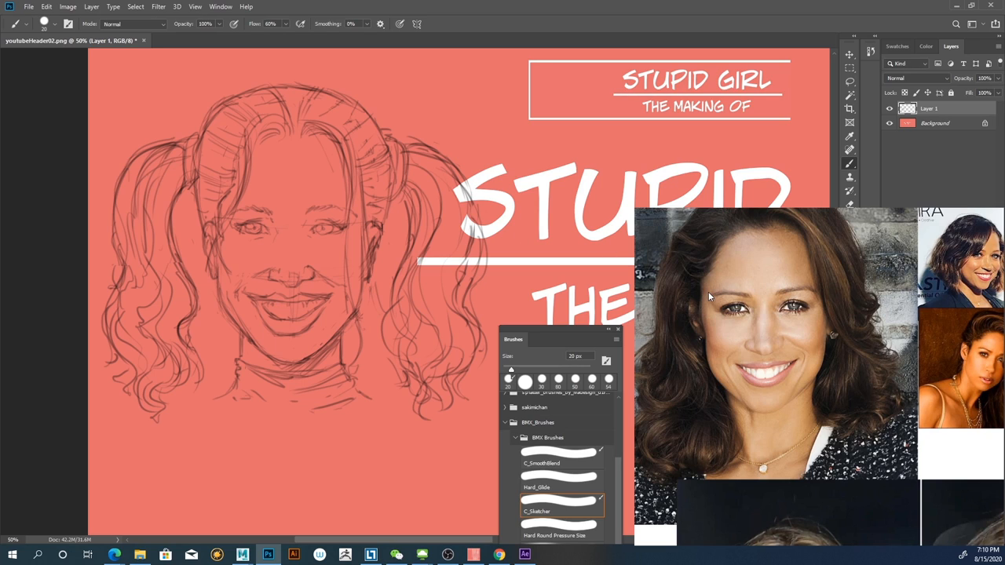
mouse_move(421, 268)
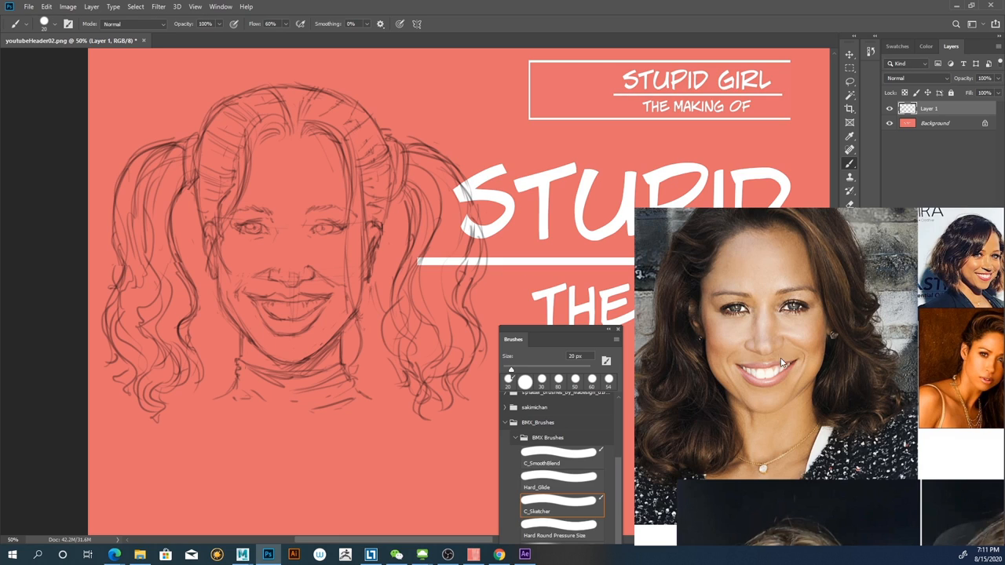
mouse_move(766, 317)
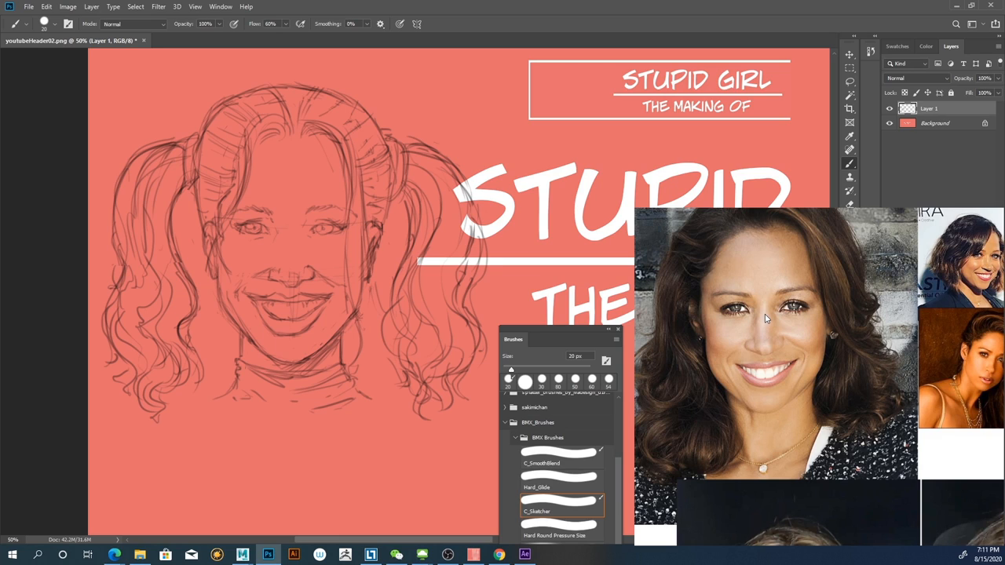
mouse_move(813, 345)
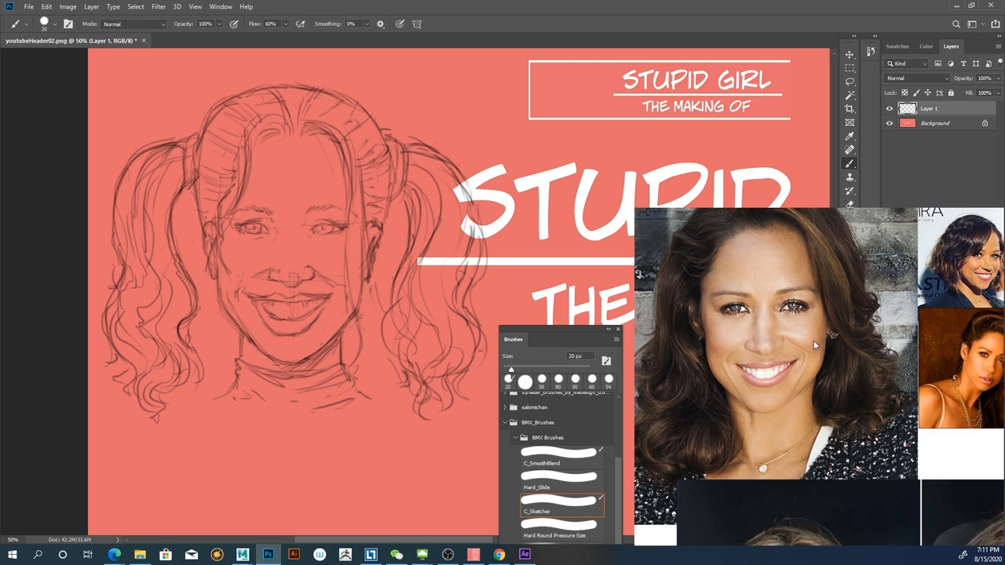